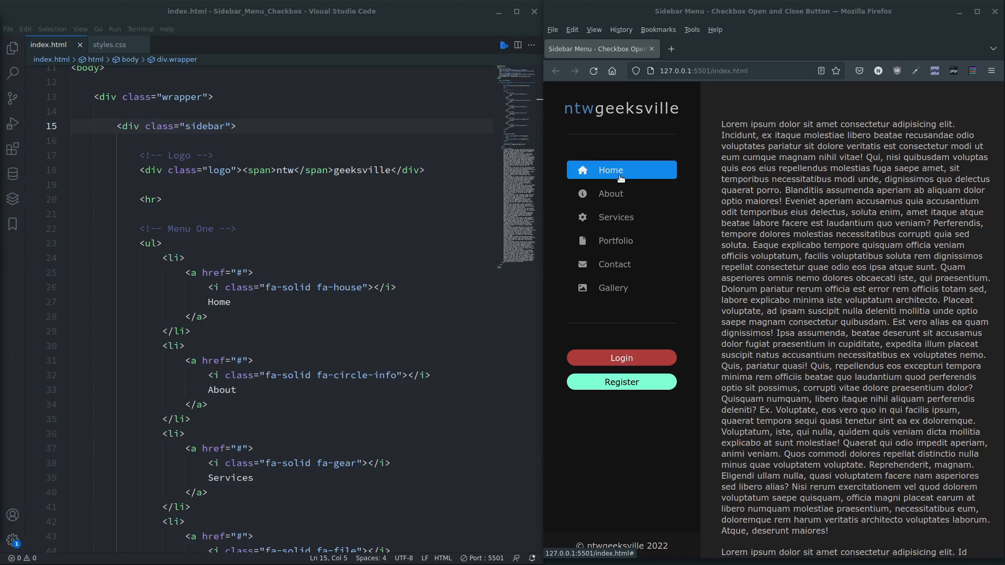
mouse_move(691, 96)
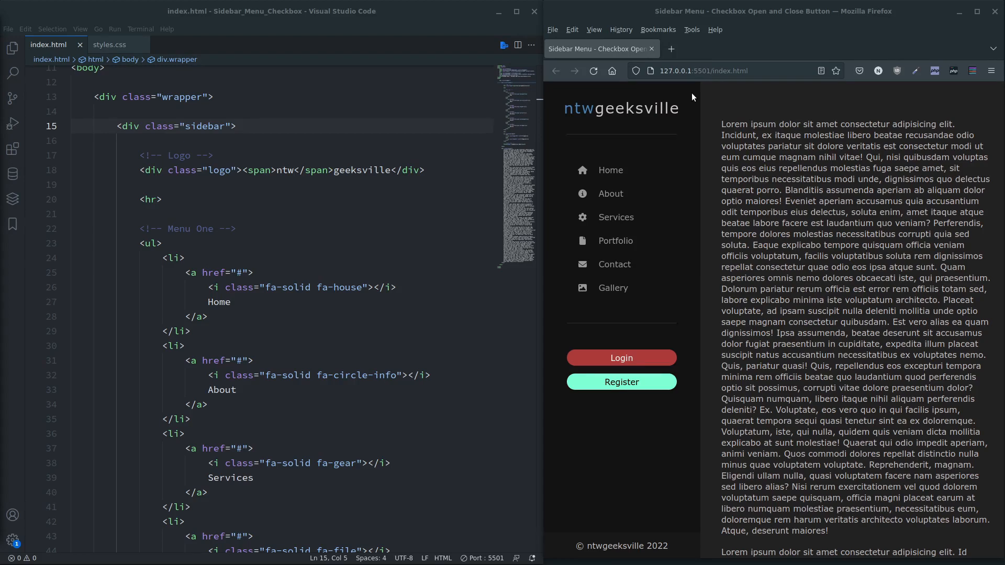
mouse_move(695, 163)
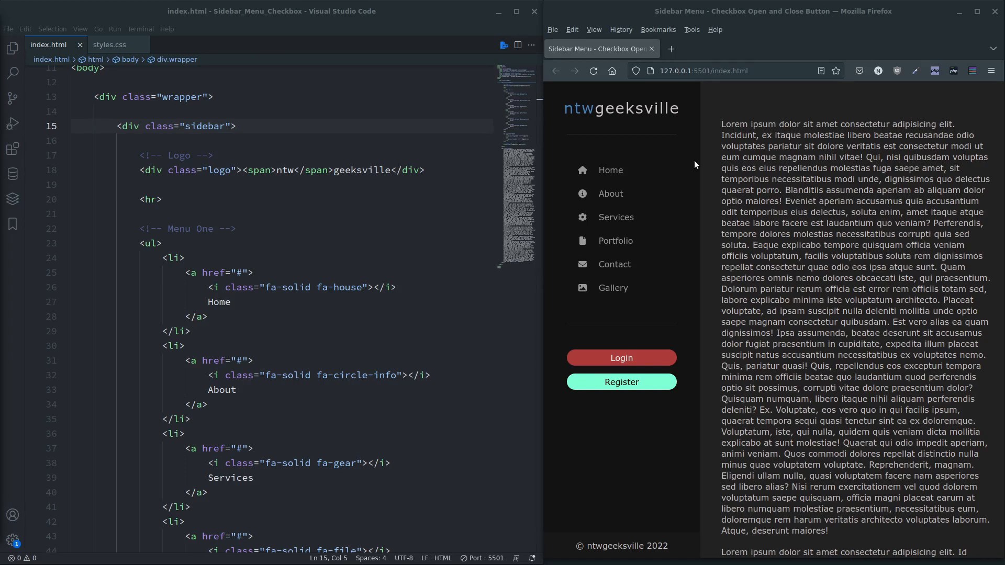
mouse_move(700, 98)
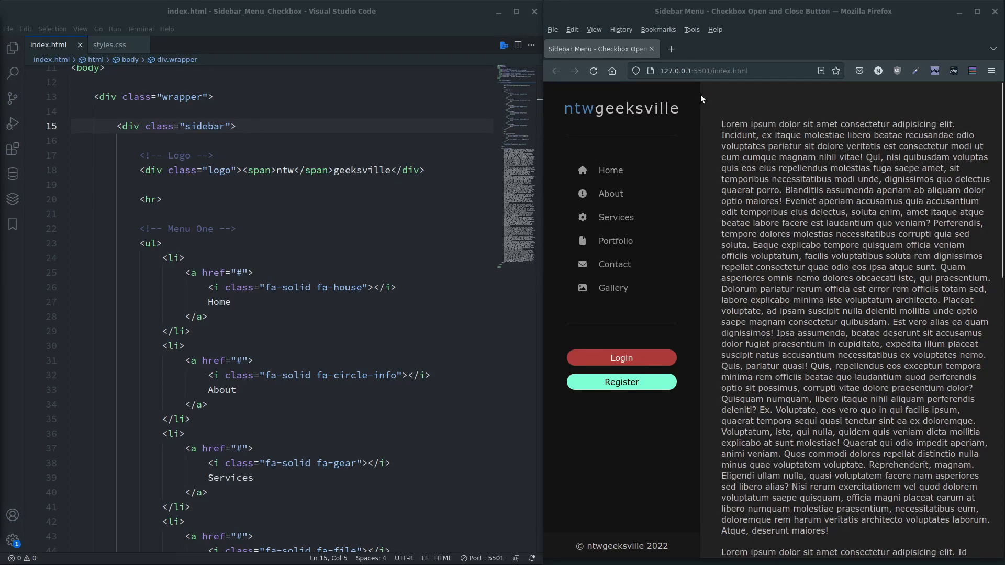
mouse_move(700, 97)
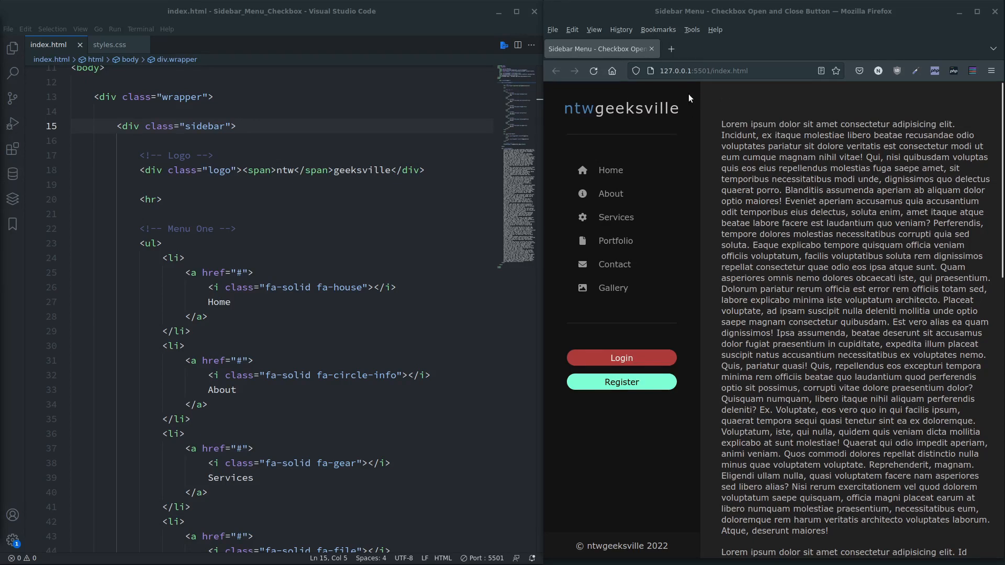
mouse_move(705, 129)
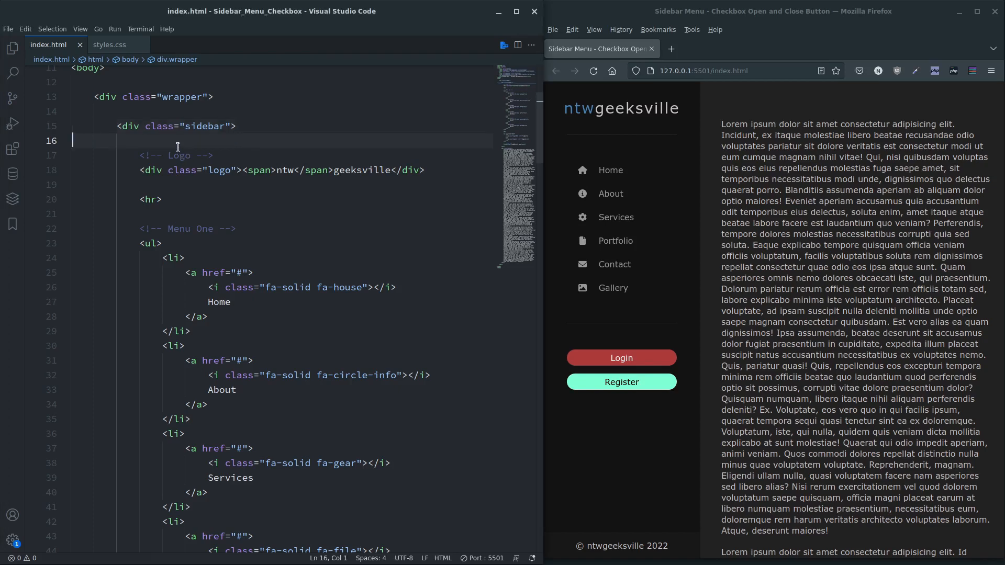
Step: Fold the sidebar and content divs and open a blank line above the sidebar inside the wrapper
left_click(63, 125)
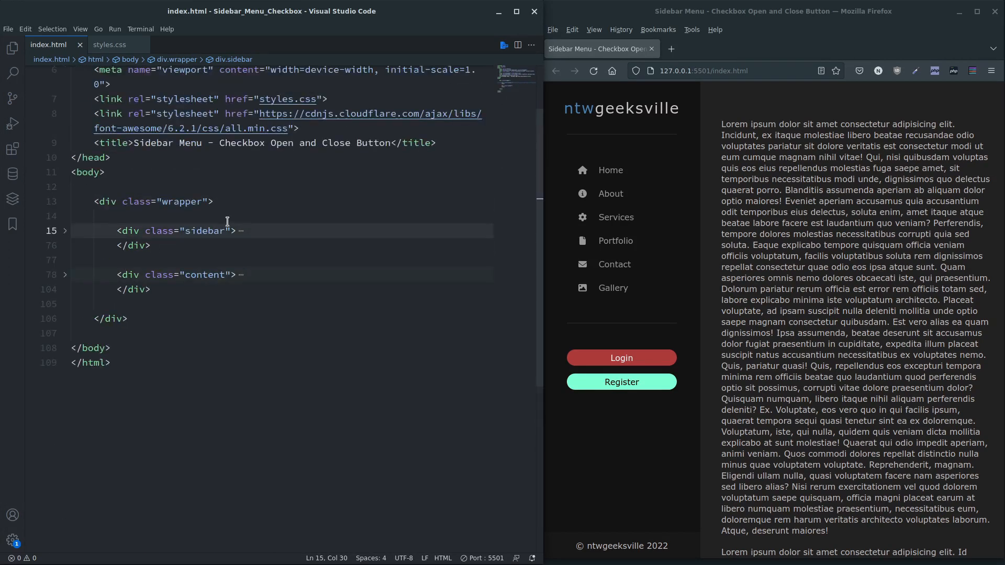
scroll("up", 3)
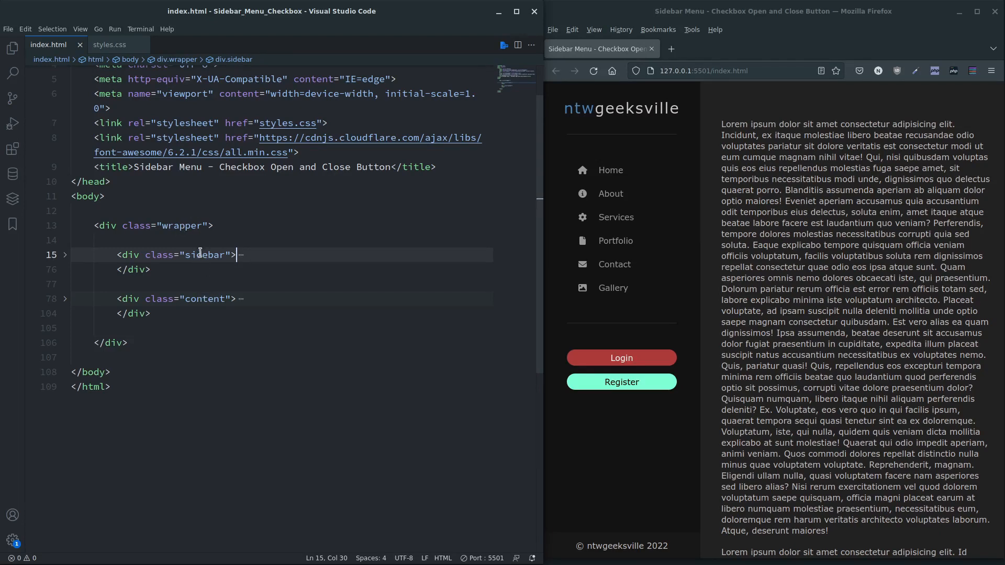
left_click(83, 241)
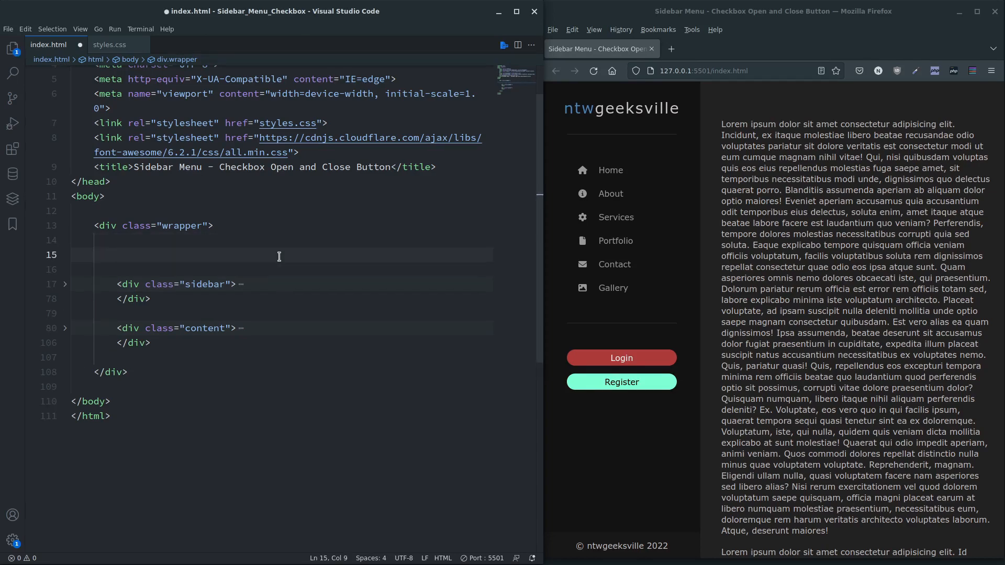
Step: Add an 'Open and CLose Btn' HTML comment above the sidebar
type("<!--  -->")
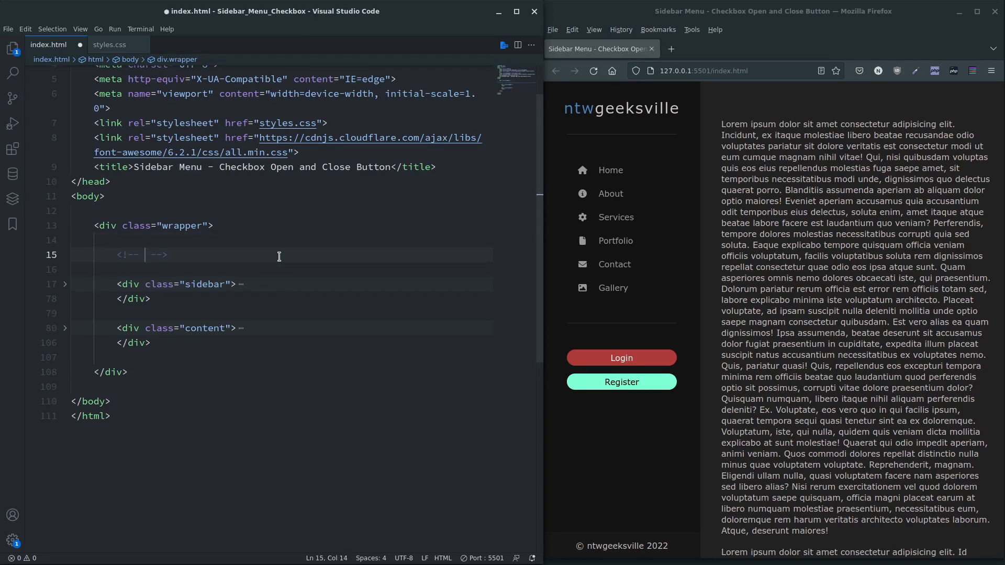
type("Open and CLose")
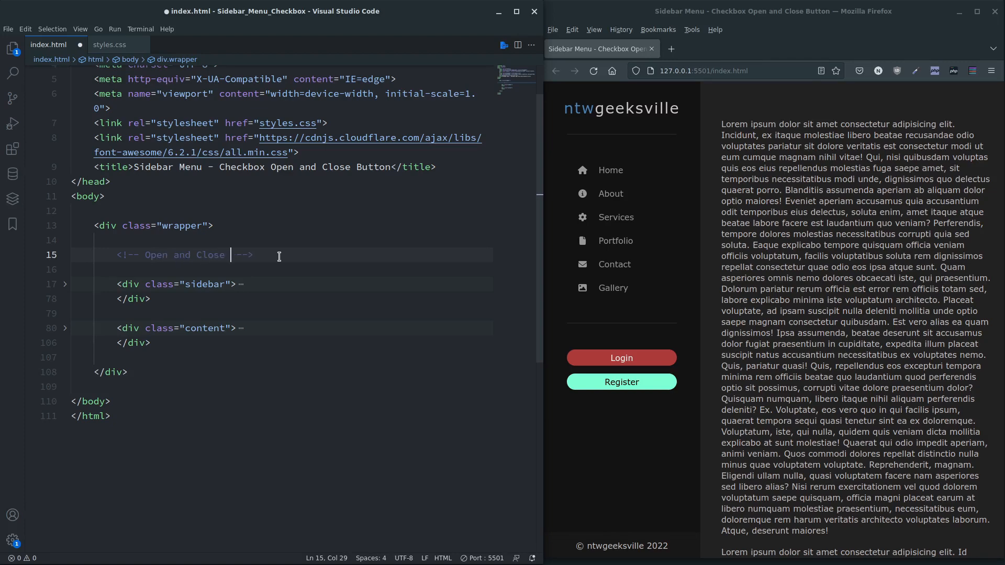
type("Btn")
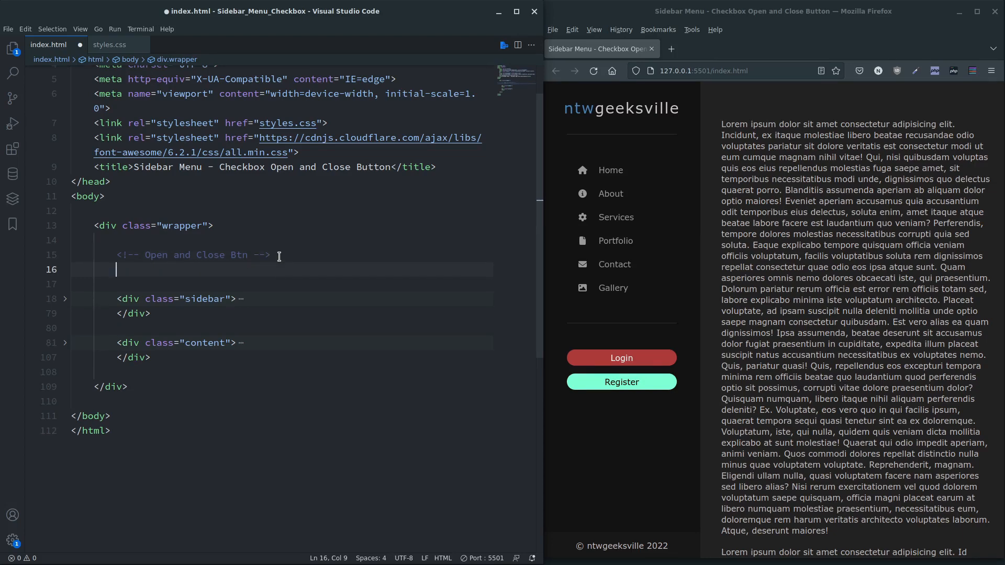
Step: Insert a checkbox input with name and id openCloseBtn, then start a label element
type("input type=\"checkbox\" name=\"\" id=\"\">")
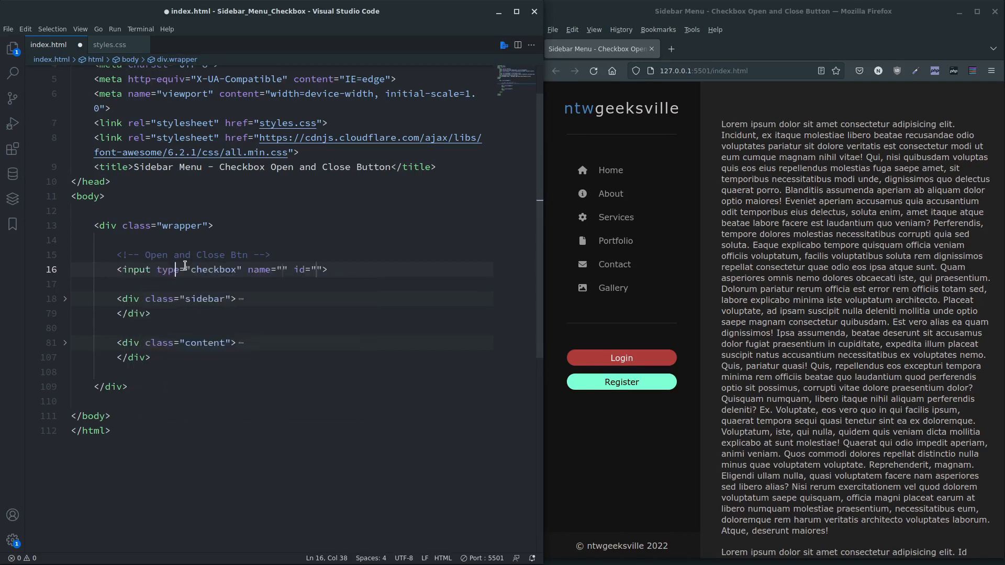
type("openClose")
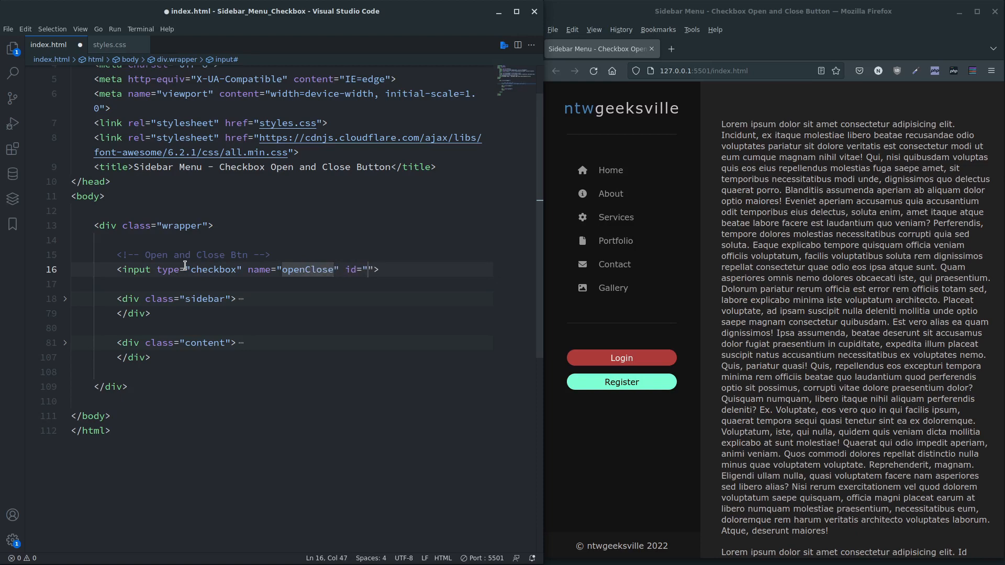
type("Btn")
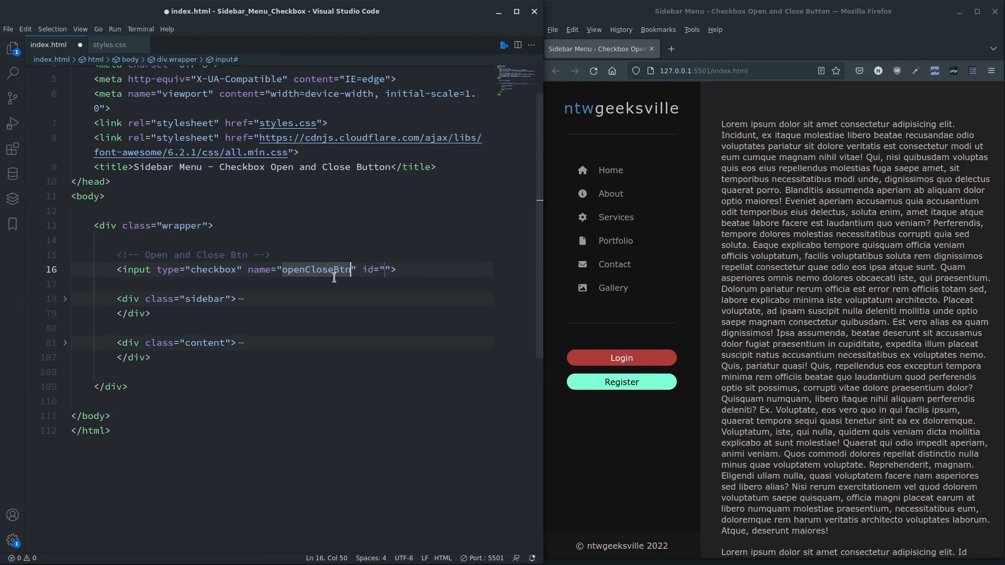
double_click(316, 269)
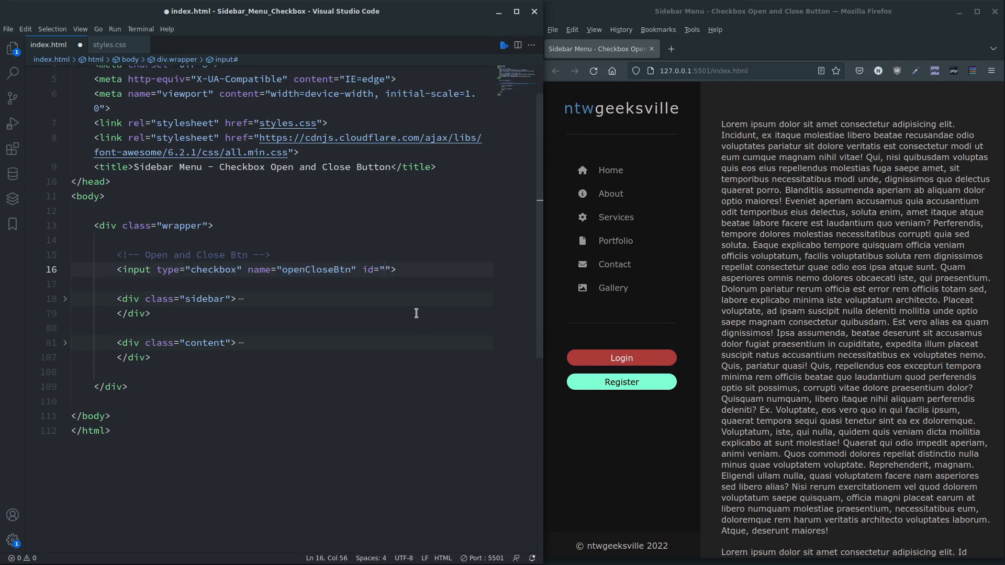
type("openCloseBtn")
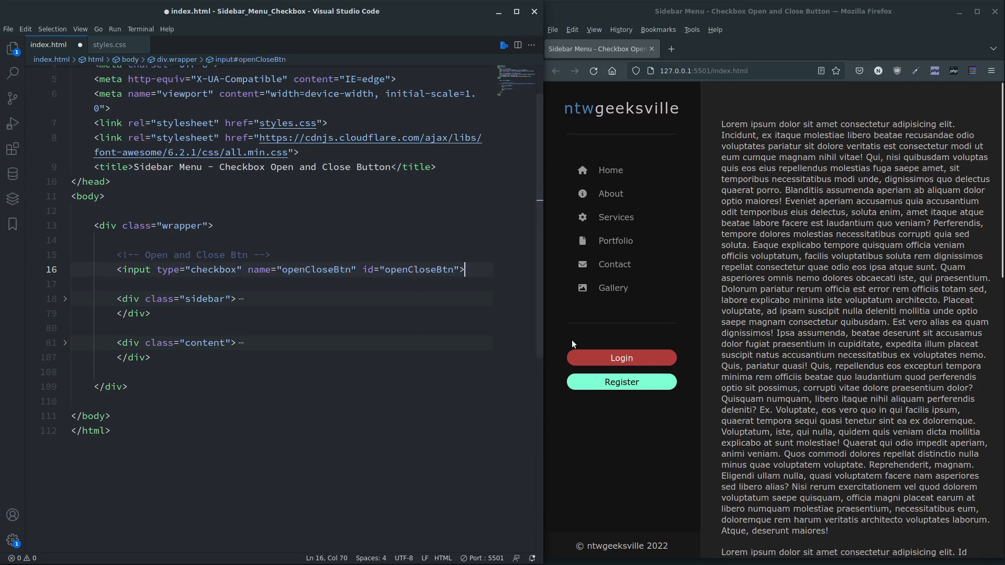
type("label for=\"\"></label>")
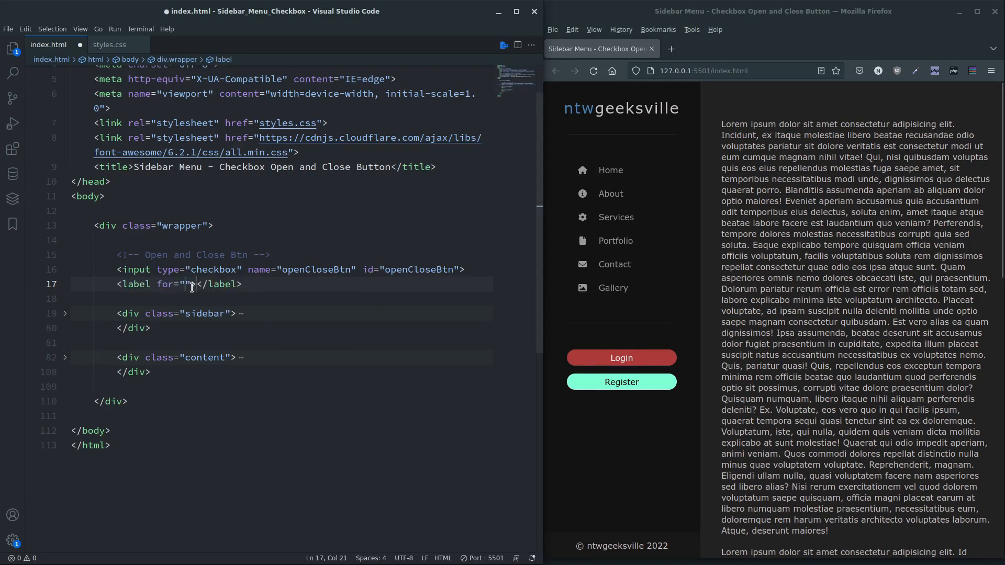
Step: Give the label for=openCloseBtn, id=openCloseBtnLabel and a &times; character inside
type("openCloseBtn")
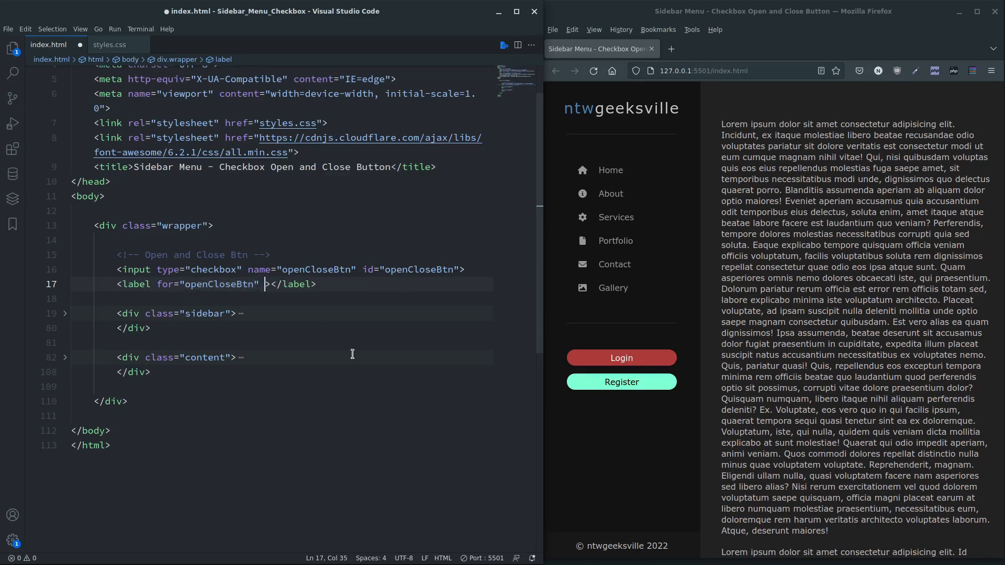
type("id=\"\"")
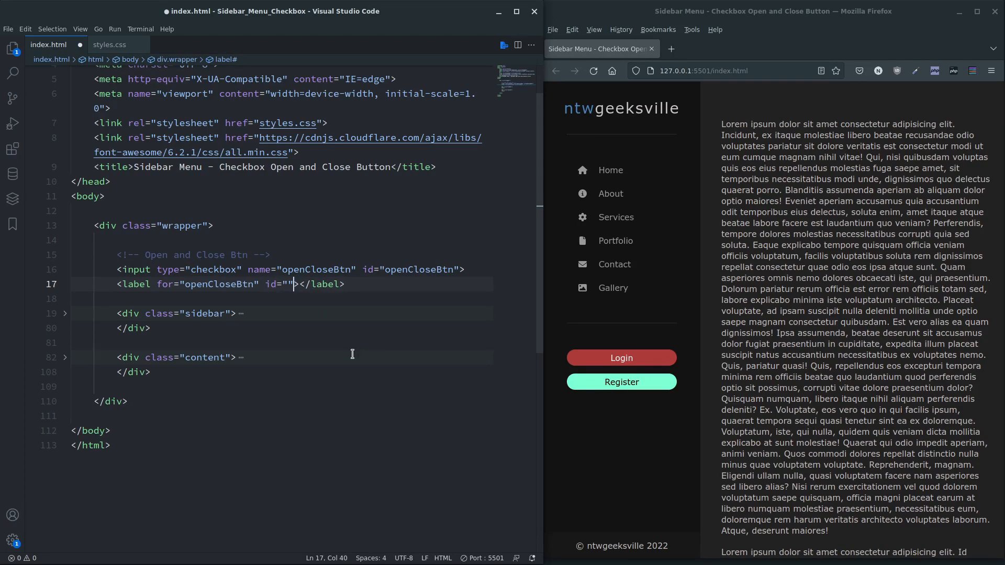
type("openCloseBtn")
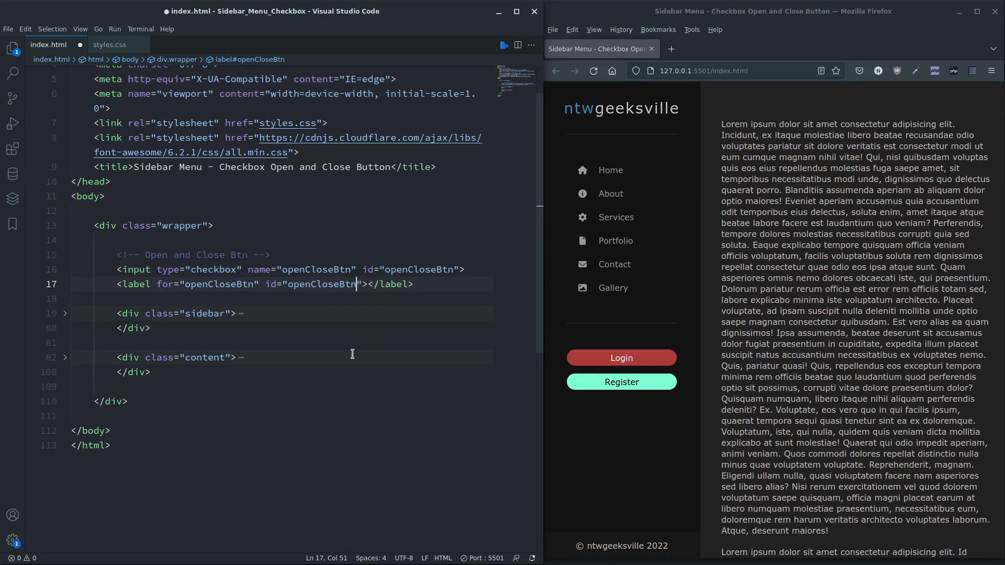
type("La")
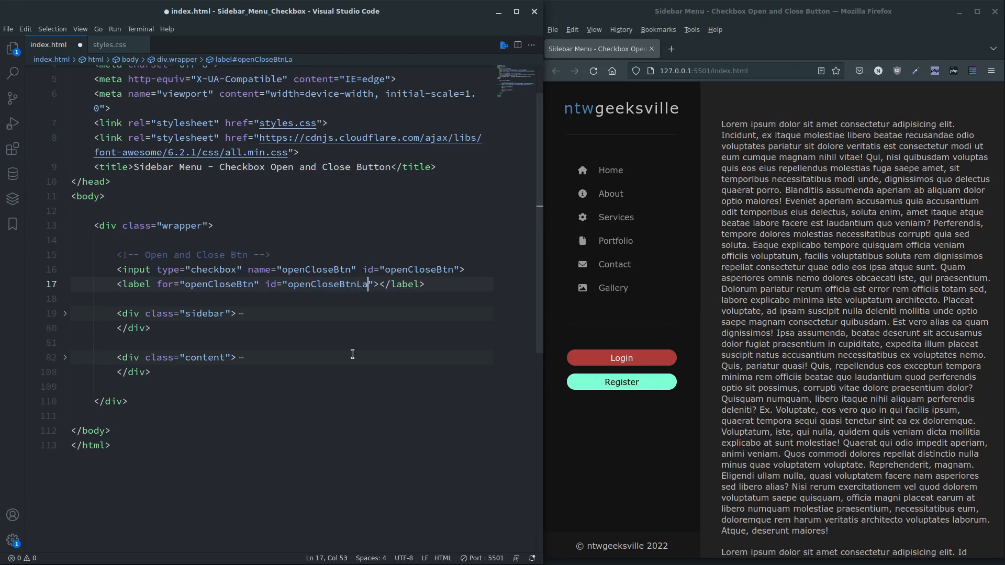
type("bel")
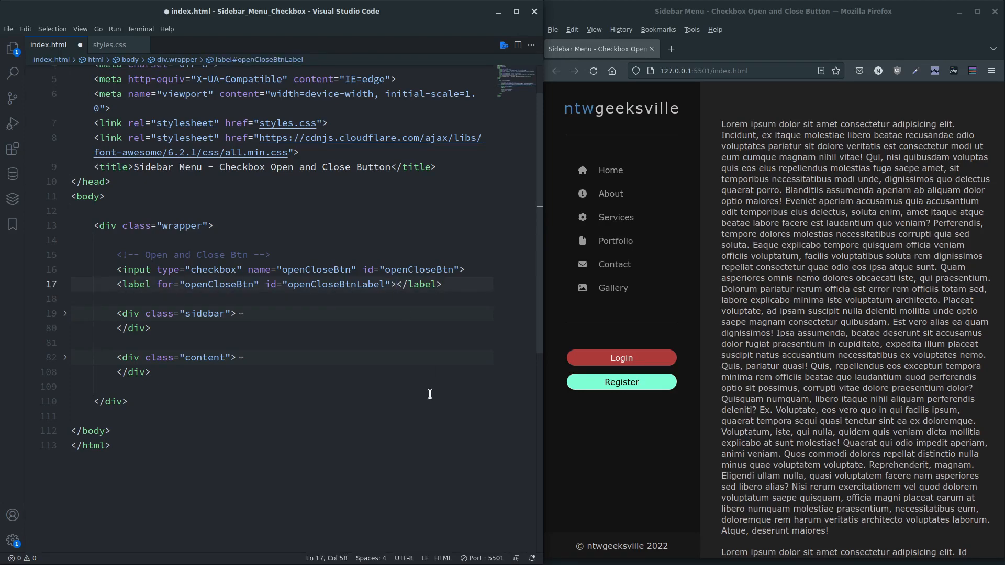
type("&times;")
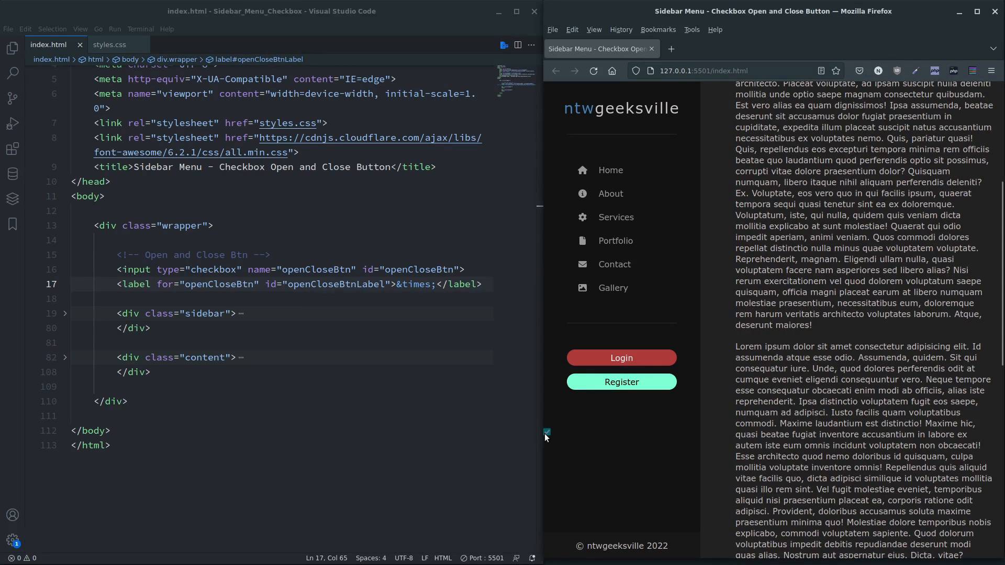
mouse_move(588, 451)
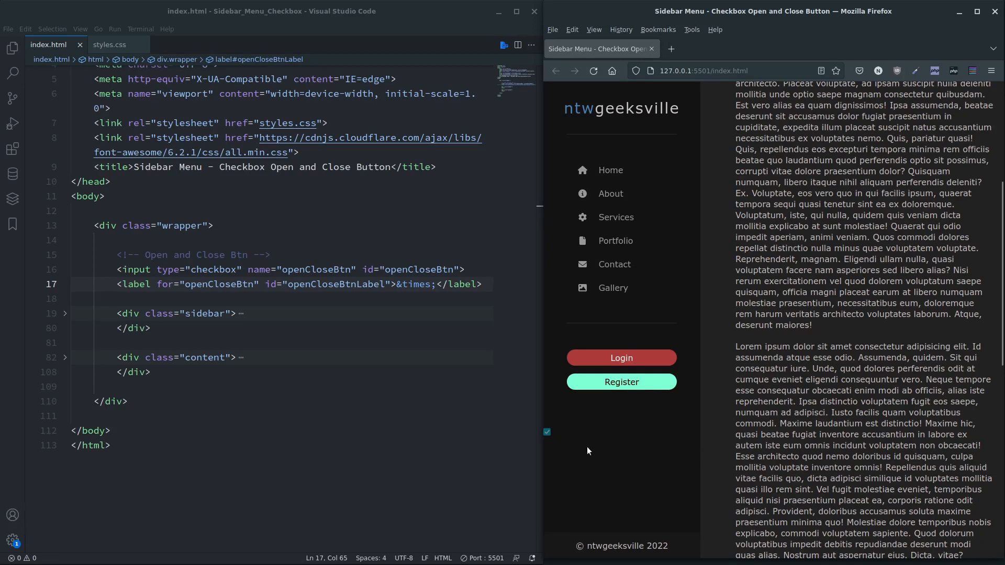
mouse_move(546, 433)
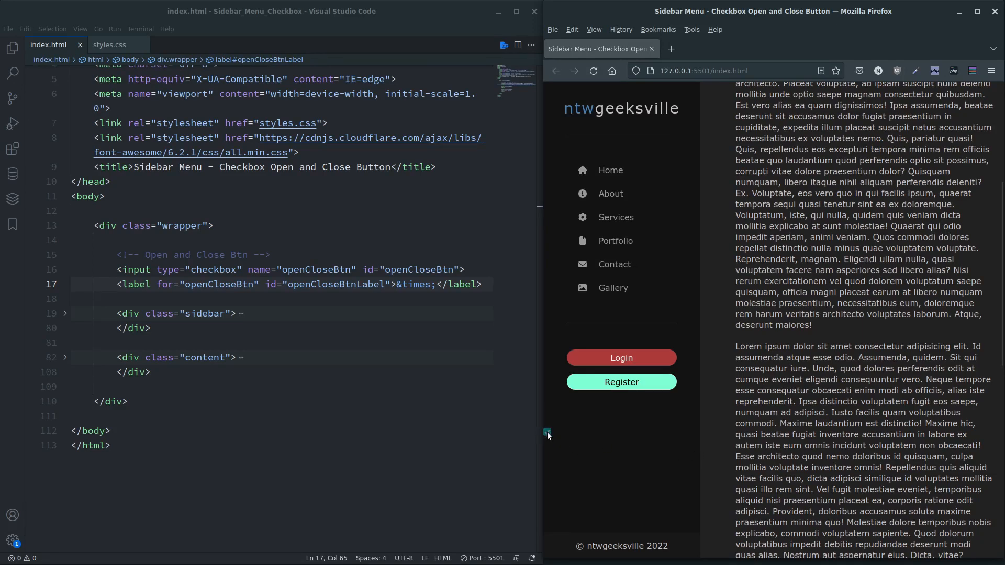
scroll("up", 3)
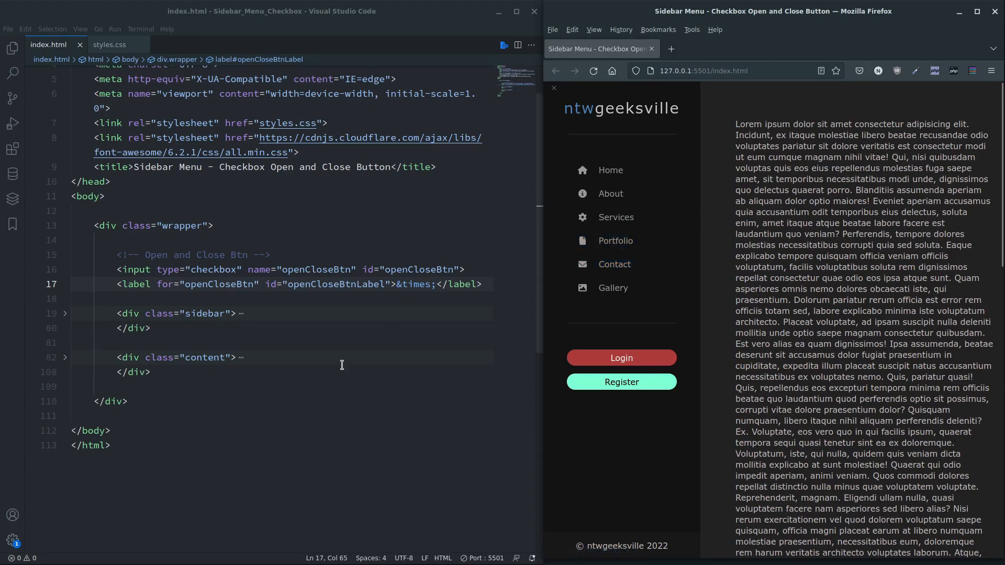
mouse_move(334, 363)
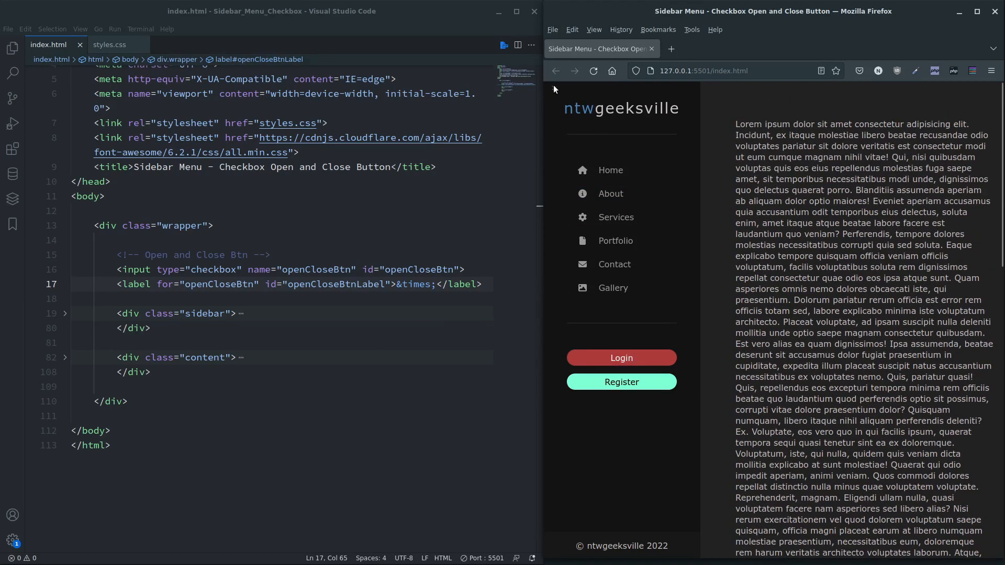
scroll("down", 3)
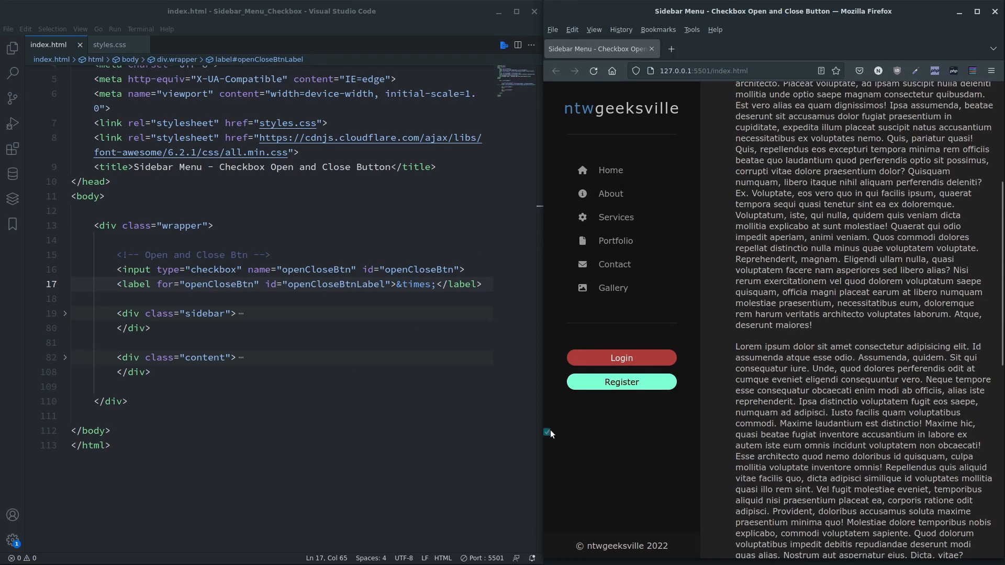
scroll("up", 3)
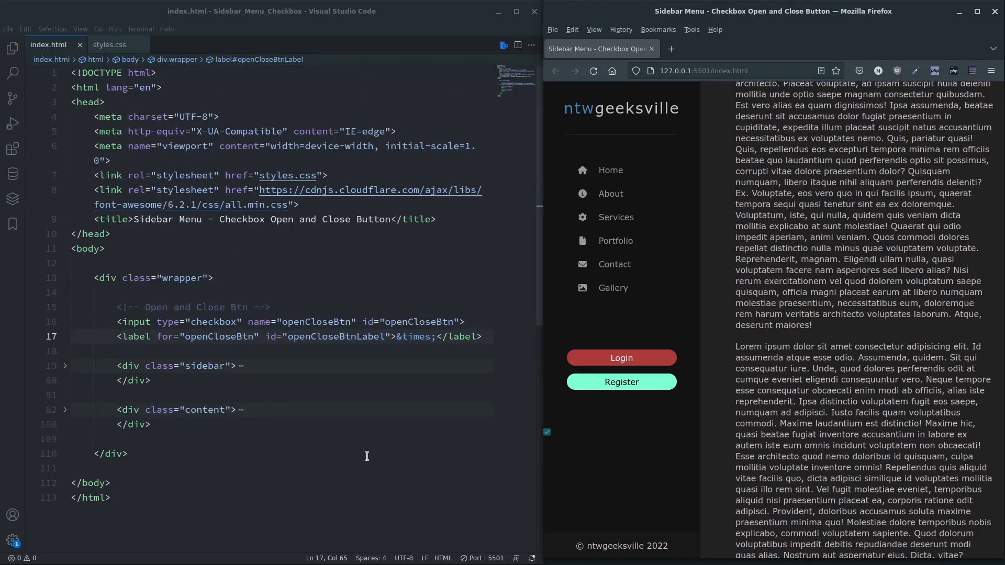
mouse_move(584, 251)
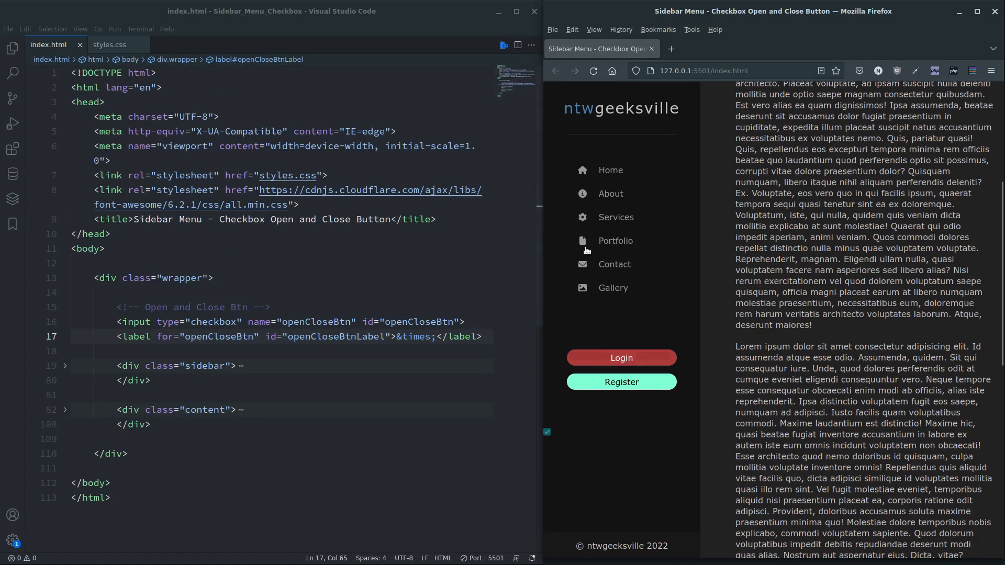
mouse_move(322, 442)
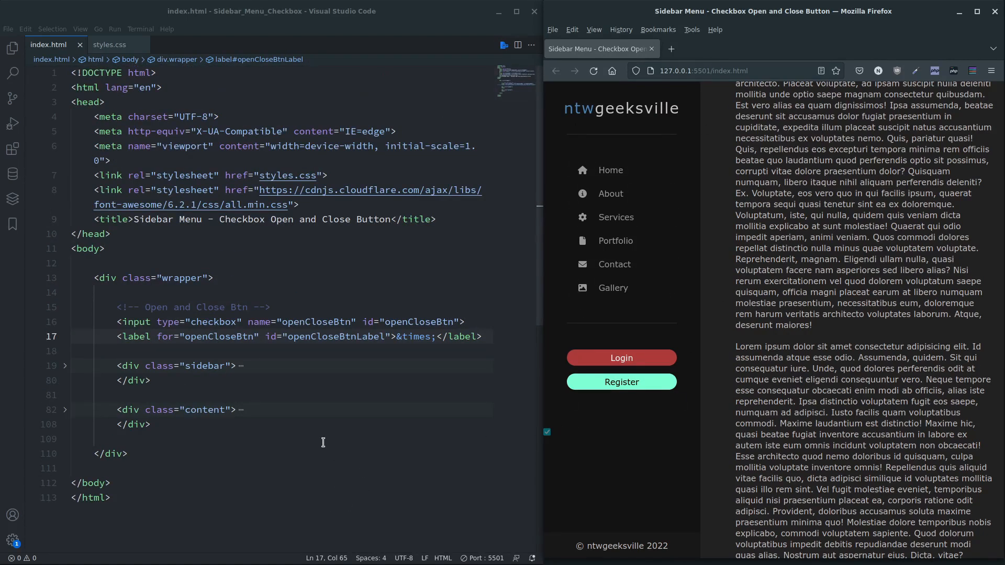
Step: Add an /* Open and CLose Btn */ comment in styles.css
left_click(109, 44)
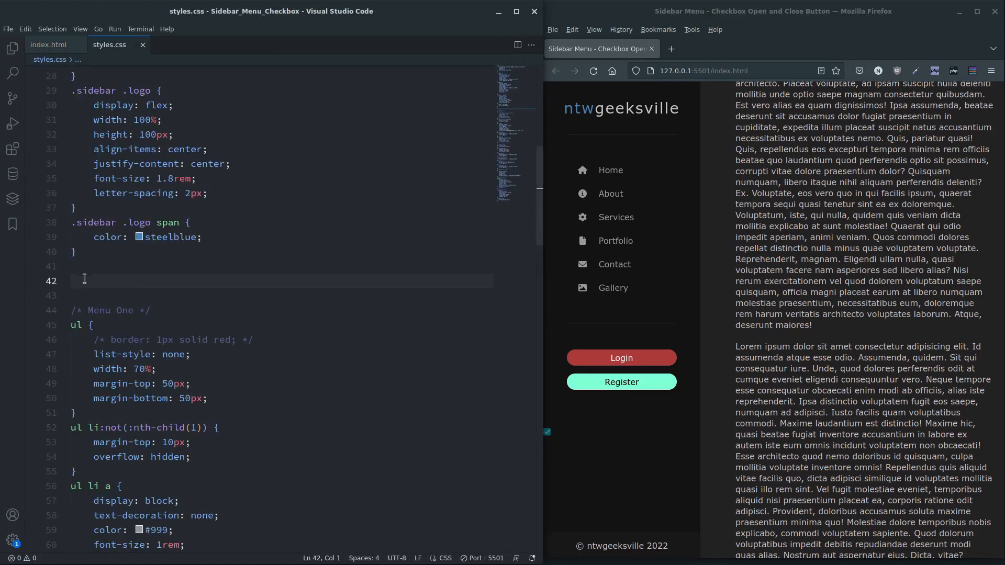
type("/* */")
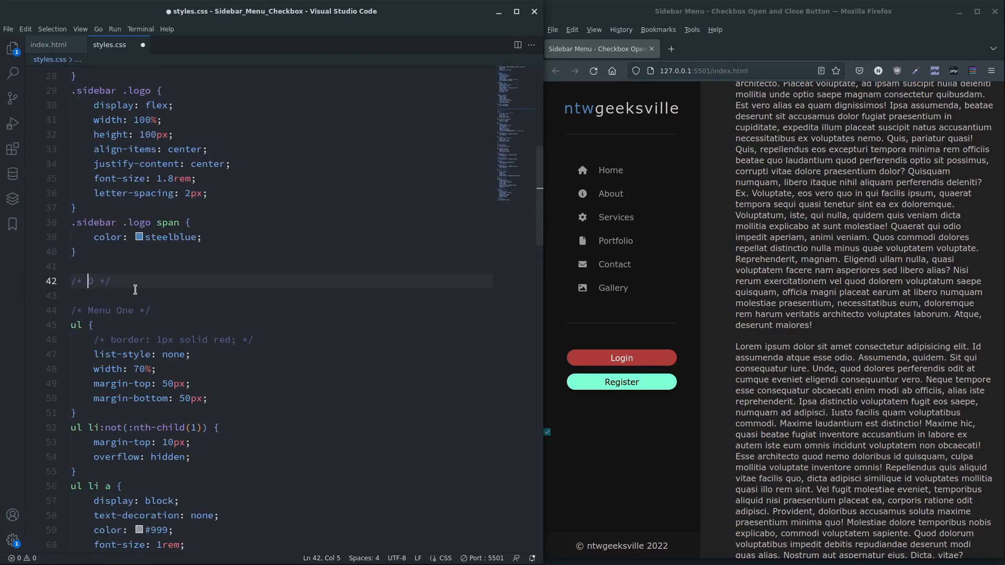
type("Open and CLose Btn")
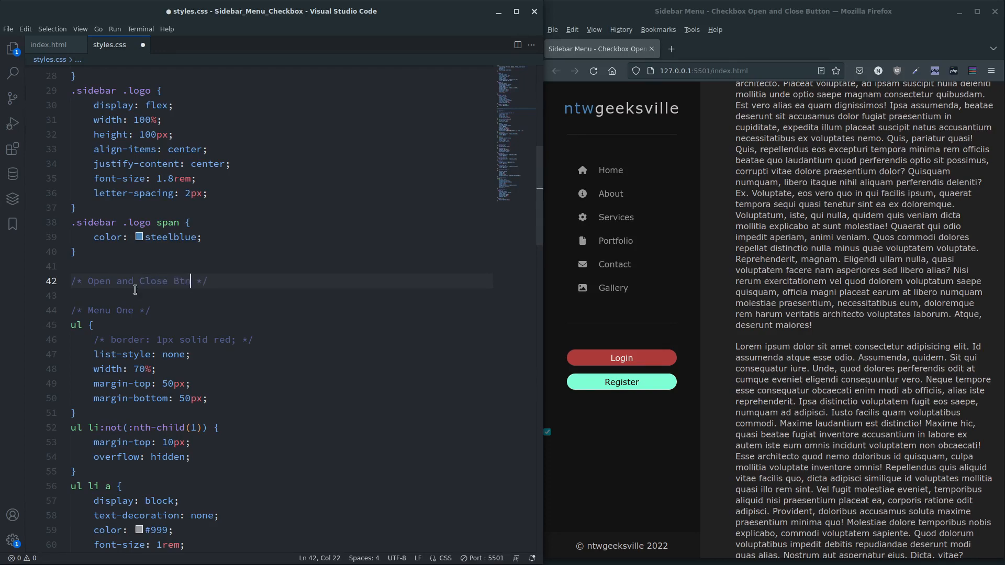
key("Enter")
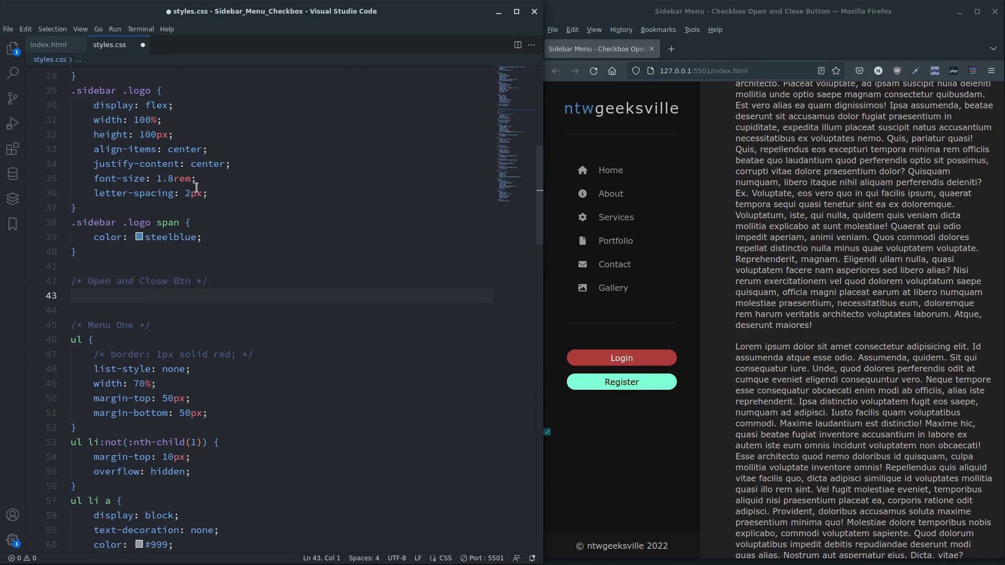
Step: Write the input, label rule with z-index 20, position fixed and top 10px
left_click(48, 44)
type("input, label {")
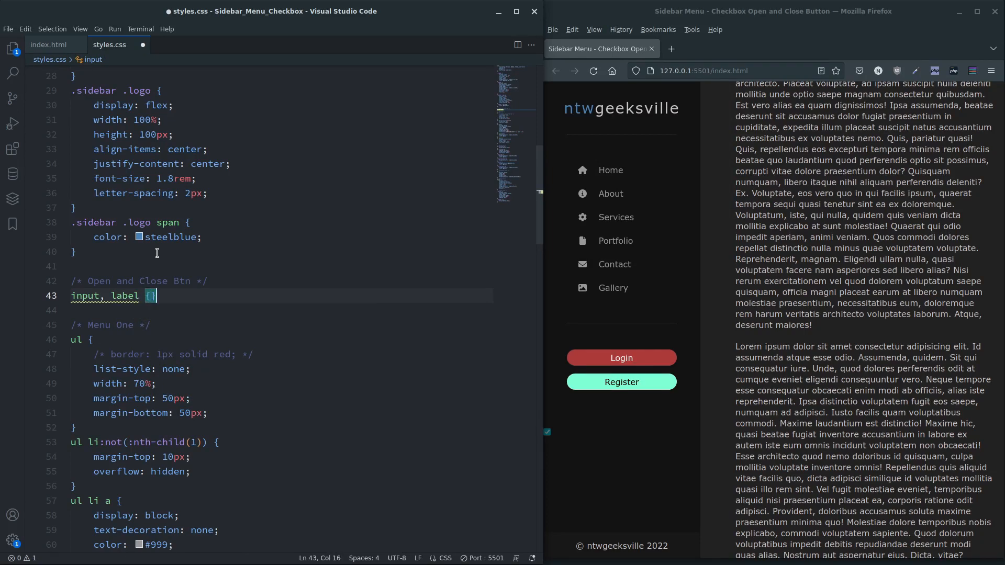
type("z-index: 20;")
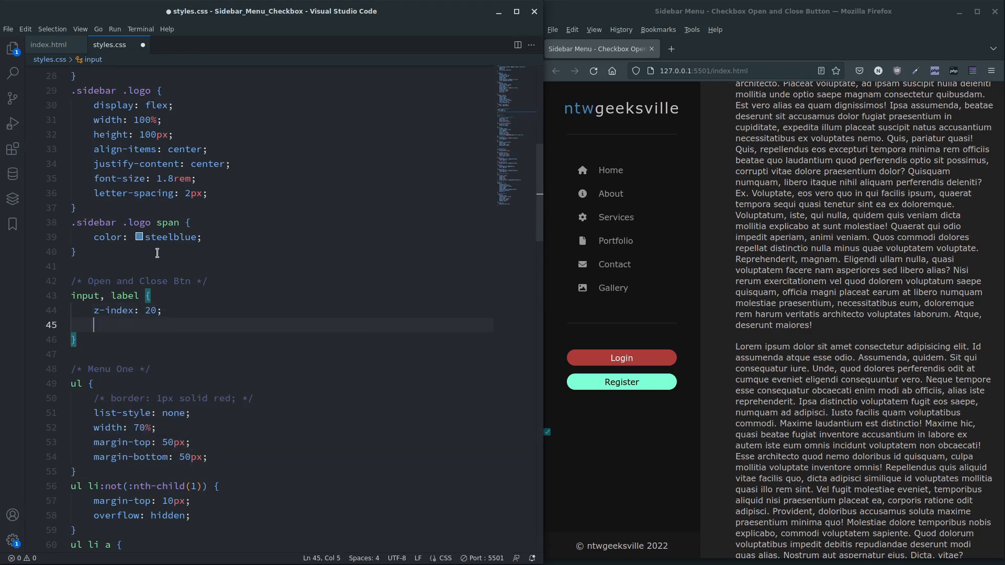
type("position: fixed")
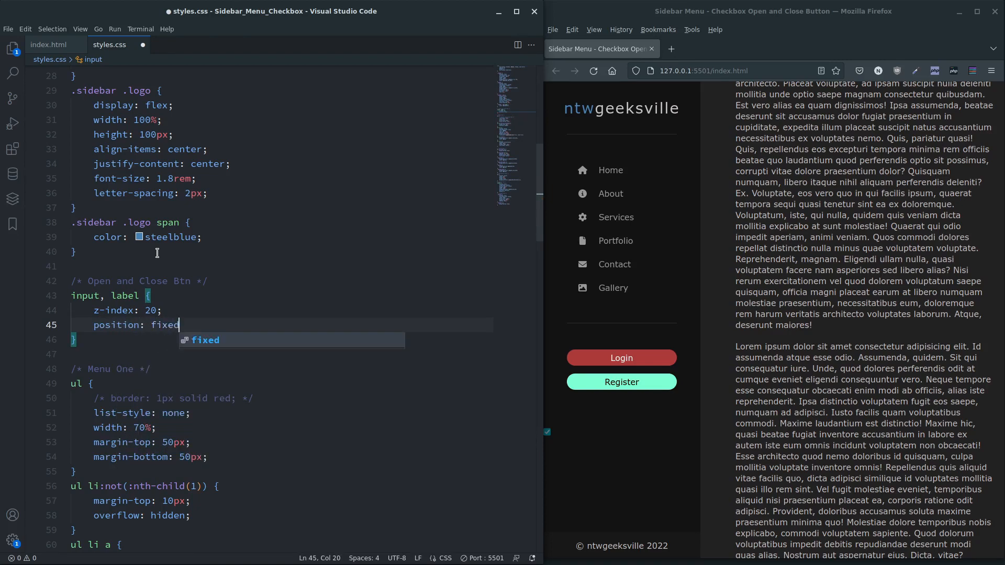
type("top:")
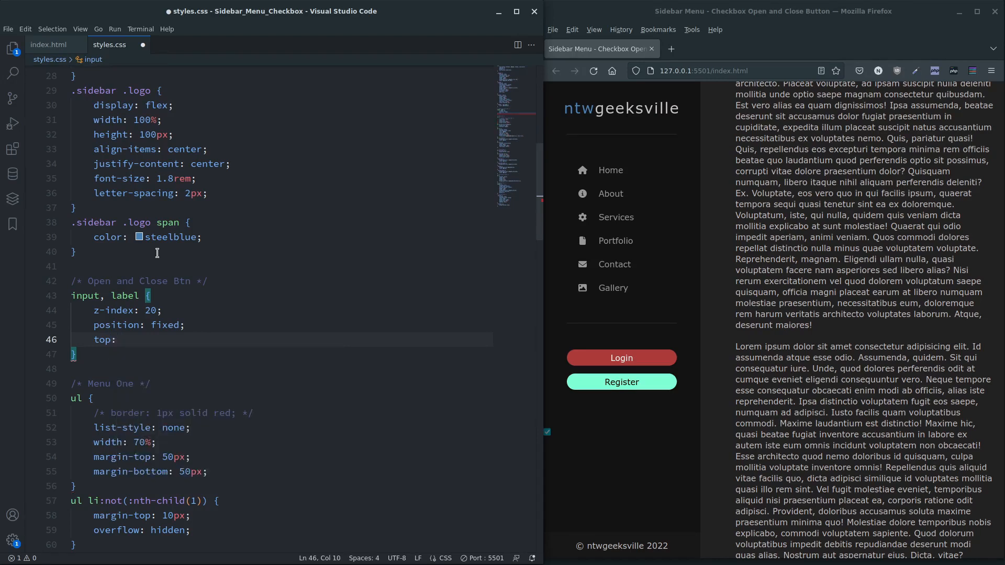
type("10px;")
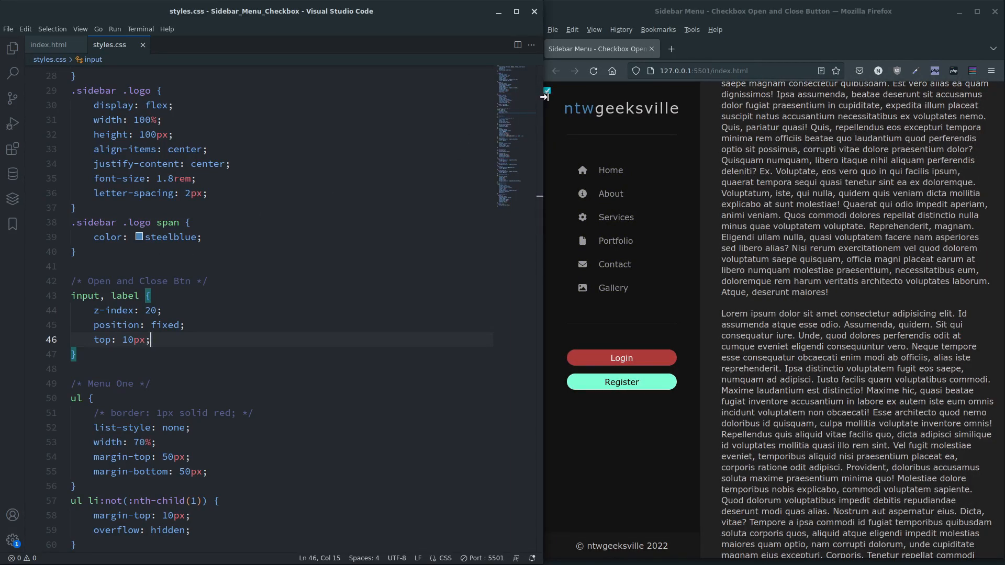
left_click(48, 45)
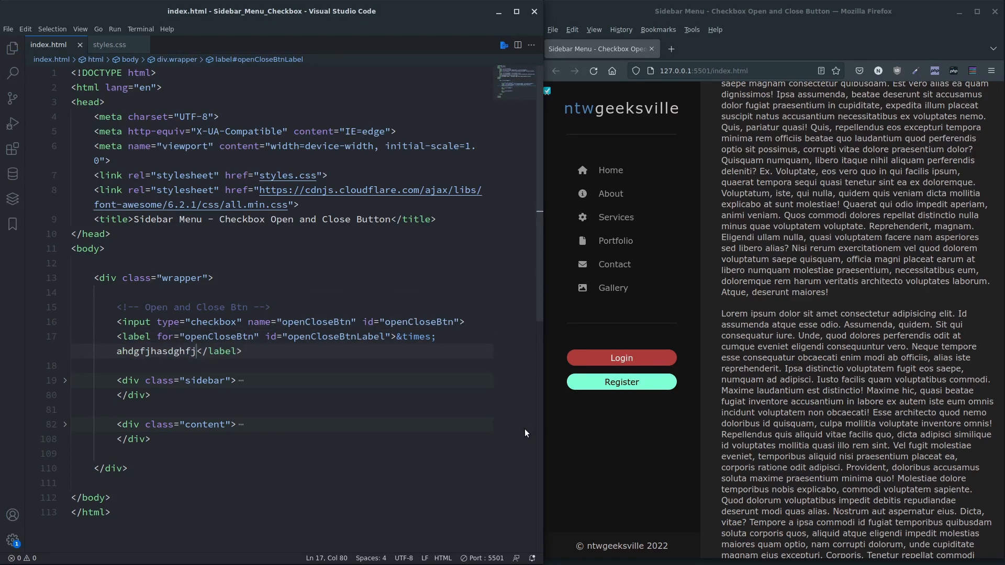
Step: Toggle the checkbox in the Firefox preview via its label to test it
left_click(546, 91)
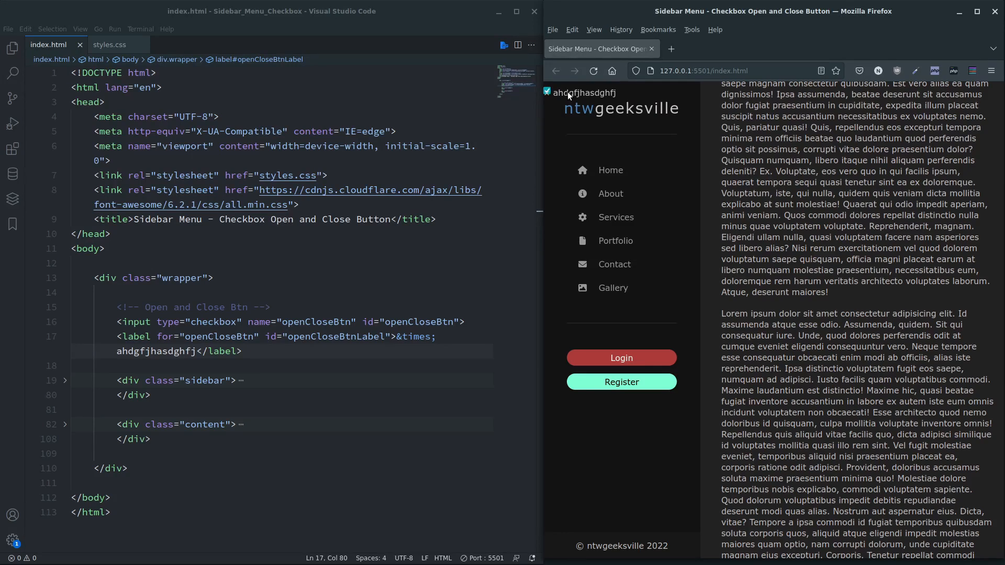
left_click(547, 93)
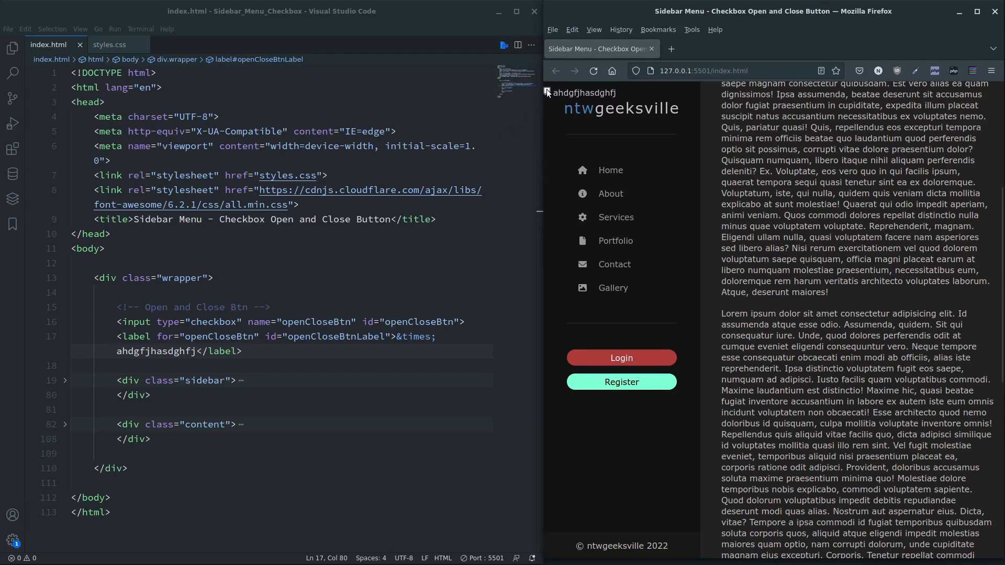
mouse_move(580, 95)
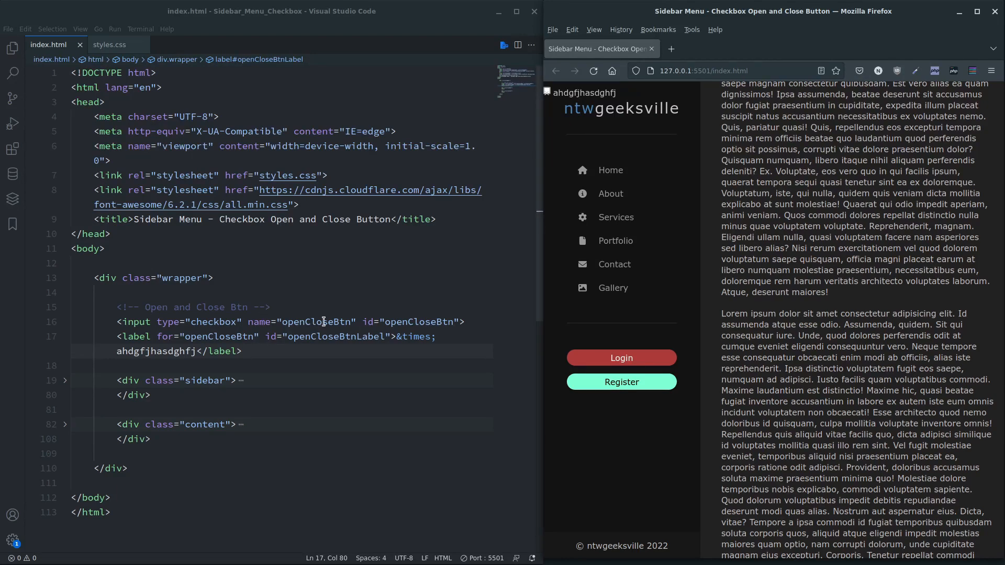
Step: Start a #openCloseBtn rule in styles.css using the copied checkbox id
double_click(427, 322)
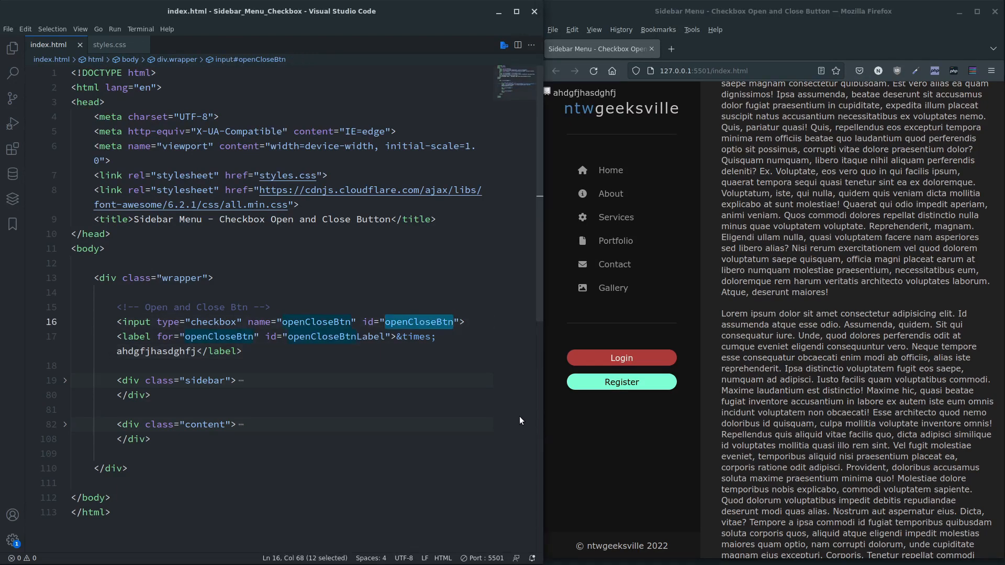
left_click(108, 44)
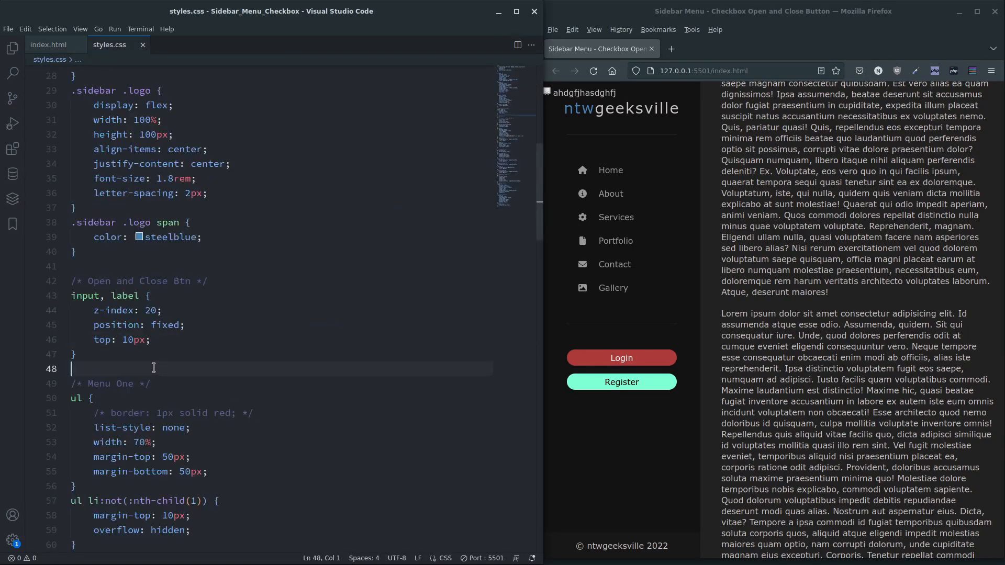
type("#openCloseBtn")
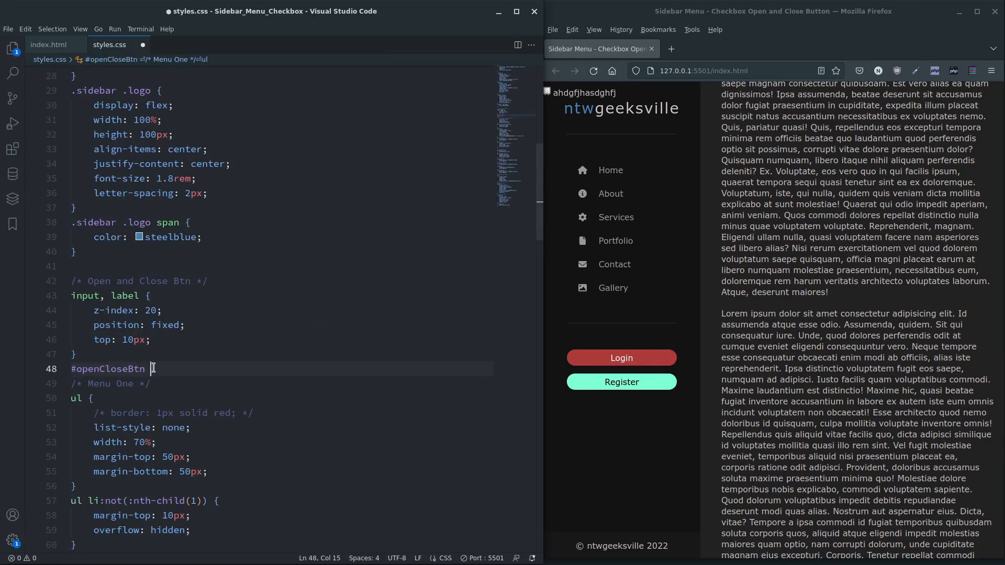
key("Enter")
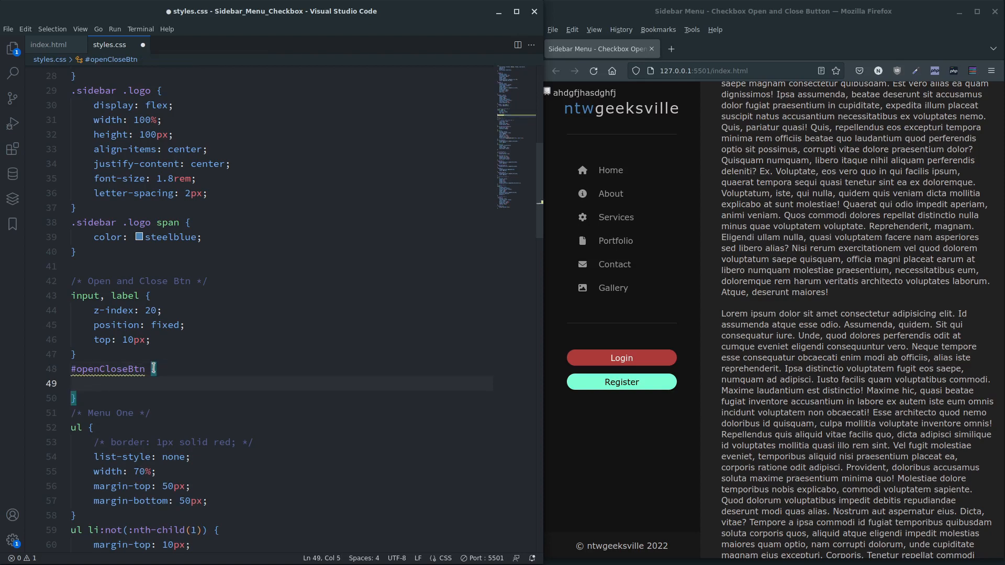
Step: Set top: -9999px in the #openCloseBtn rule to hide the checkbox
type("top:")
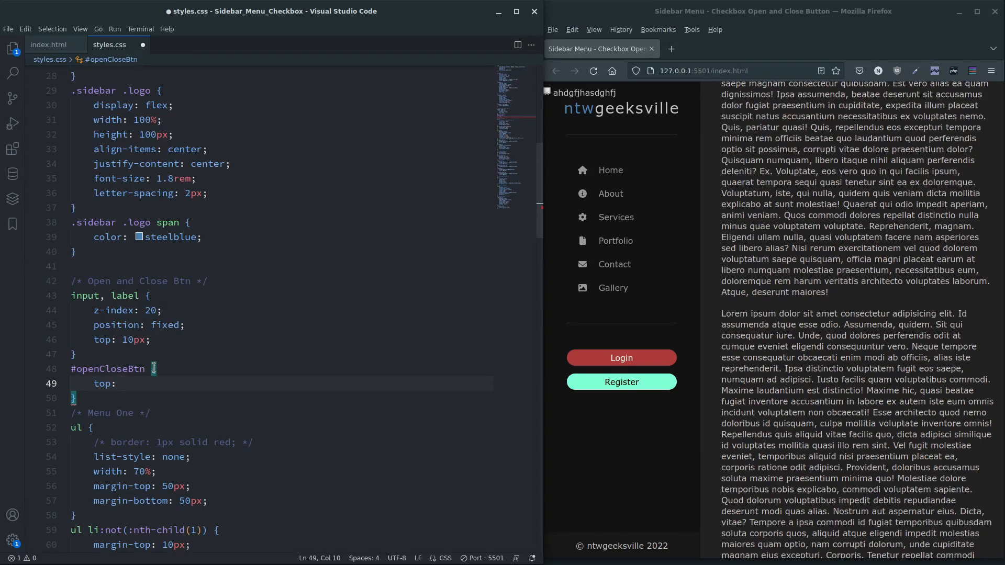
type("-999")
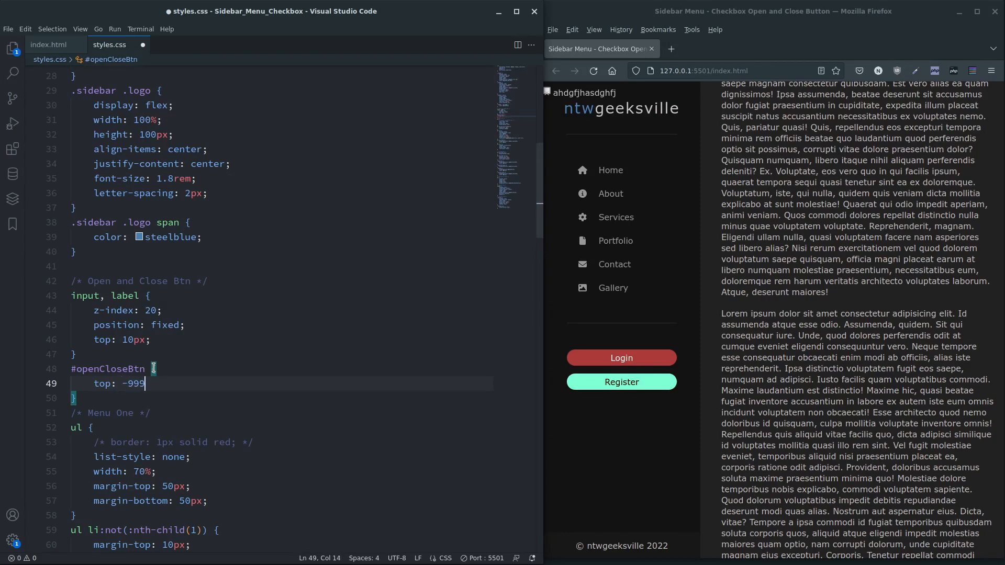
type("9")
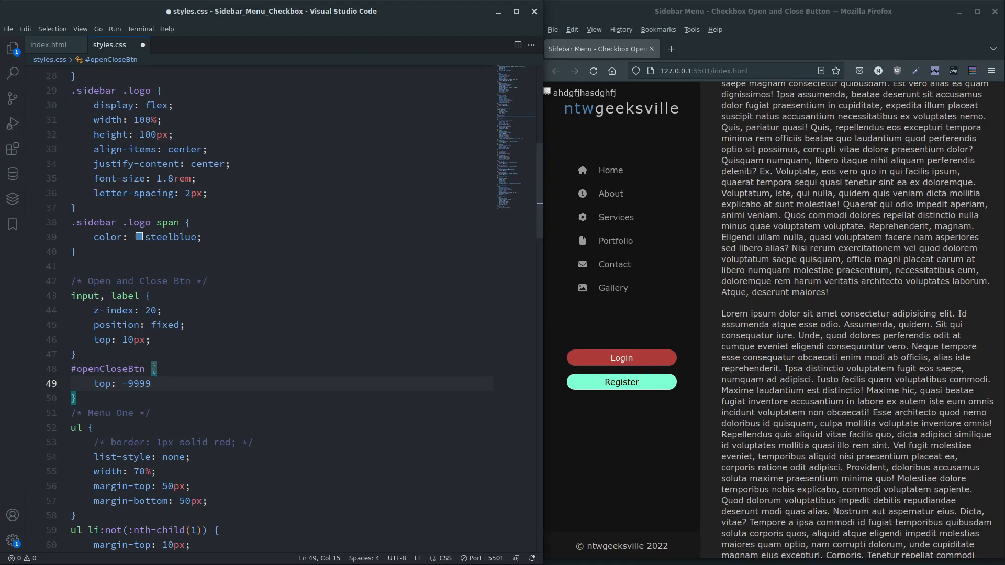
type("px;")
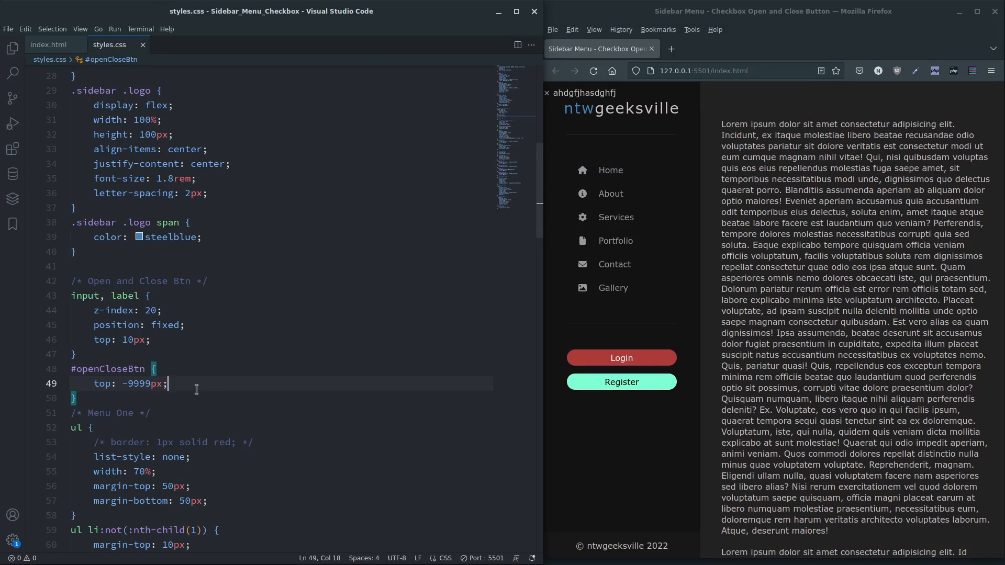
Step: Delete the filler text from the label so only the &times; remains
left_click(48, 44)
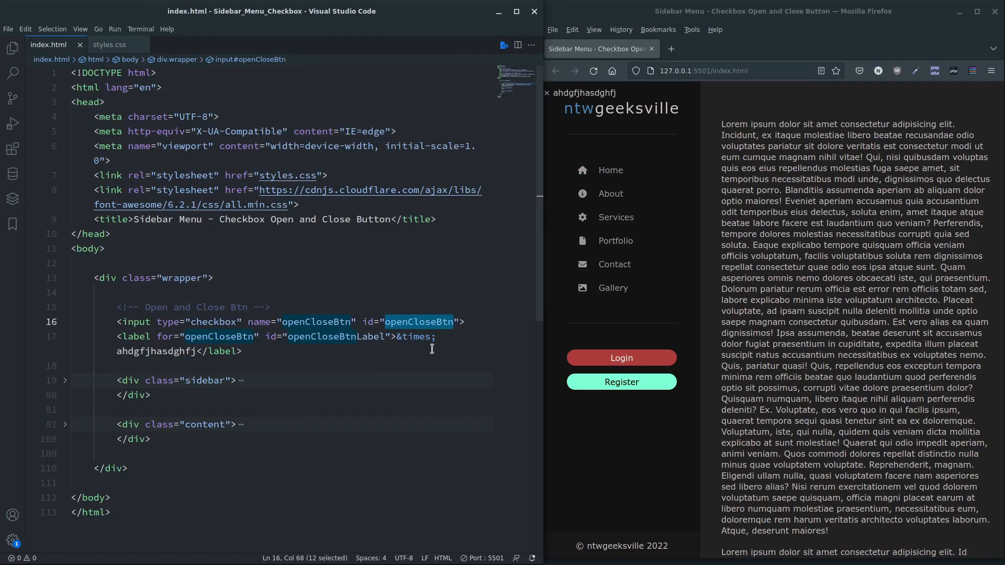
left_click(442, 337)
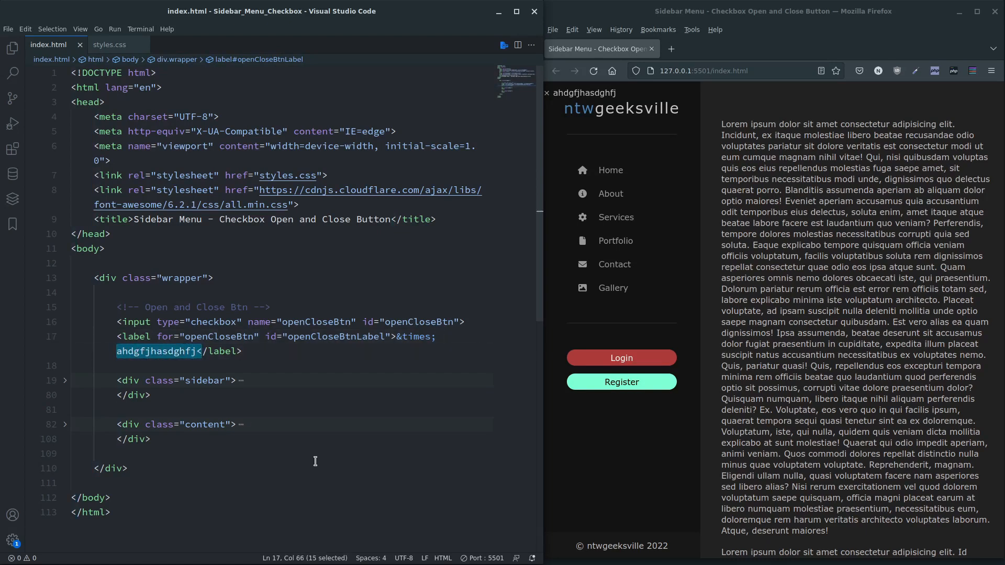
key("Delete")
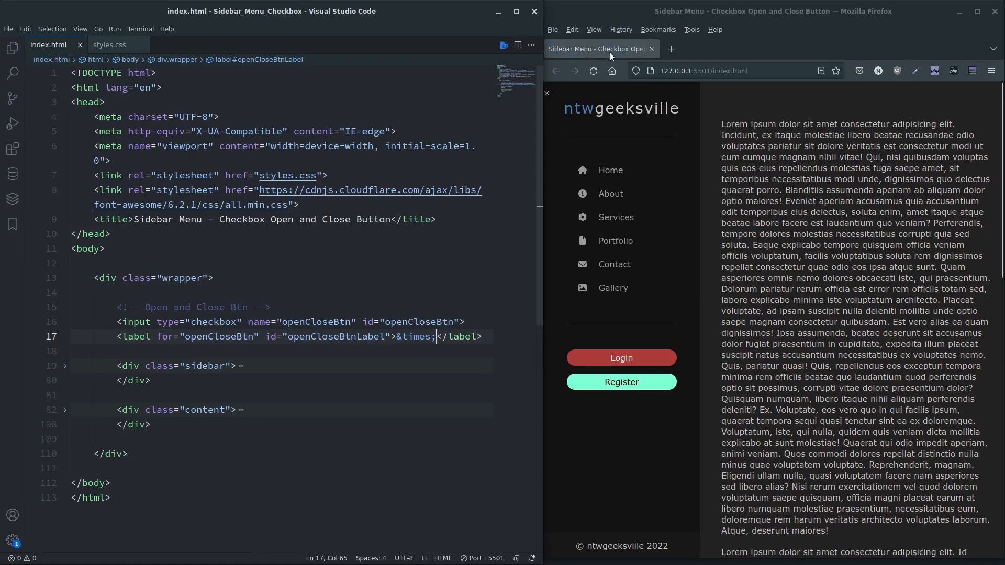
Step: Keep the input, label rule's top value at 10px in styles.css
left_click(108, 44)
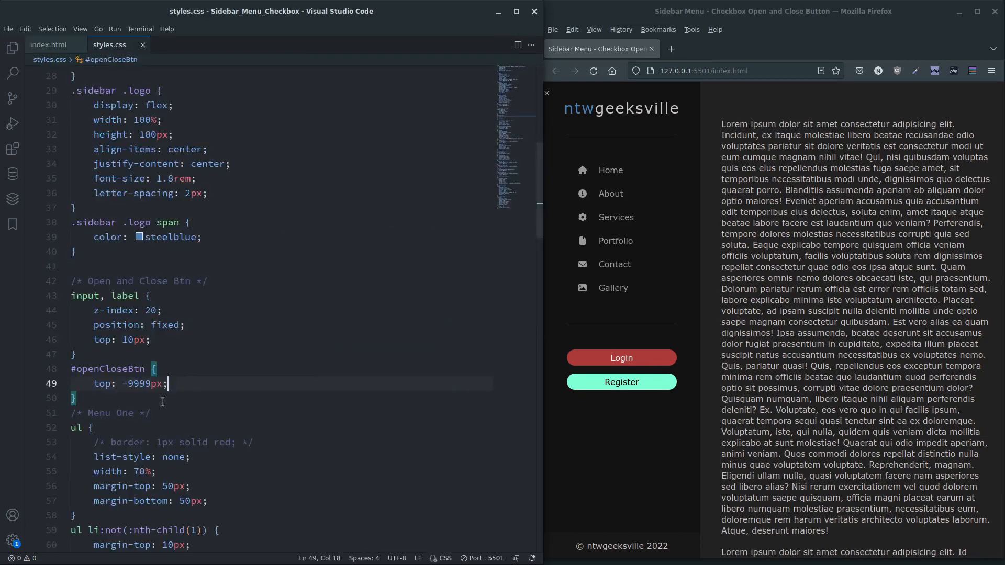
scroll("down", 3)
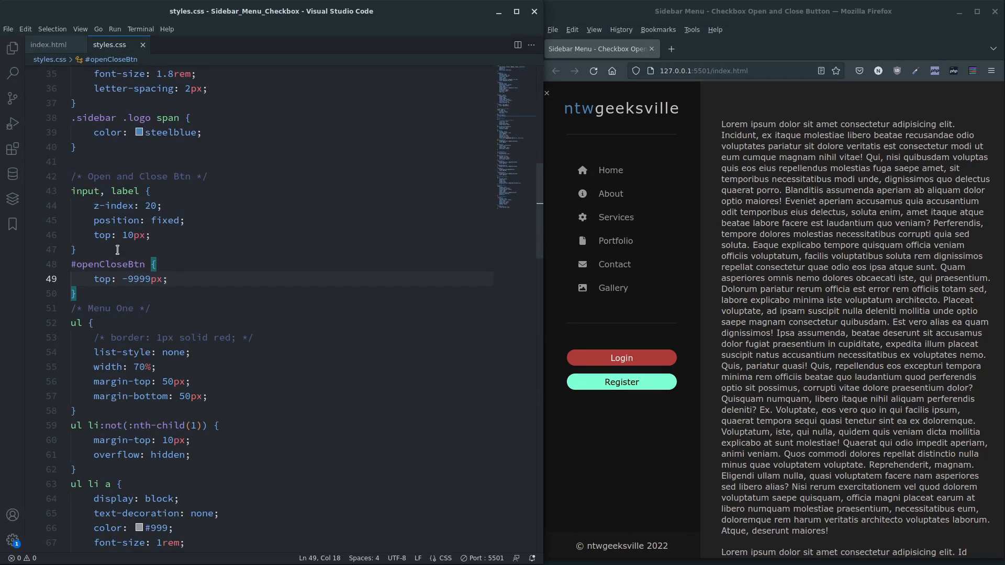
double_click(132, 234)
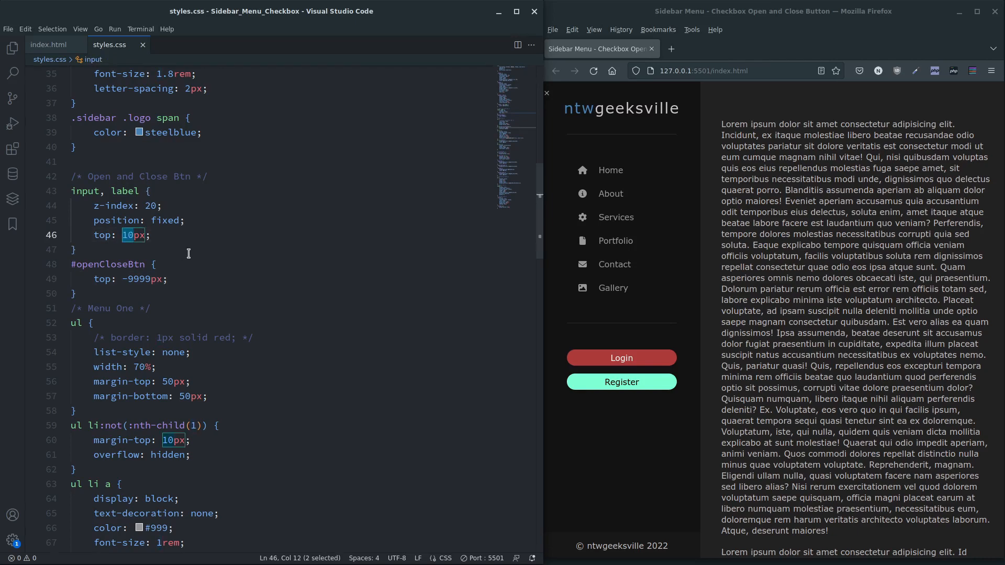
type("0")
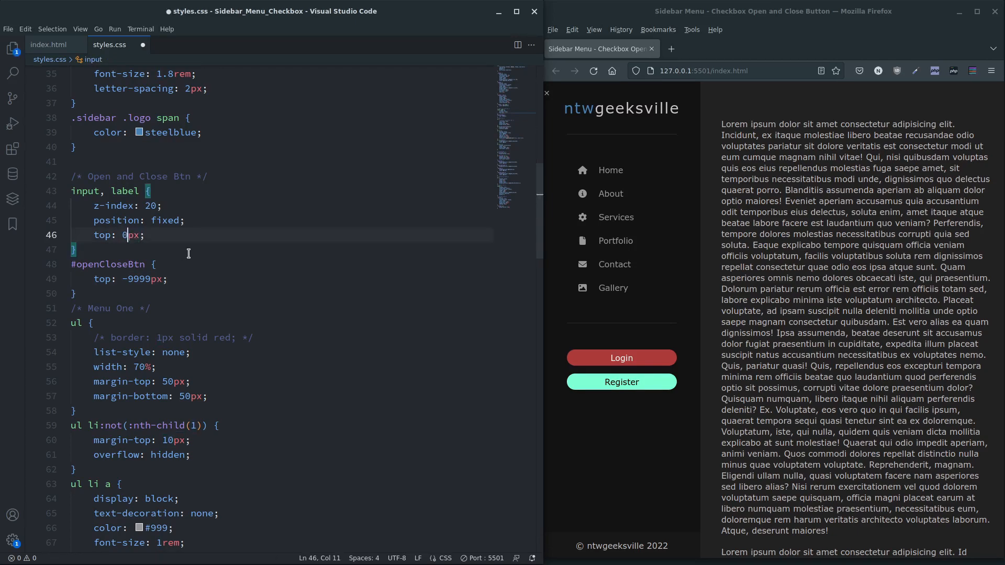
left_click(144, 235)
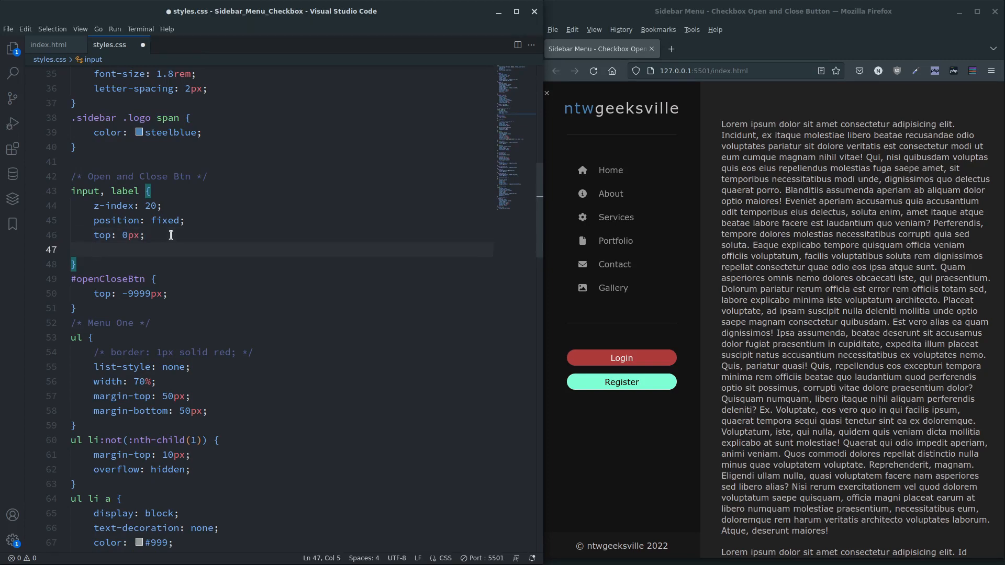
Step: Add left: 10px under top in the input, label rule and save
type("left:")
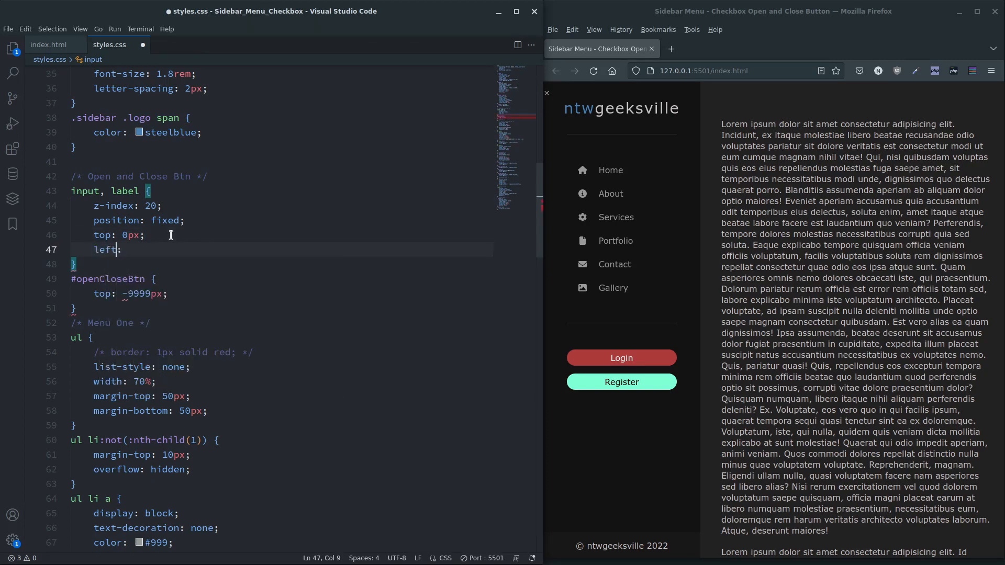
type("10px;")
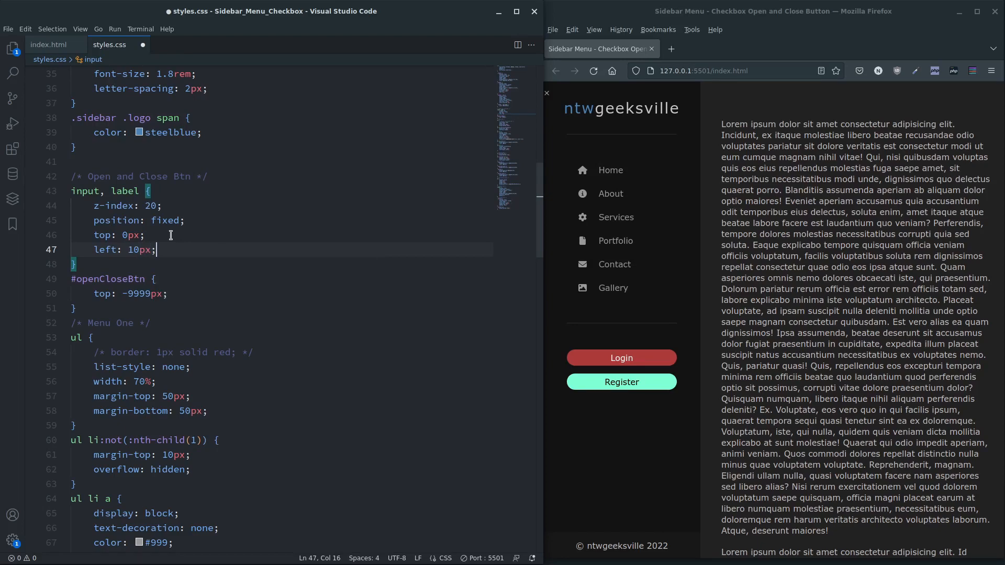
key("ctrl+s")
type("1")
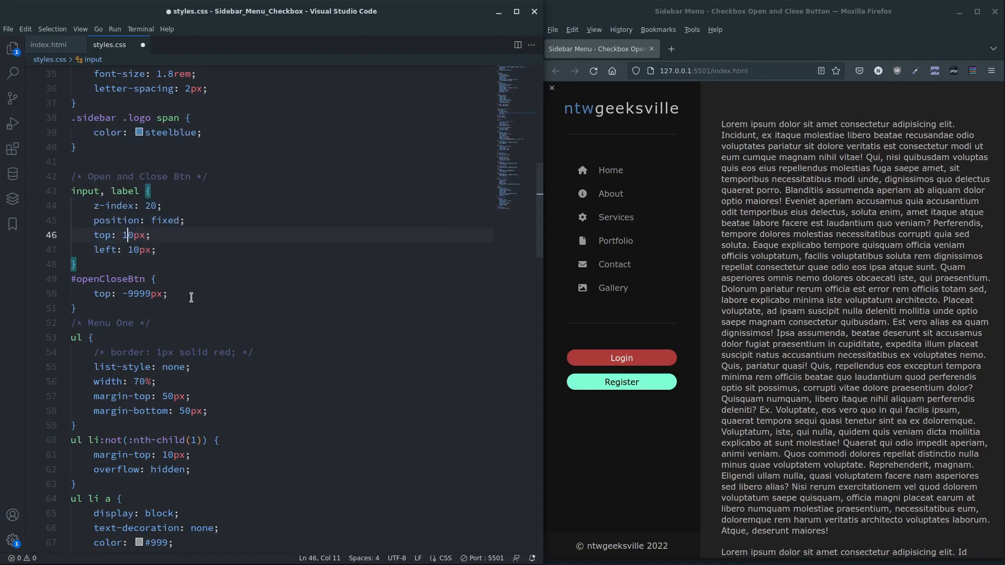
key("ctrl+s")
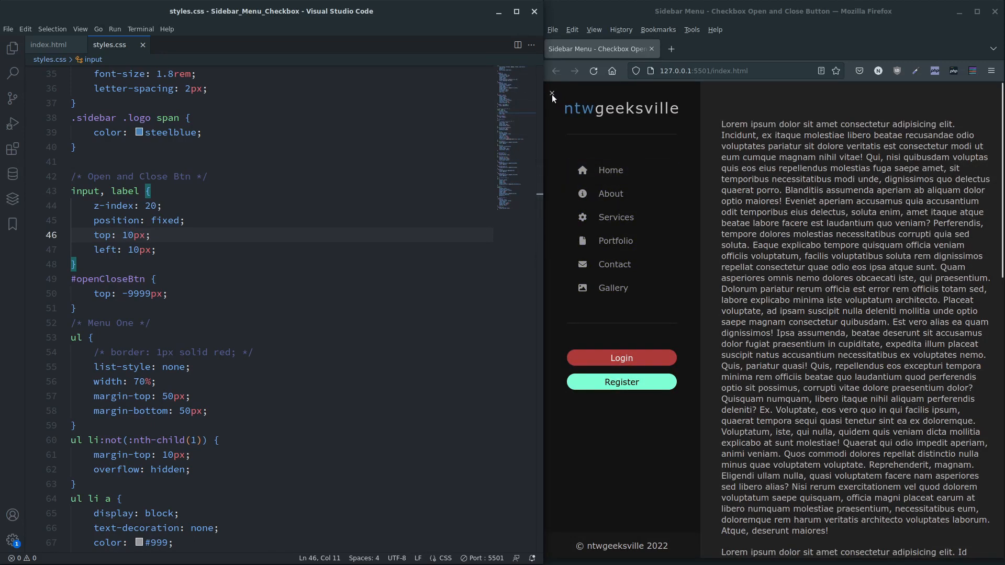
mouse_move(709, 273)
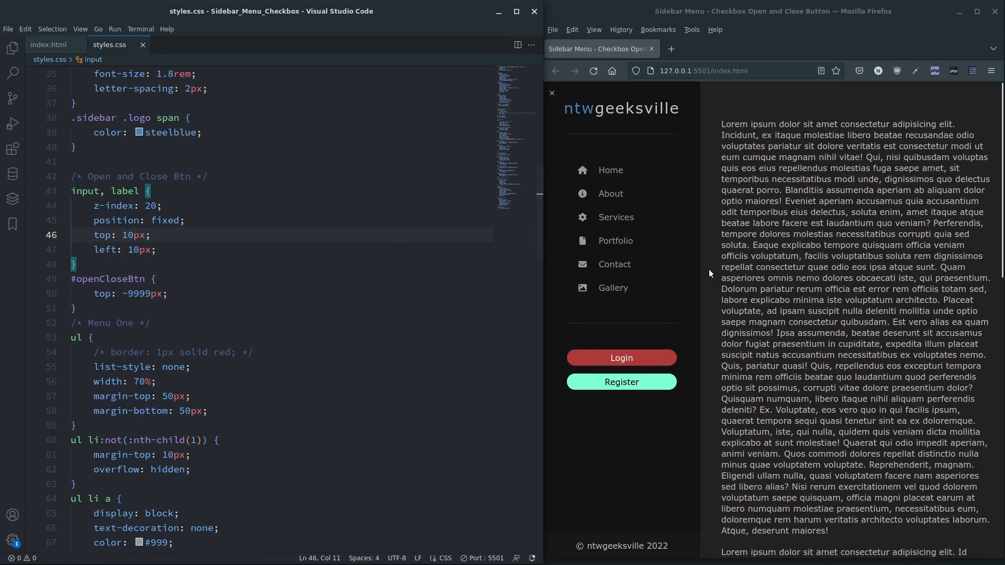
mouse_move(697, 274)
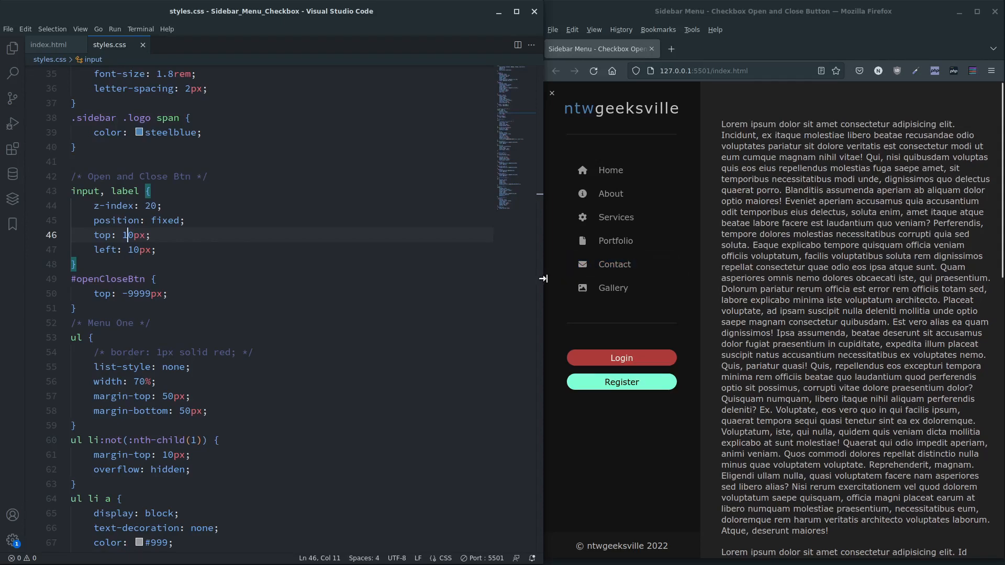
Step: Select the .sidebar rule's left offset to change it to -300px
scroll("up", 3)
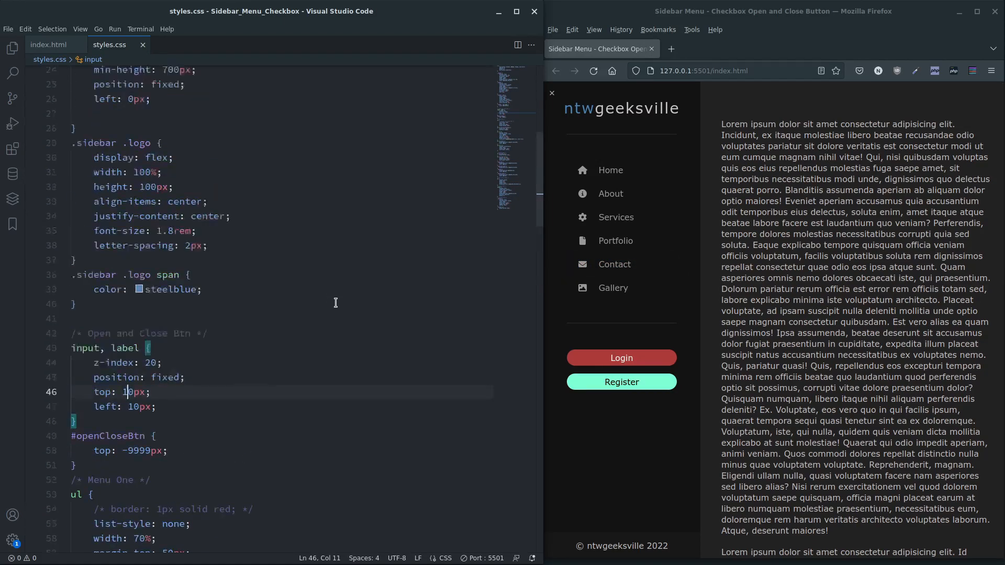
scroll("up", 3)
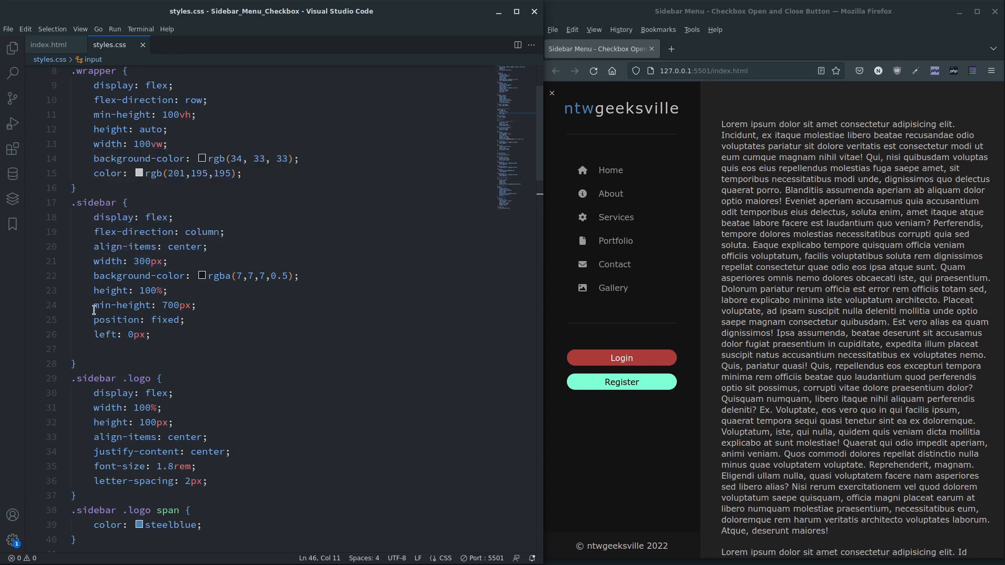
triple_click(121, 334)
type("-30")
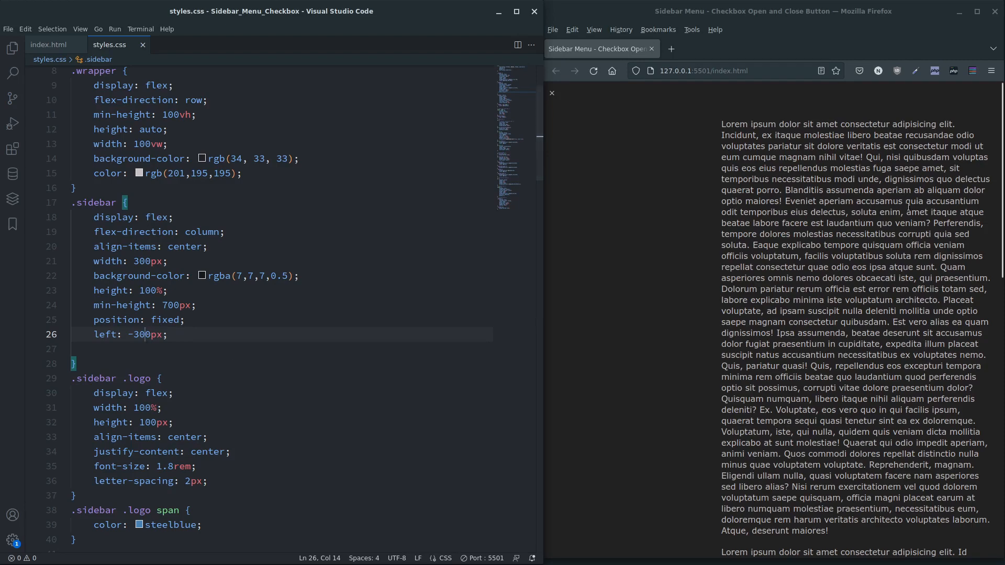
mouse_move(803, 280)
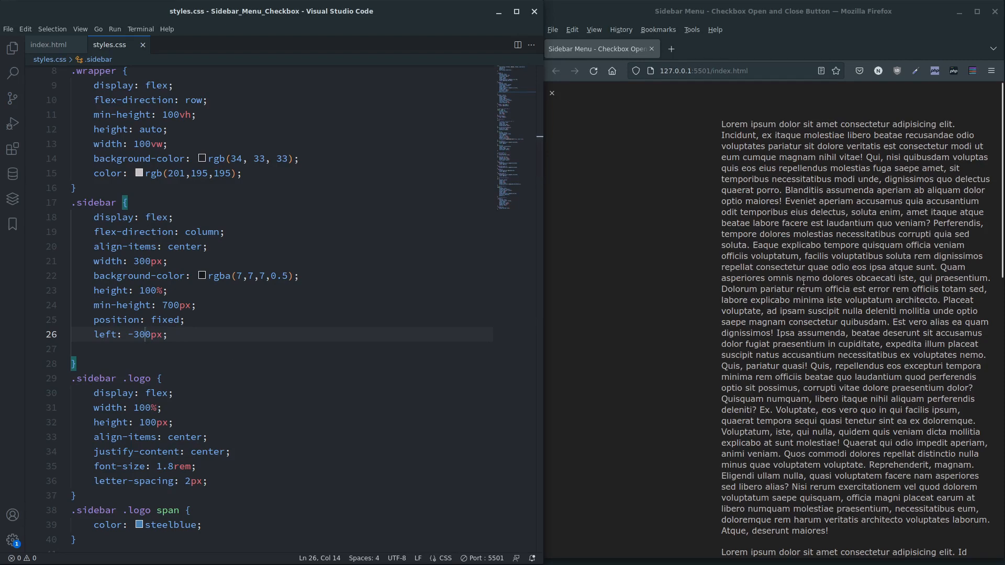
mouse_move(616, 343)
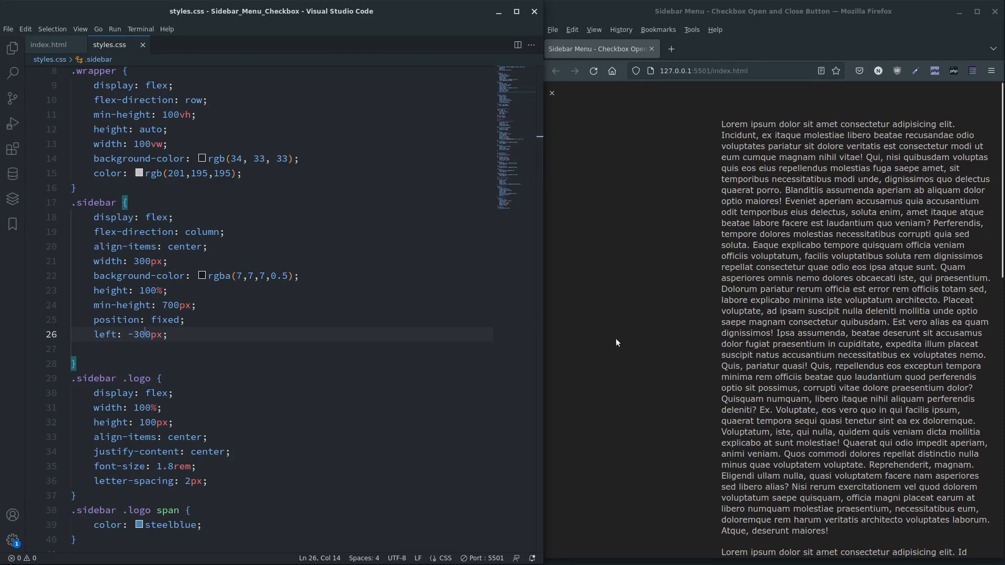
Step: Change the .content rule's margin-left from 320px to 0px
scroll("down", 3)
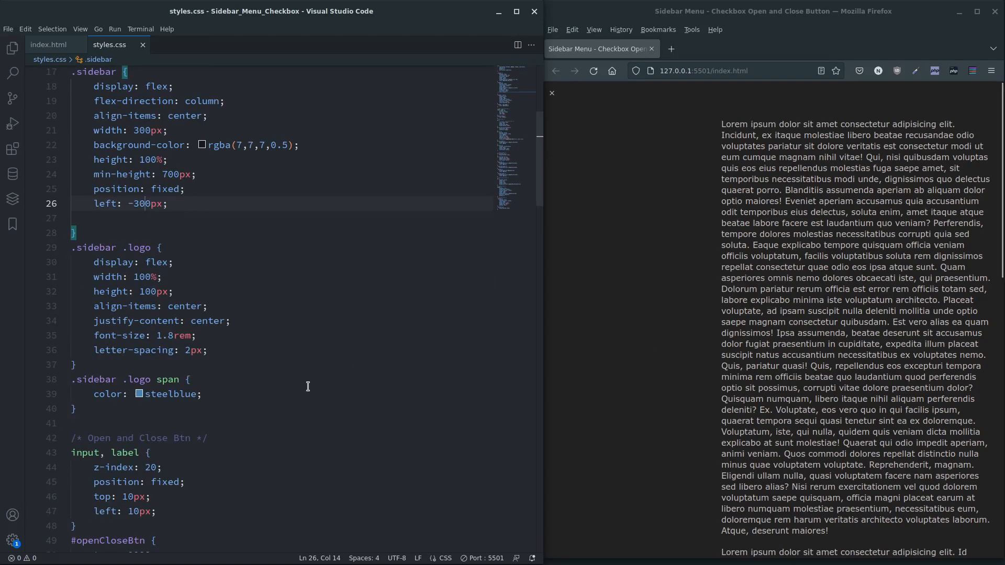
scroll("down", 3)
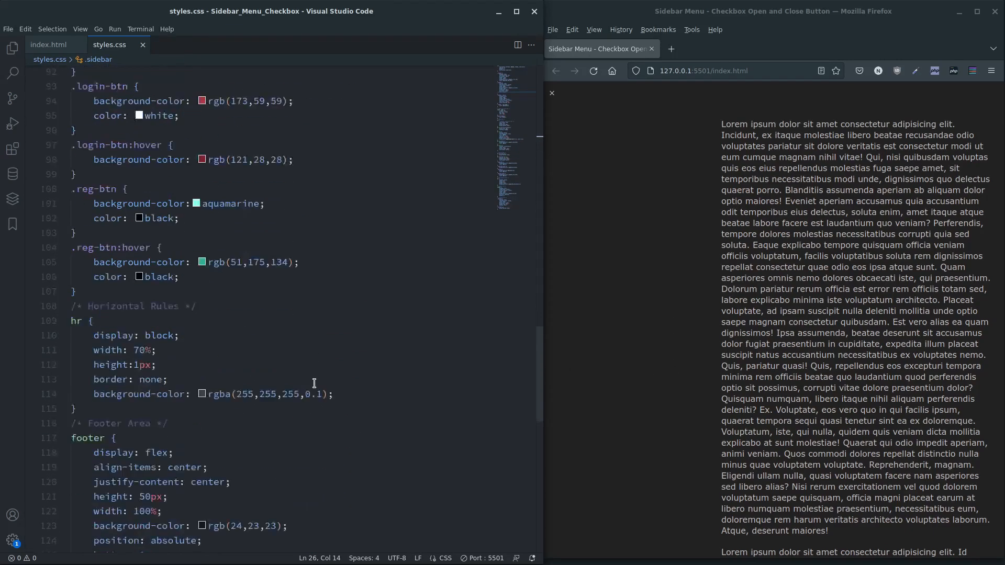
scroll("down", 3)
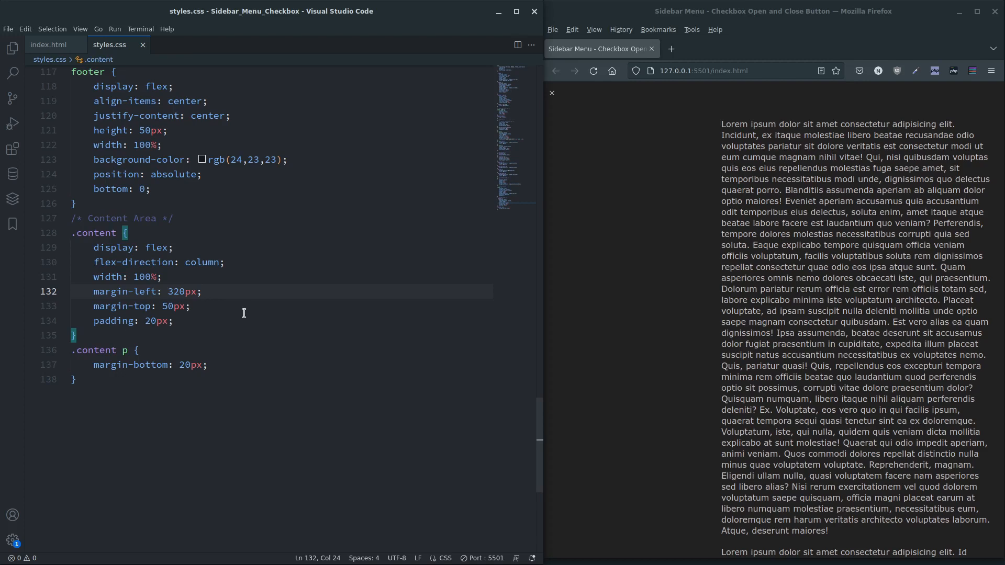
double_click(142, 277)
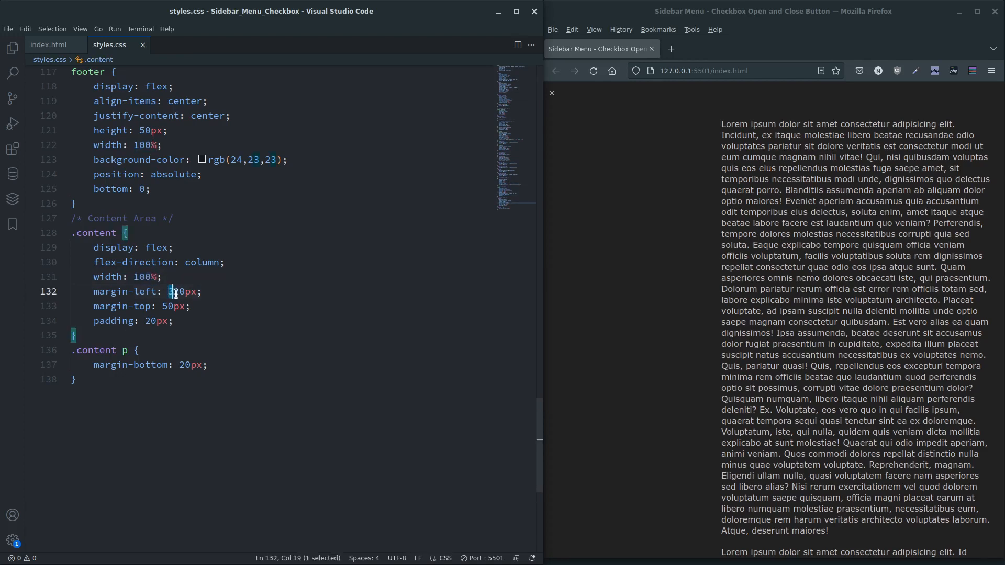
double_click(181, 292)
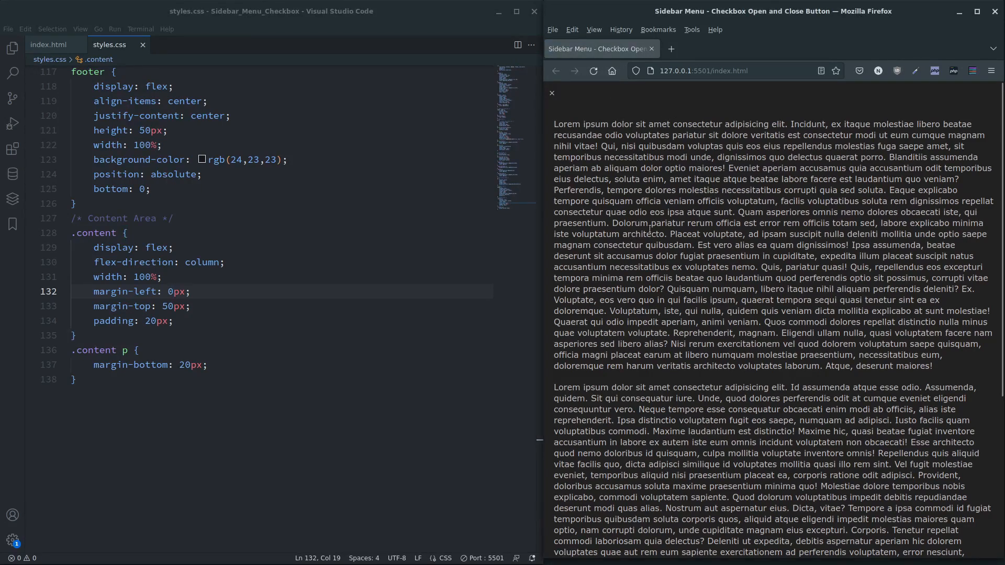
scroll("up", 3)
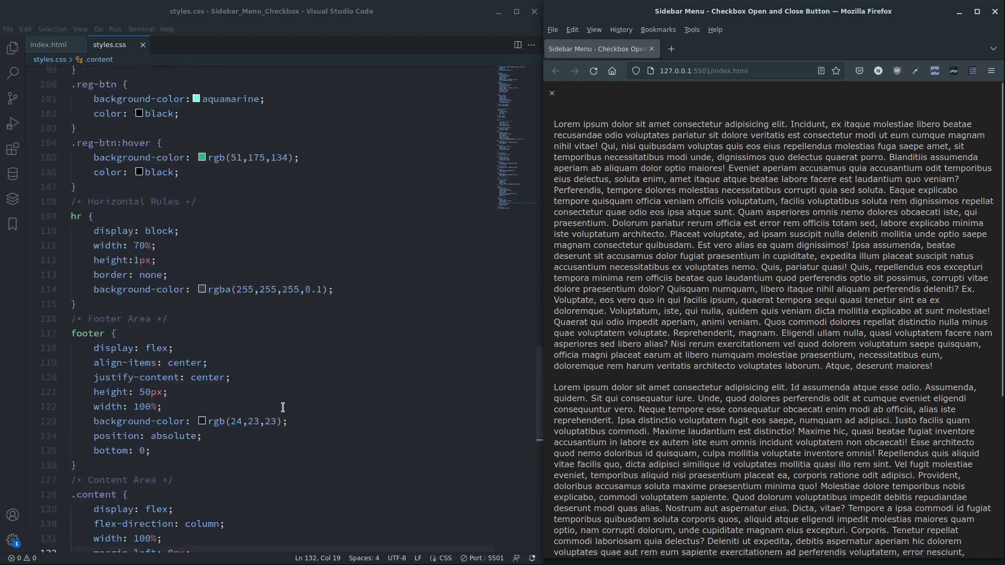
Step: Leave blank lines below the #openCloseBtn rule and review index.html's checkbox markup
scroll("up", 3)
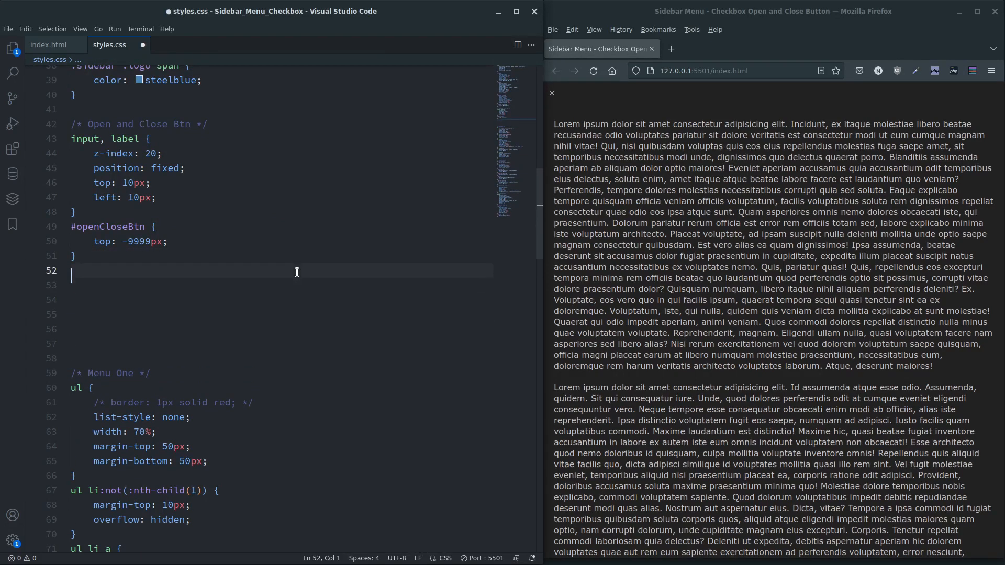
left_click(48, 44)
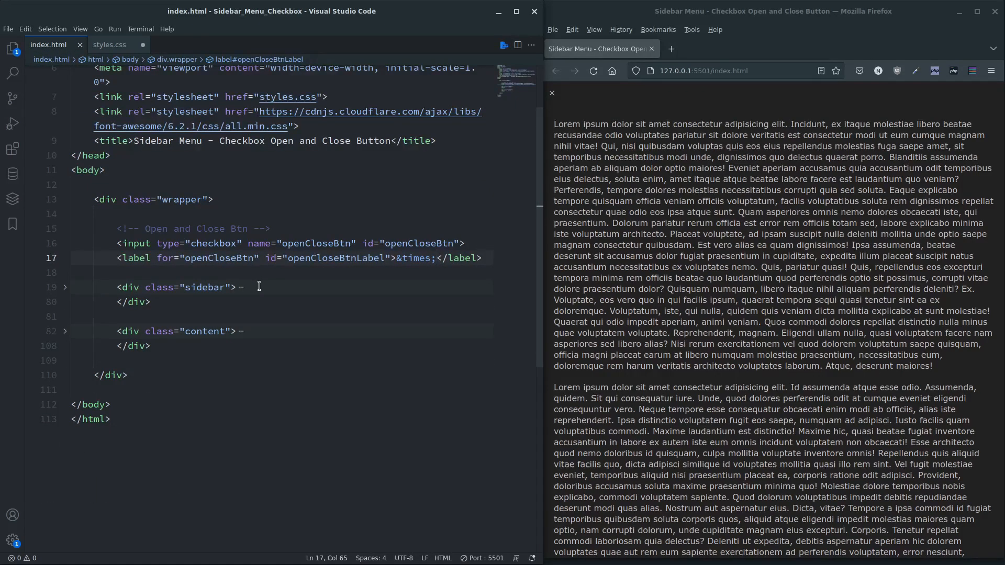
mouse_move(214, 294)
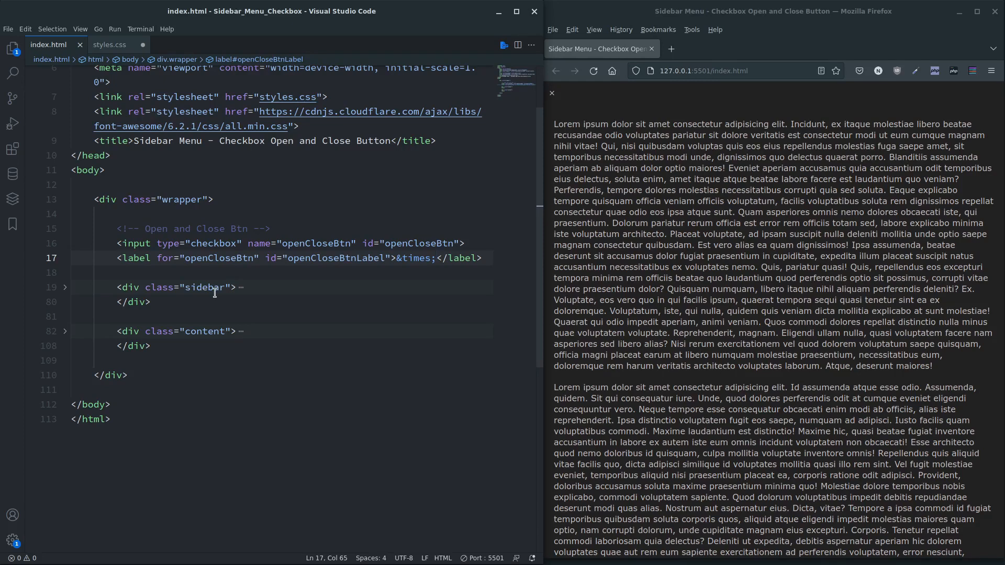
mouse_move(176, 228)
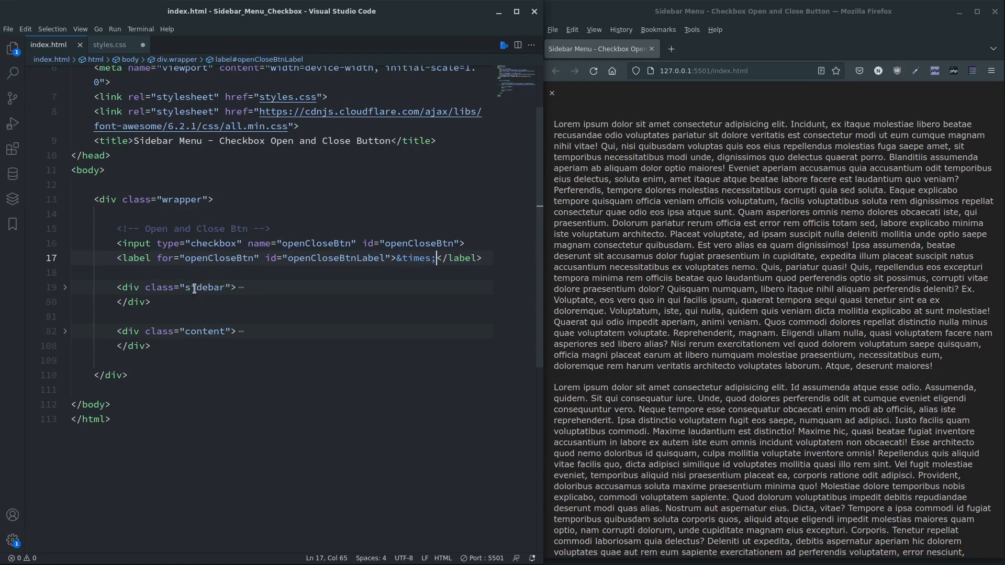
mouse_move(194, 307)
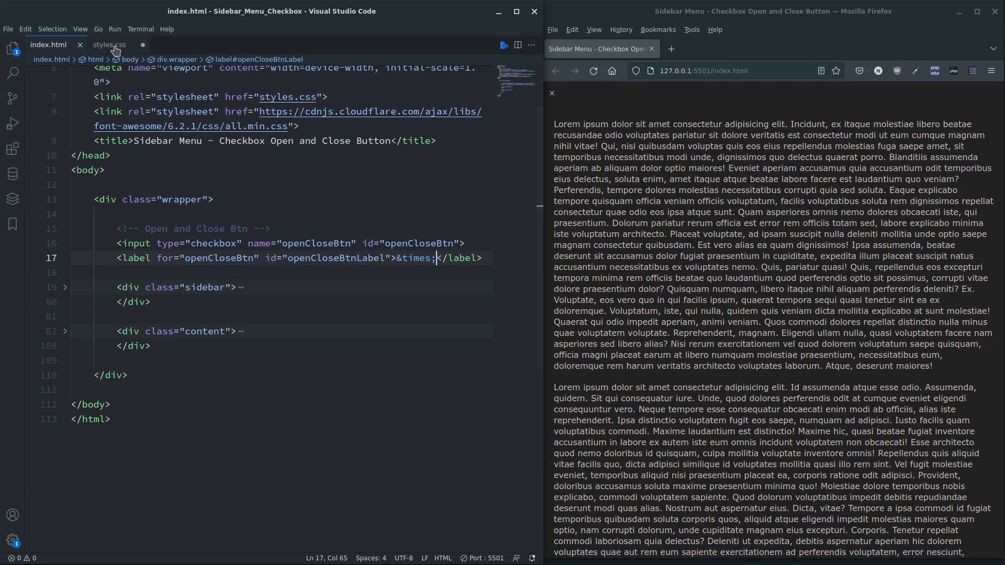
Step: Add #openCloseBtn:checked ~ .sidebar { left: 0px; } to styles.css and save
left_click(109, 45)
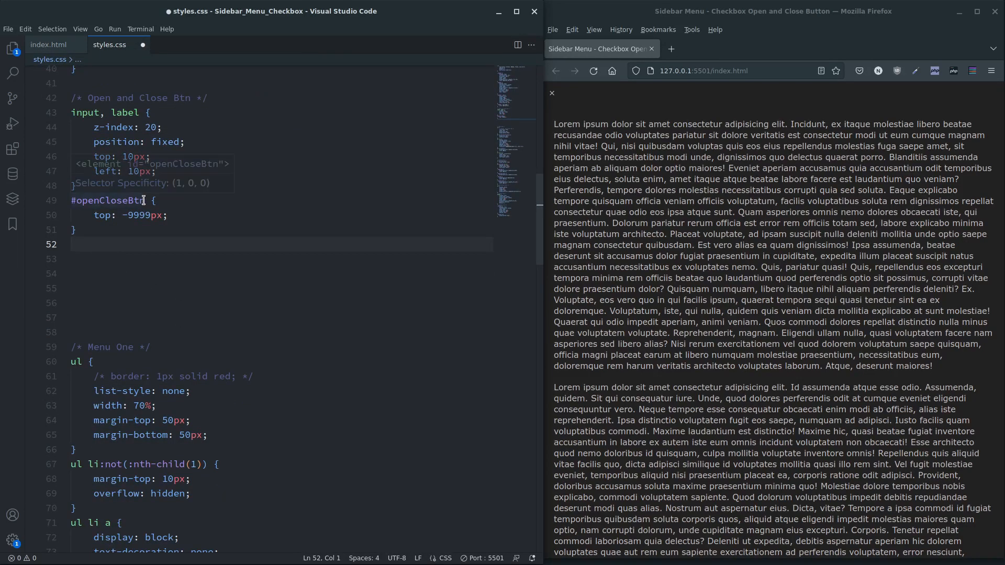
double_click(108, 201)
type("#openCloseBtn:checked ")
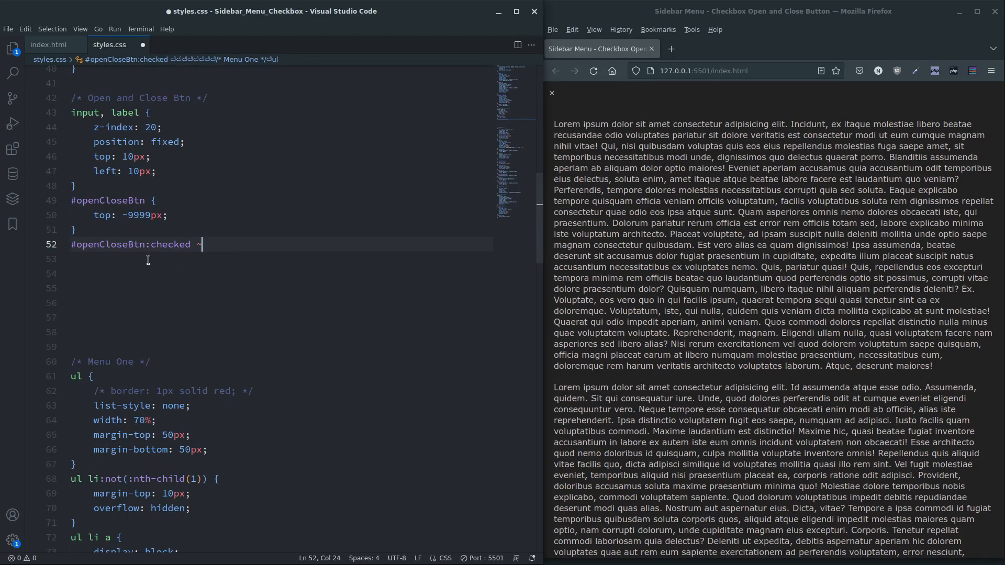
type("~")
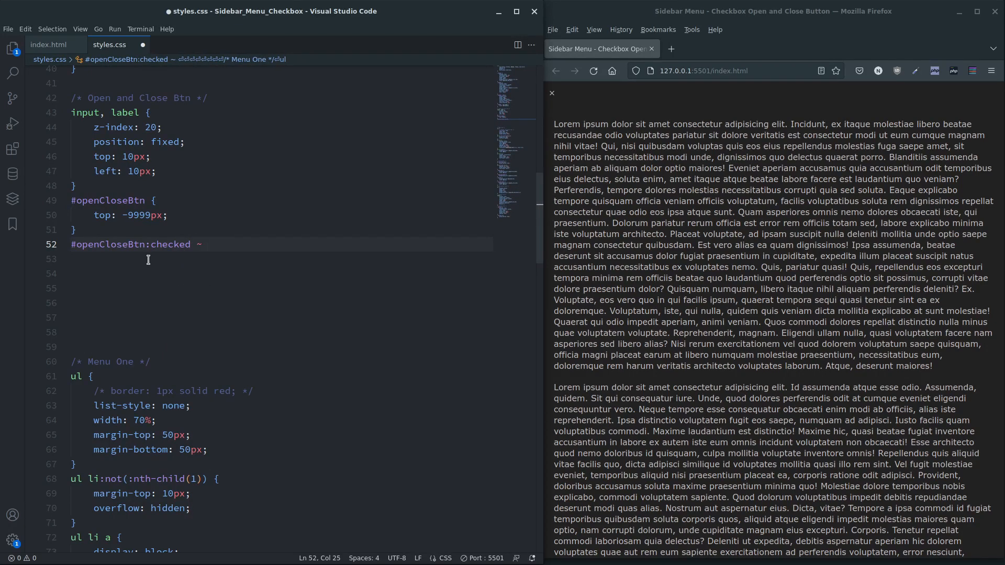
type(".sidebar {")
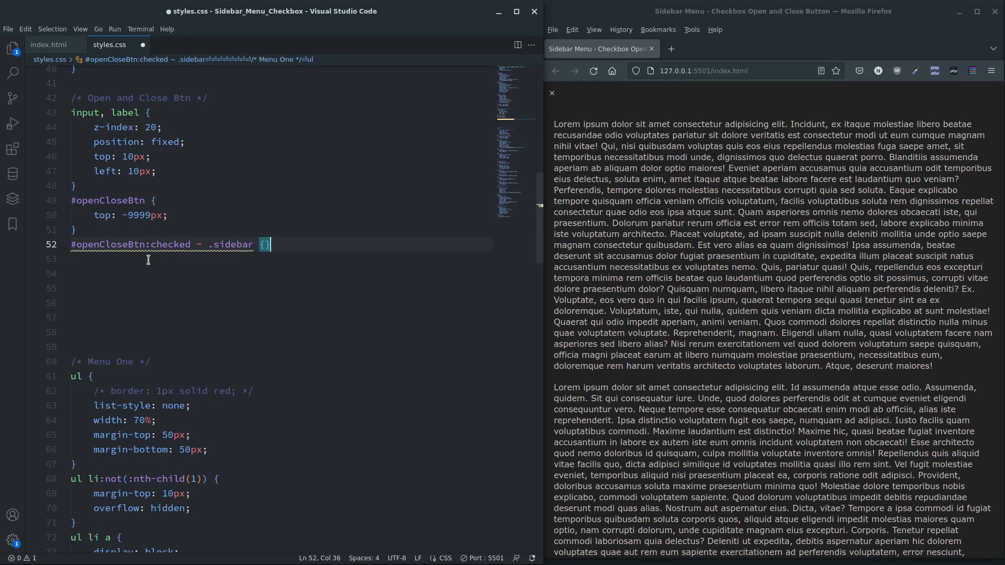
type("left:")
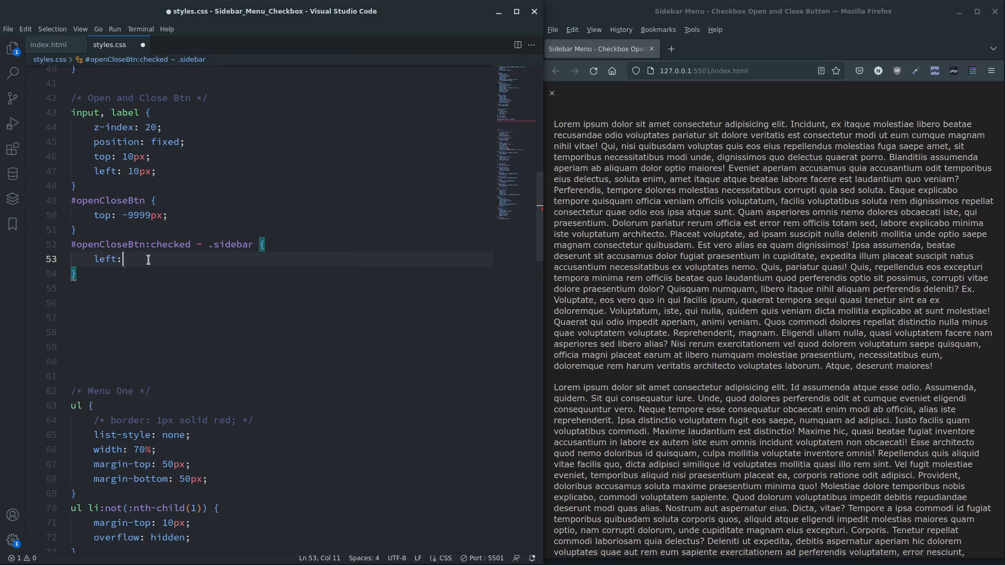
type("0px")
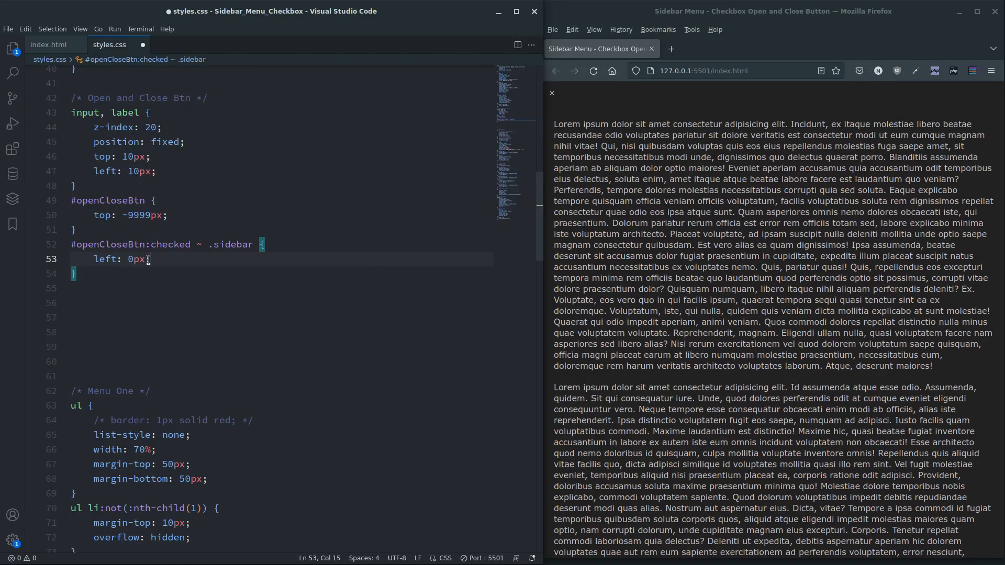
key("ctrl+s")
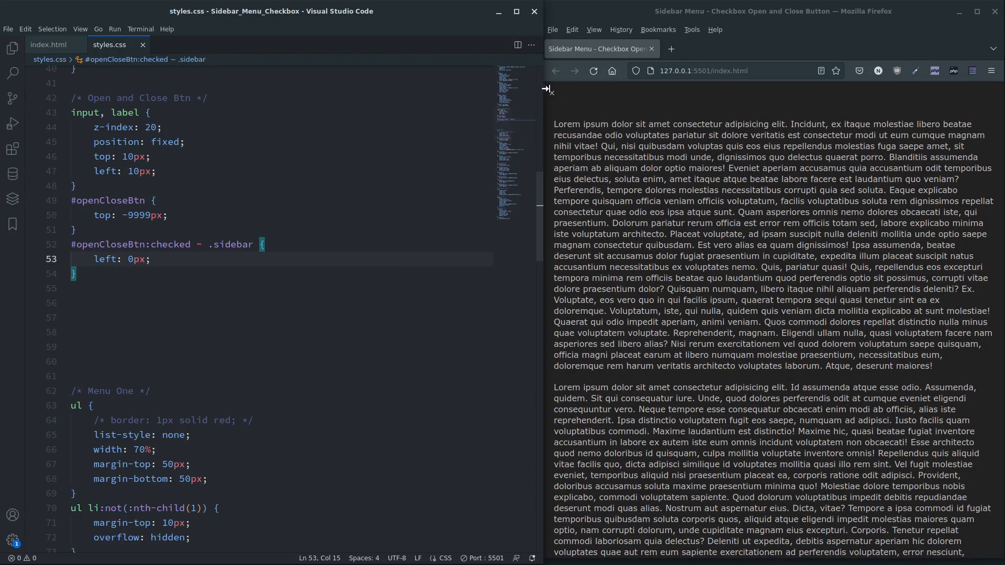
Step: Toggle the checkbox in Firefox to confirm the sidebar slides in and back out
left_click(549, 89)
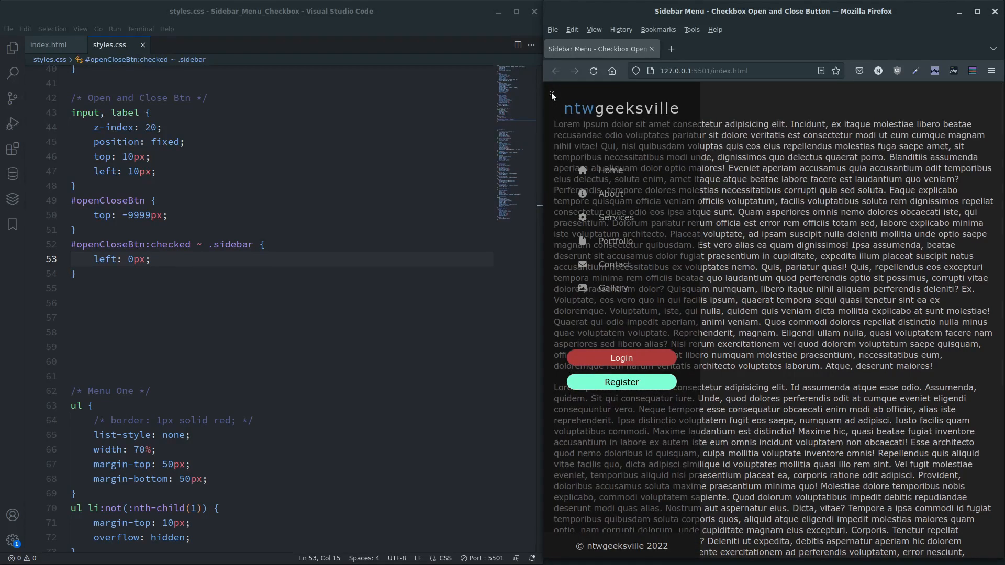
left_click(551, 94)
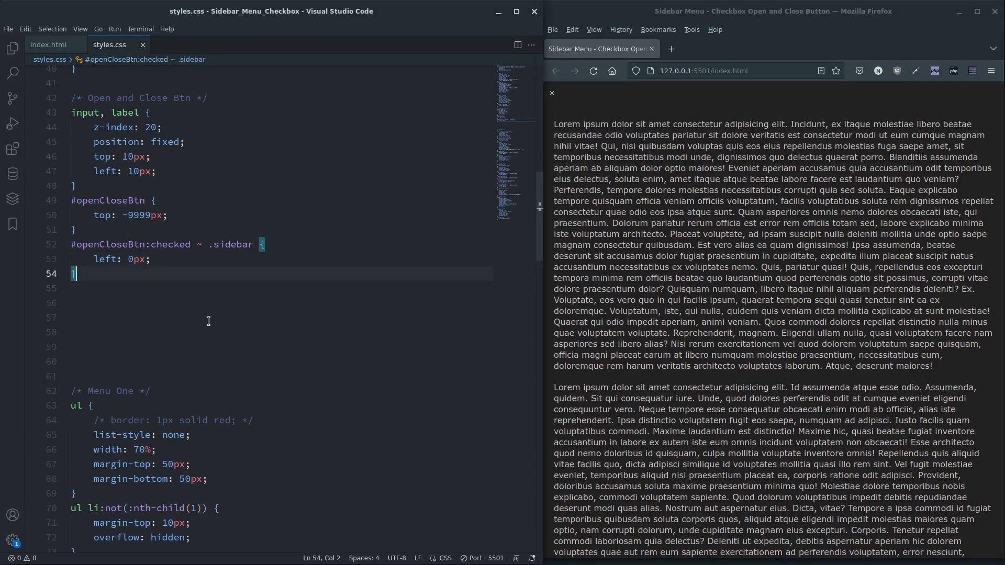
key("Return")
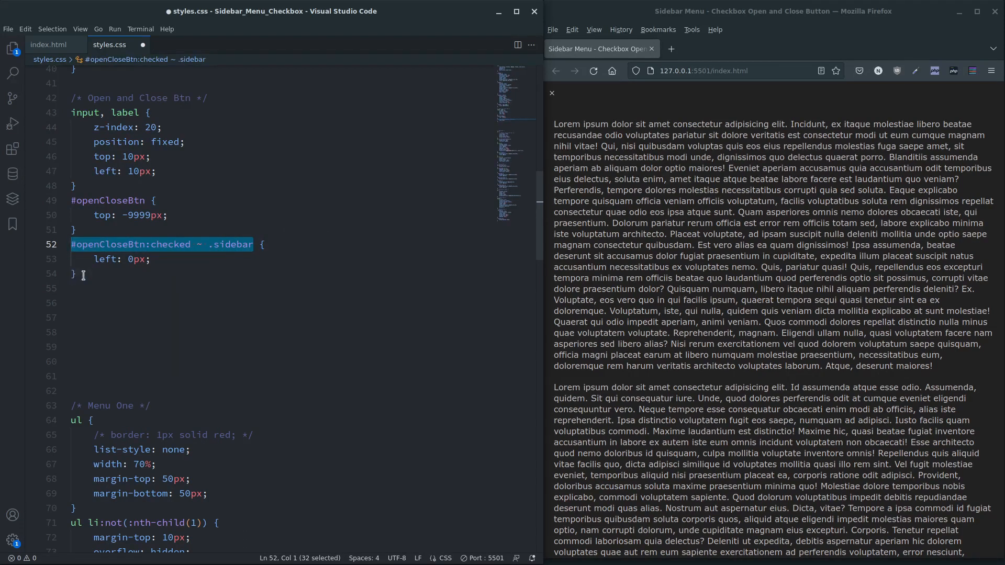
Step: Add #openCloseBtn:checked ~ .content with margin-left 320px and width calc(100% - 320px), saved
type("#openCloseBtn:checked ~ .sidebar")
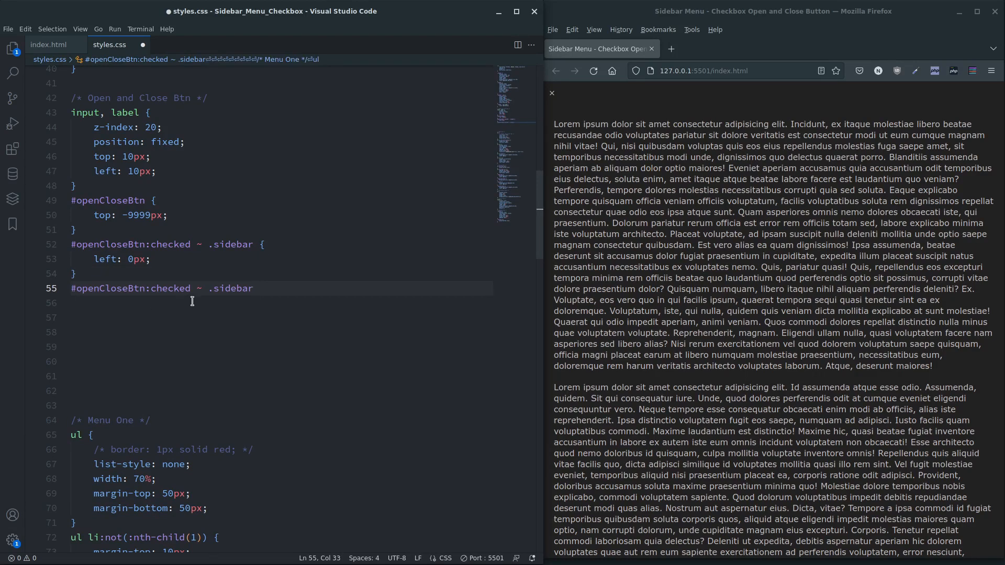
type("content {")
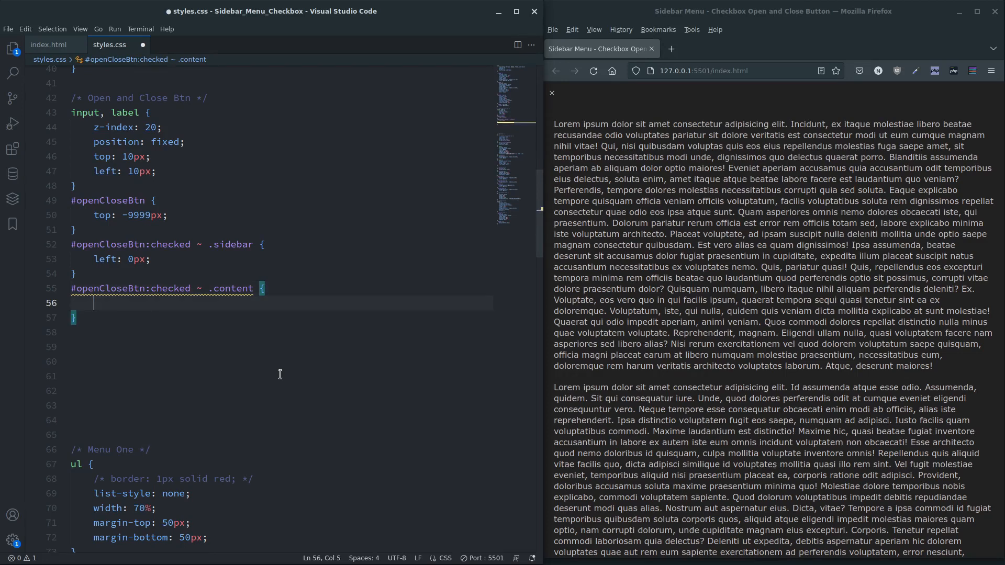
type("w")
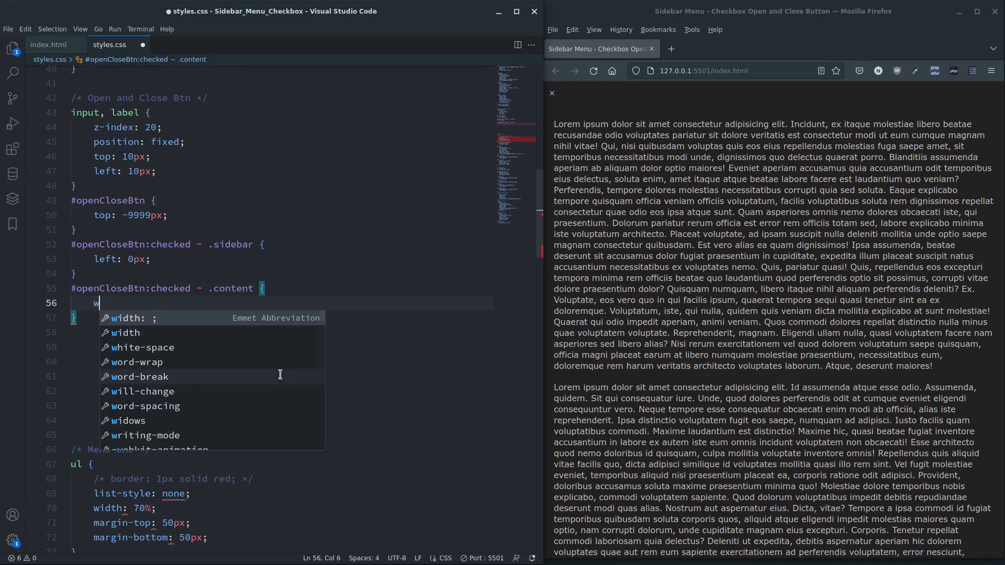
type("argin-left: 32")
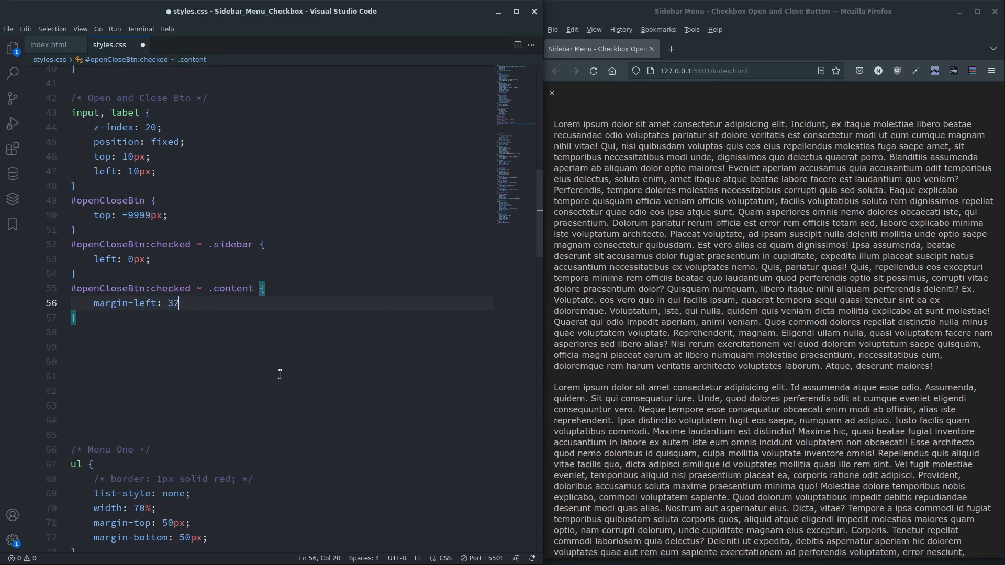
type("0px")
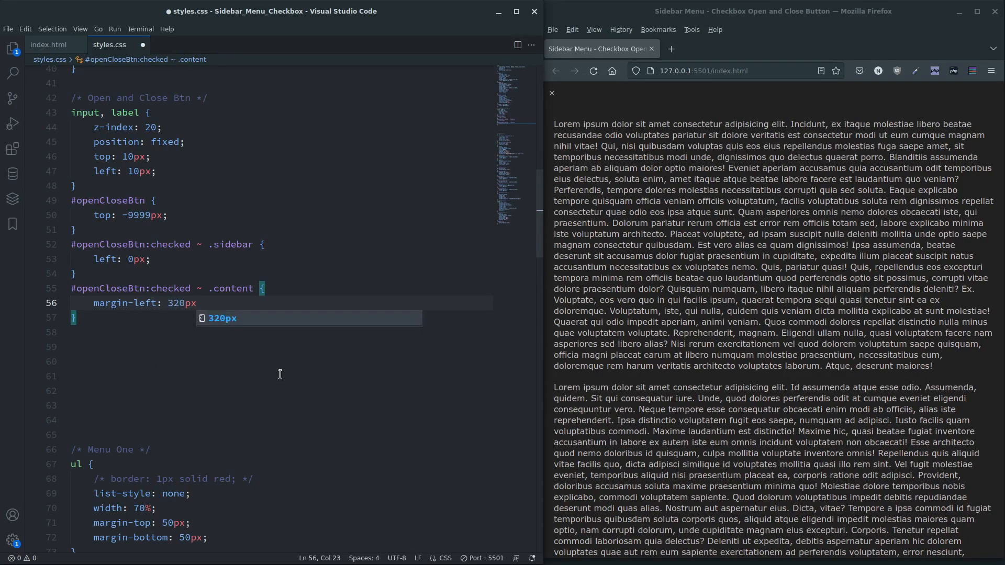
type("width:")
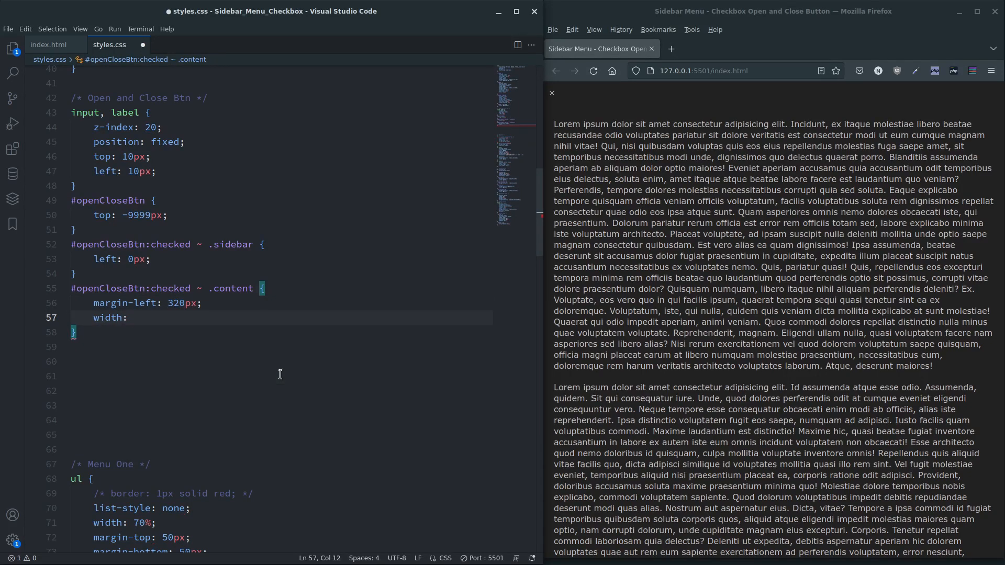
type("calc(")
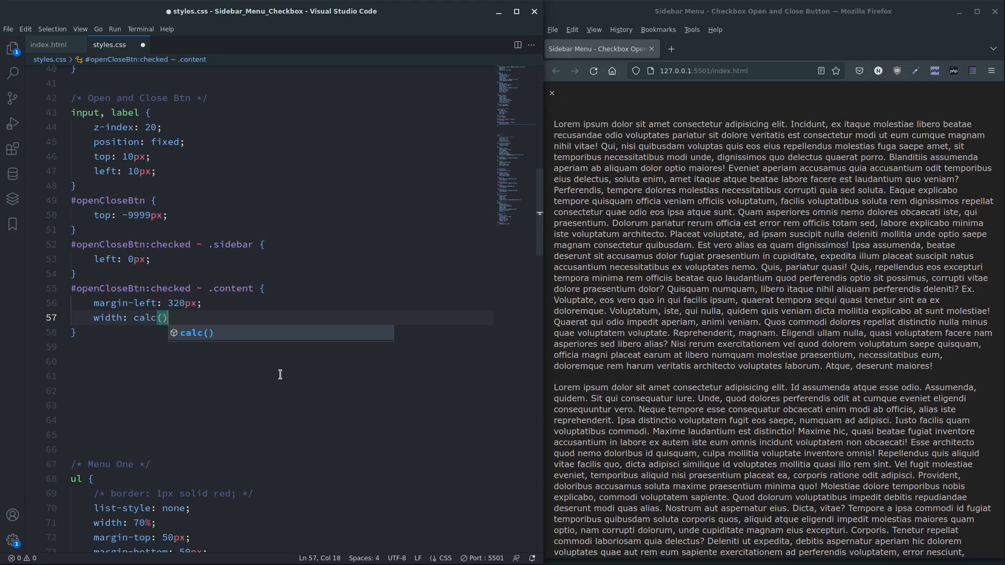
type("1")
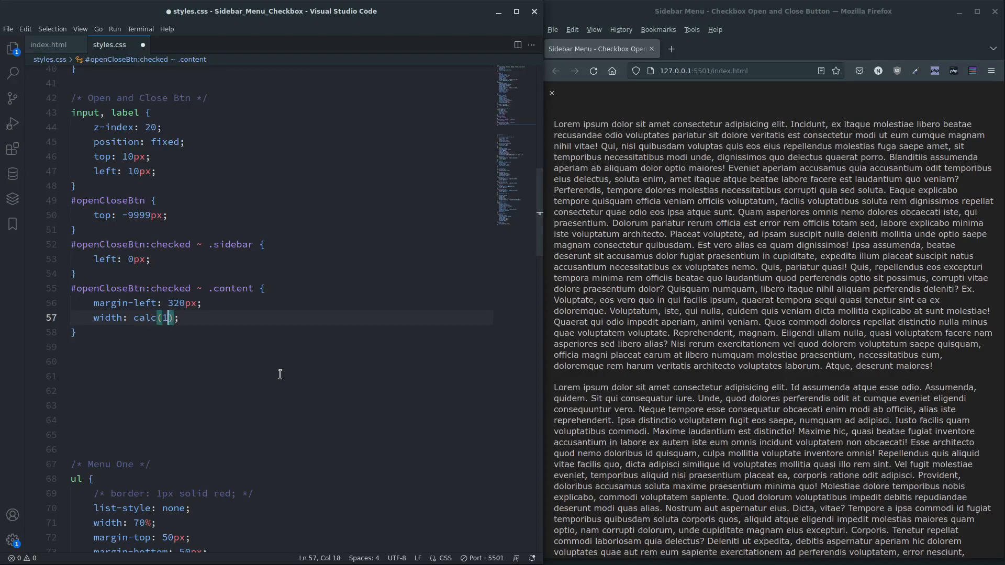
type("00% -")
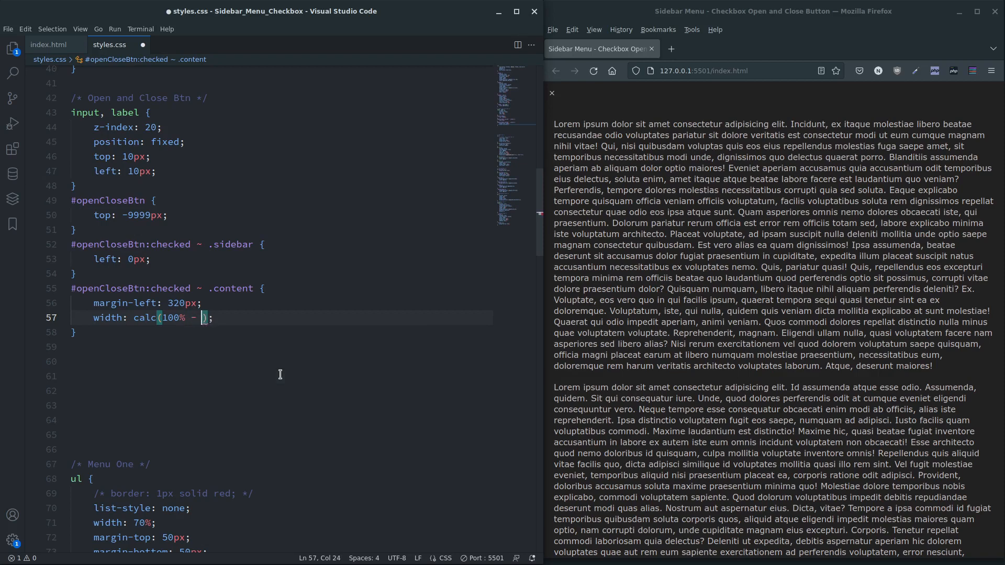
type("30")
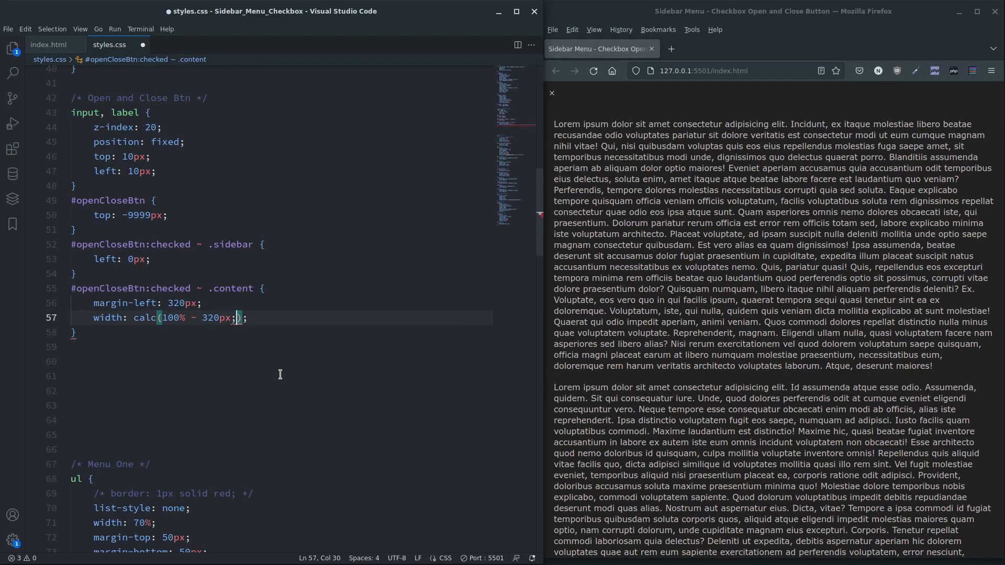
key("Backspace")
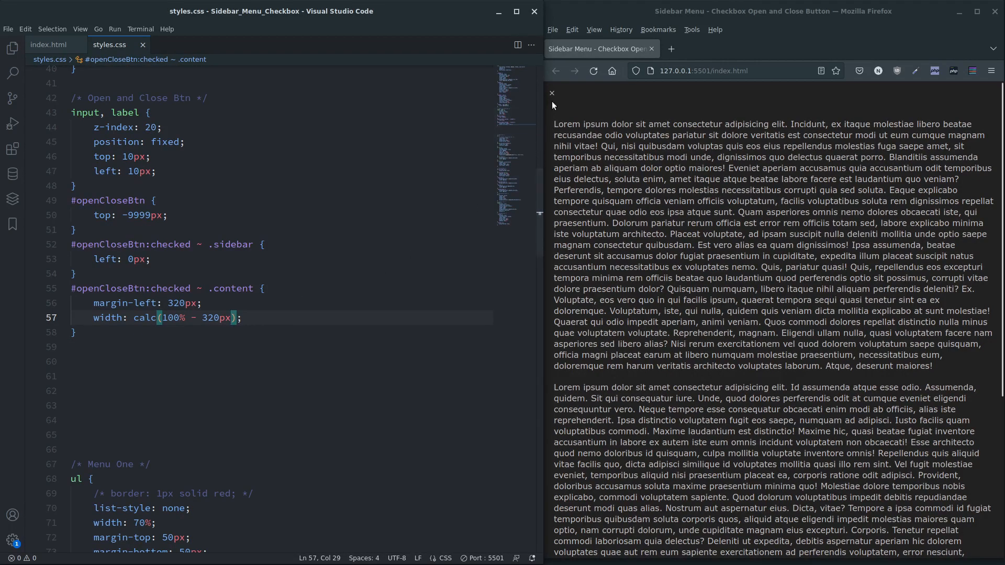
Step: Test the shifted content in Firefox, then start another #openCloseBtn:checked selector
left_click(551, 93)
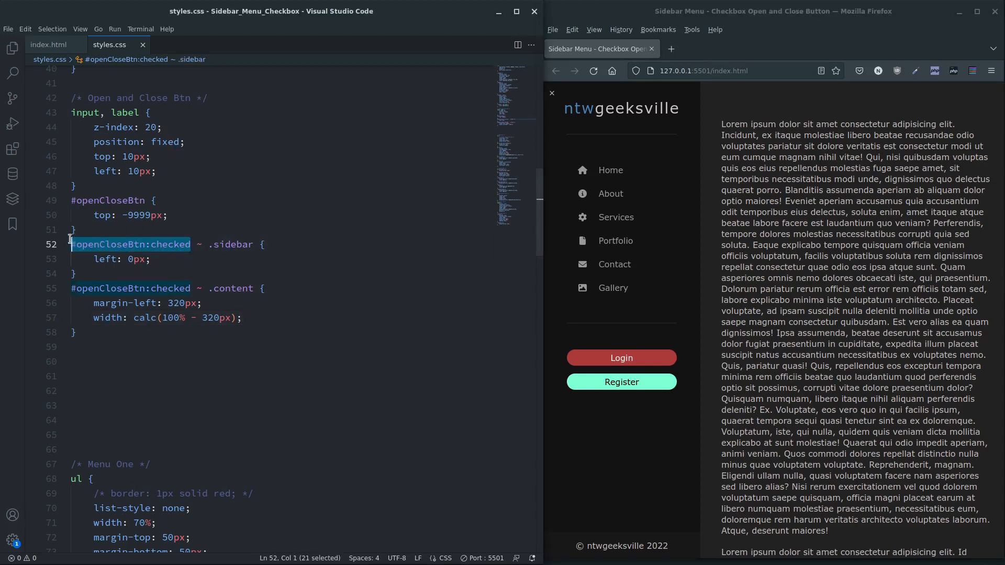
left_click(106, 331)
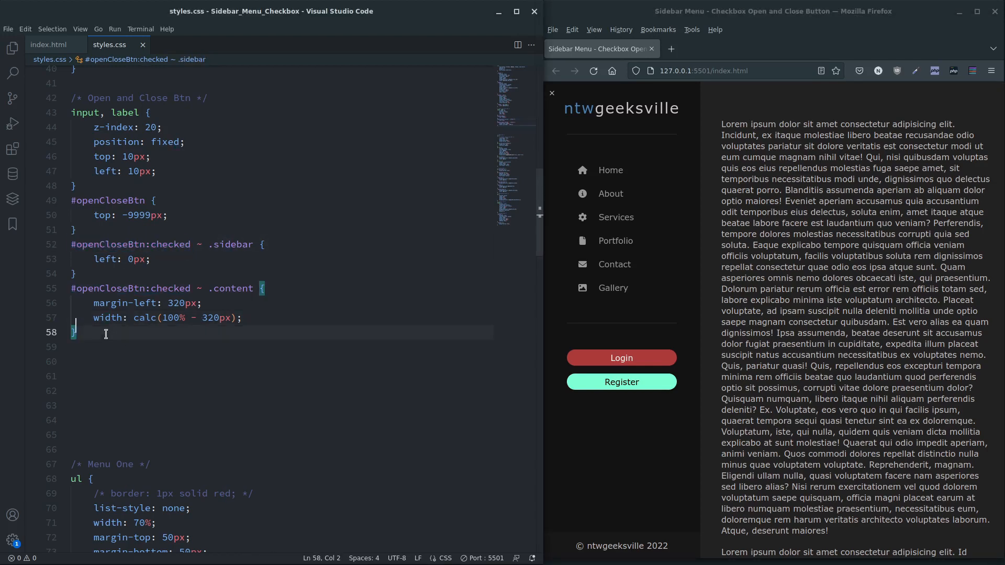
type("#openCloseBtn:checked")
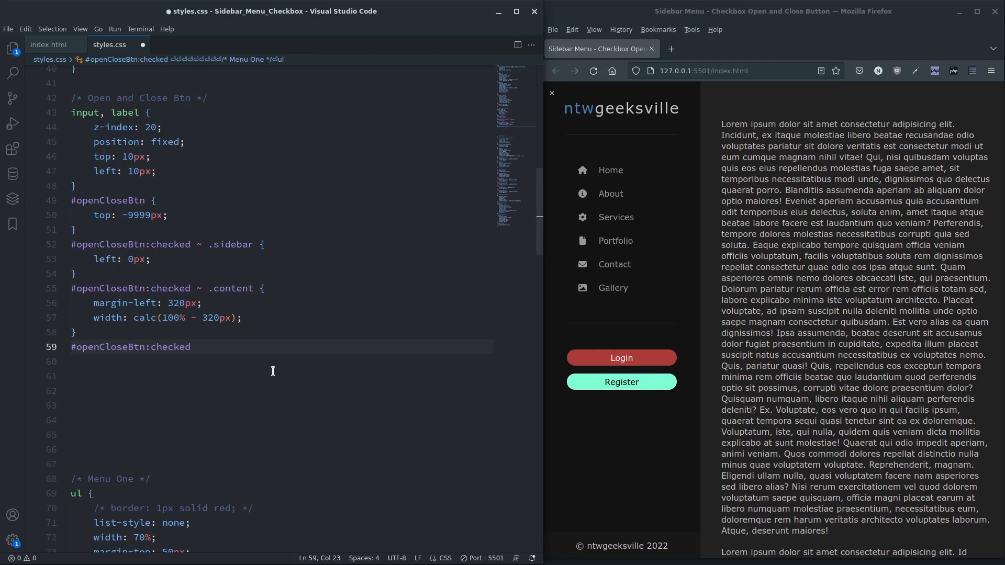
Step: Check the label id in index.html, then add #openCloseBtn:checked + #openCloseBtnLabel { left: 275px; }
left_click(48, 44)
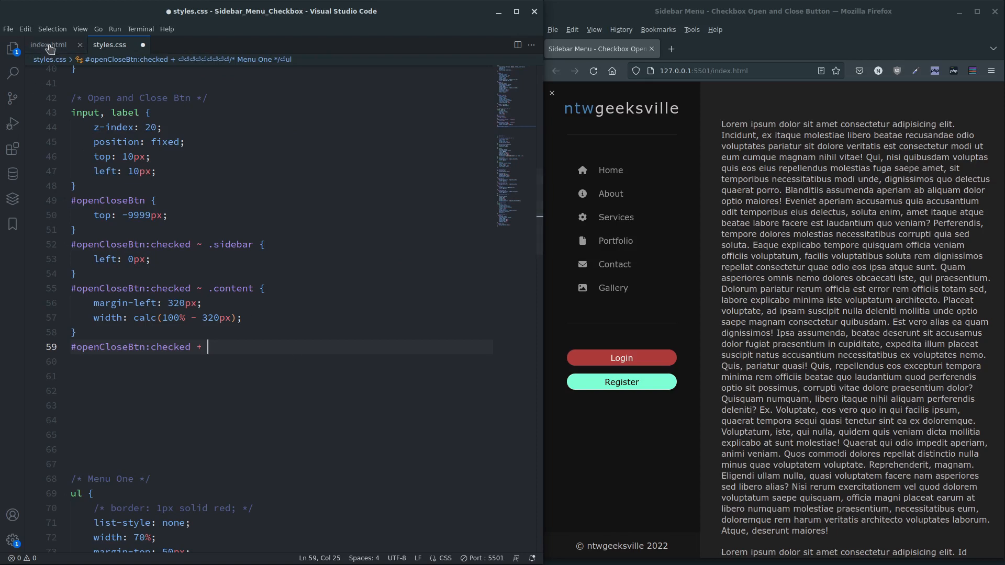
left_click(49, 44)
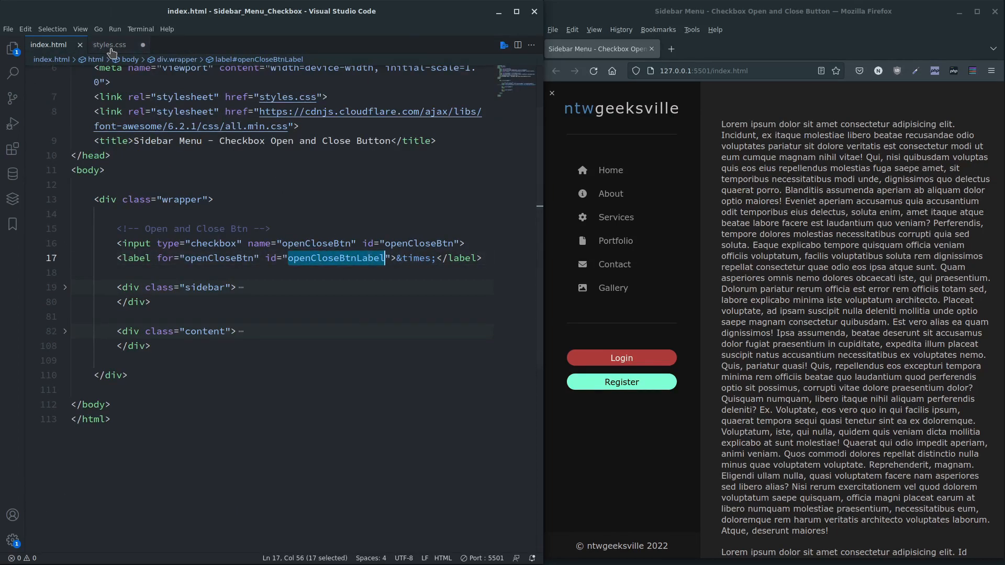
left_click(109, 45)
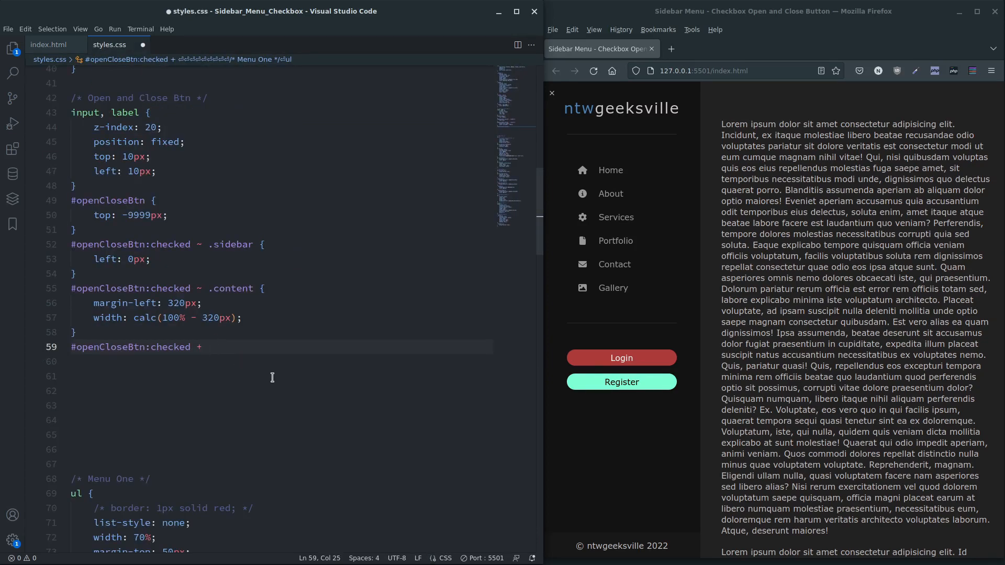
type("#openCloseBtnLabel {")
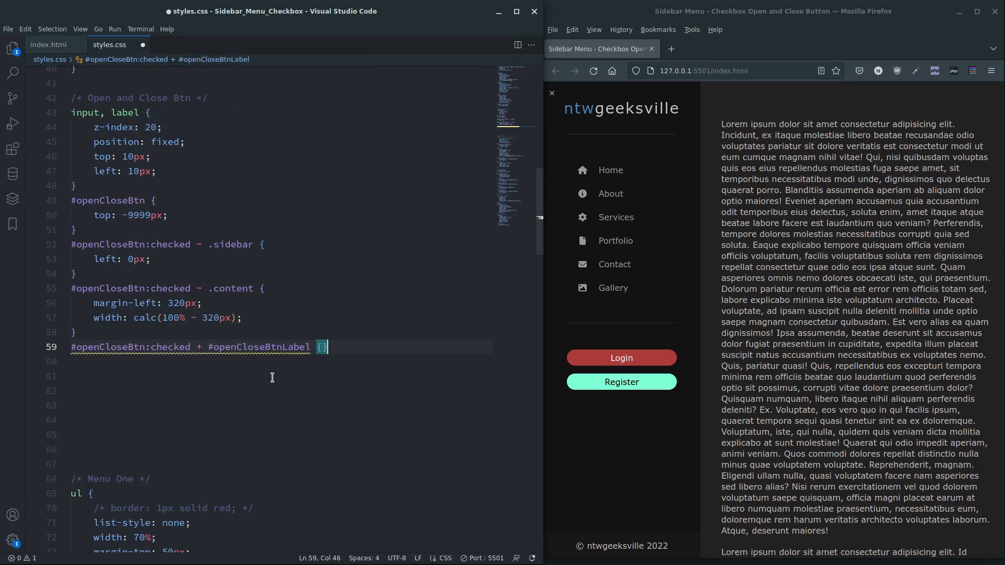
type("left:")
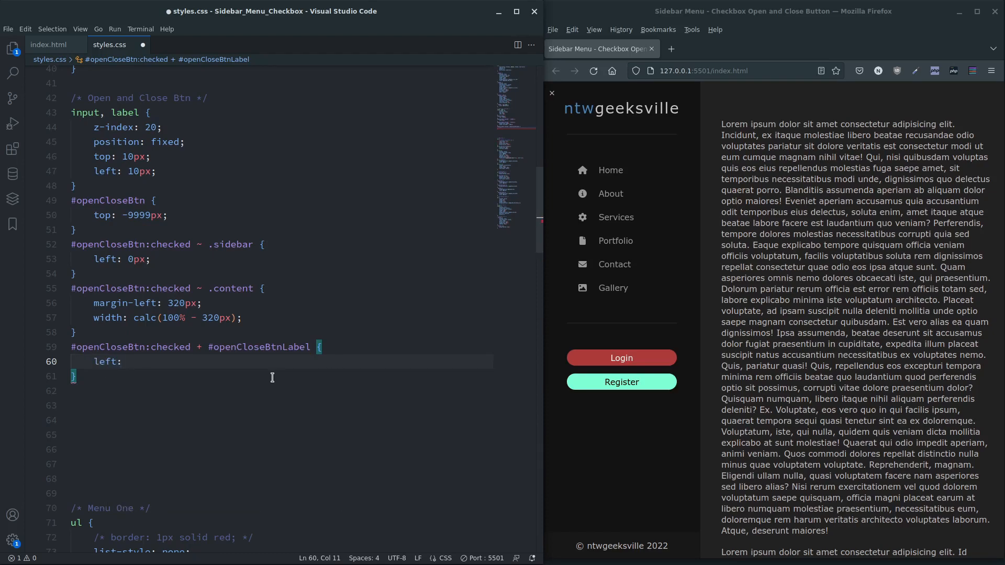
type("2")
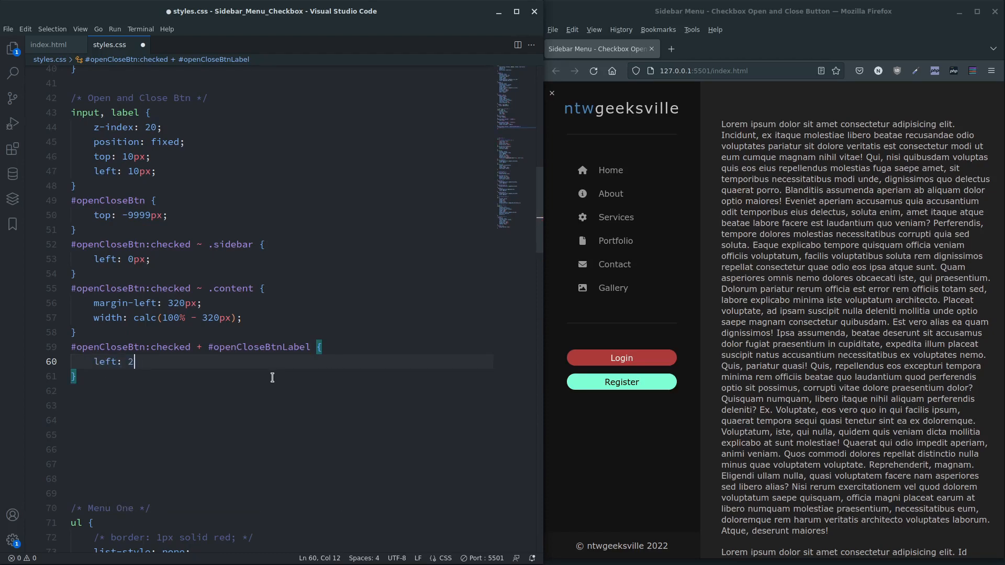
type("75px;")
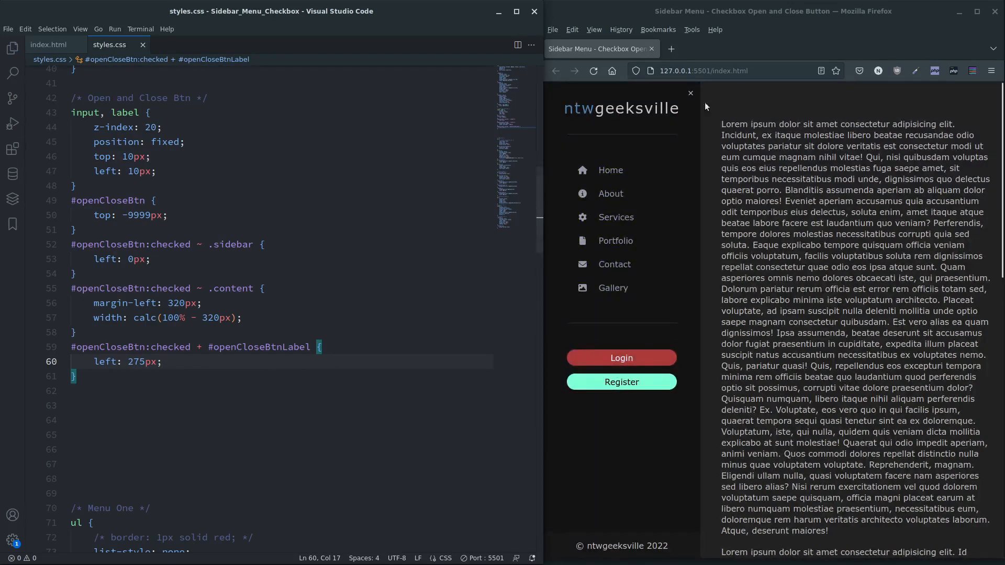
Step: Toggle the sidebar in Firefox to confirm the label moves beside it
left_click(690, 93)
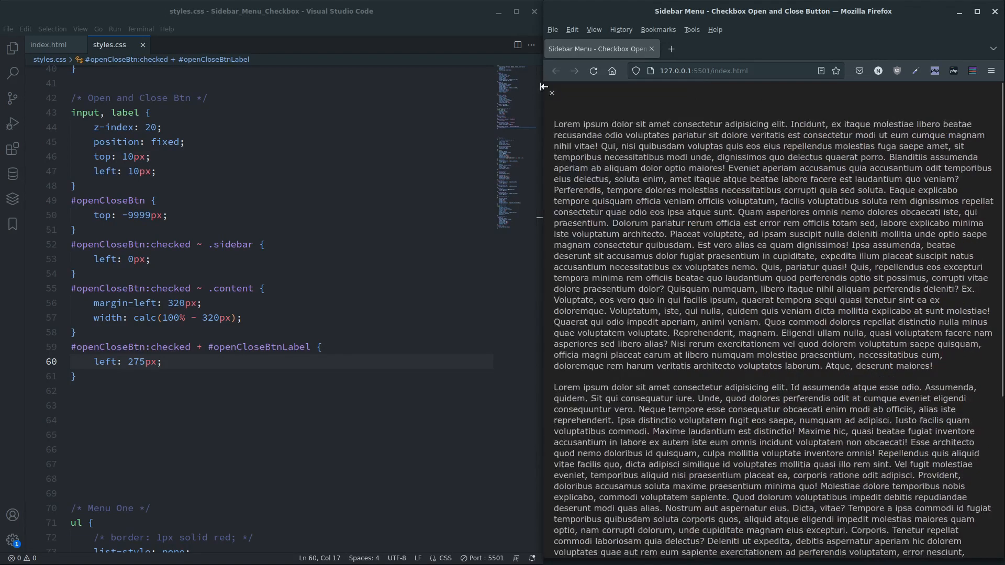
left_click(545, 87)
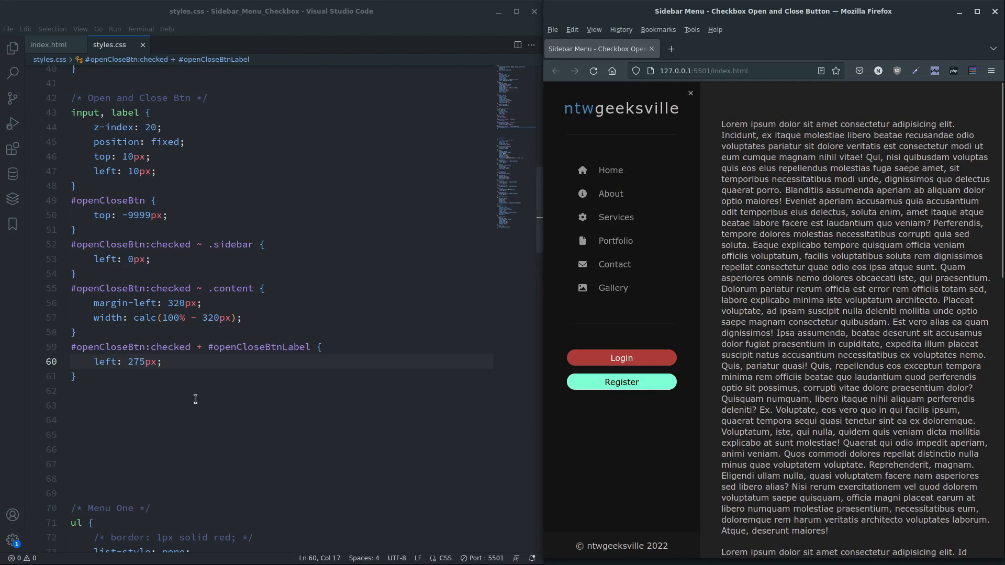
scroll("down", 3)
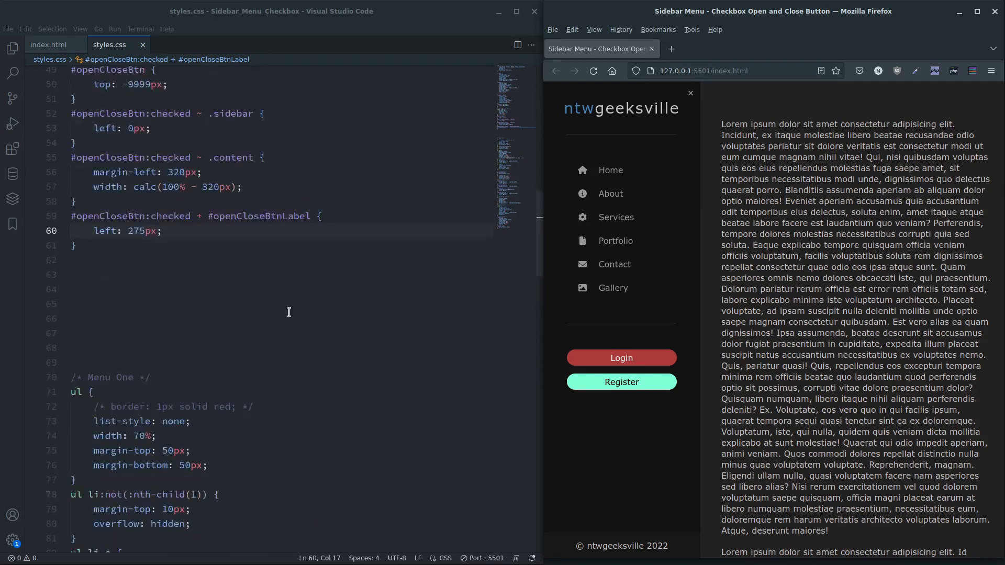
Step: Give .sidebar transition: left 0.5s and save the stylesheet
scroll("up", 3)
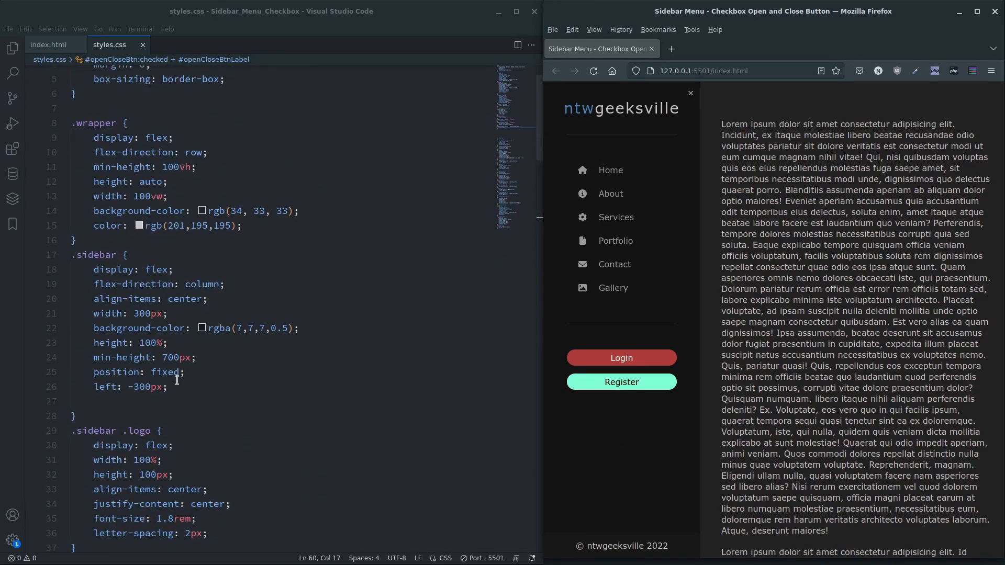
left_click(197, 402)
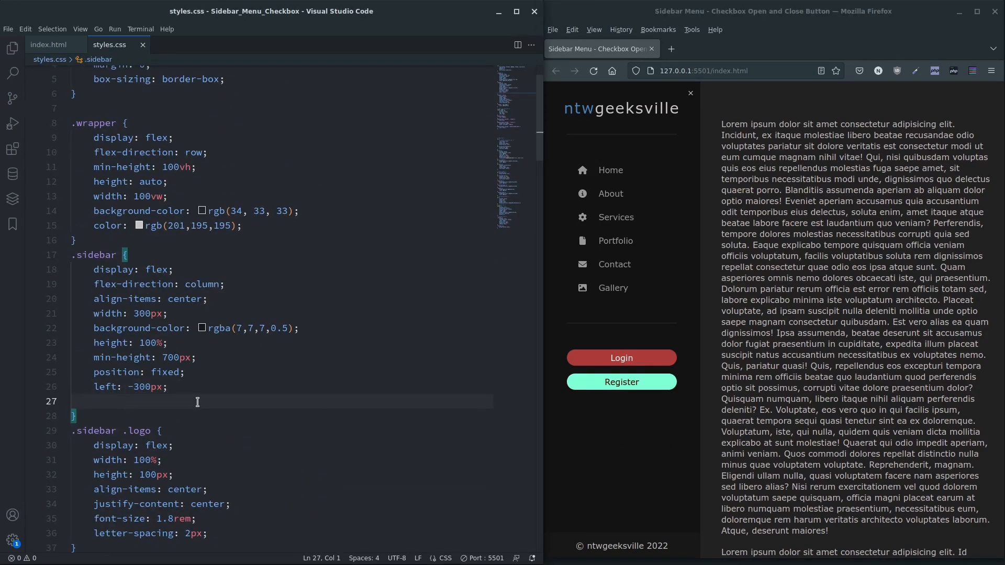
type("transition:")
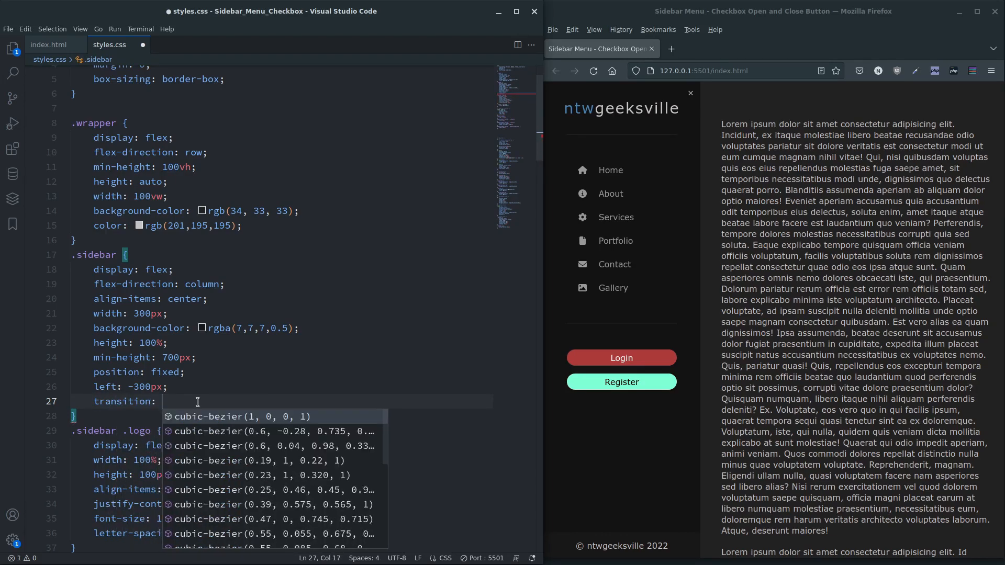
type("left")
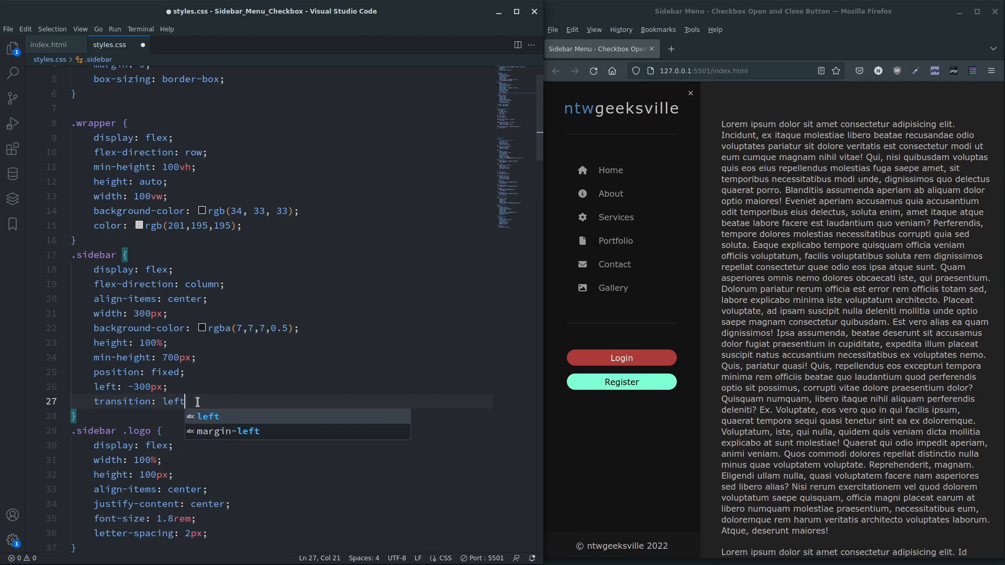
type("0.5s;")
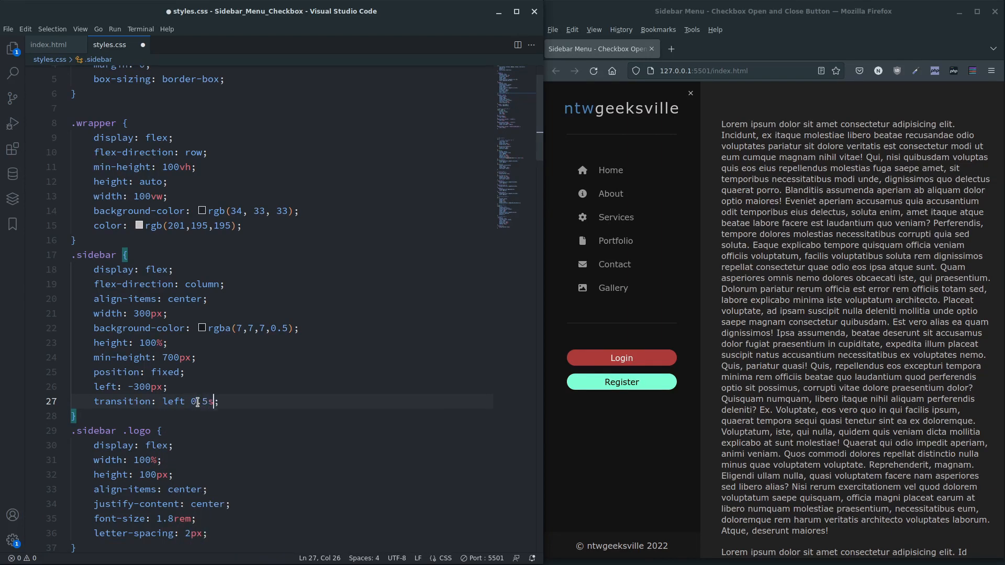
key("ctrl+s")
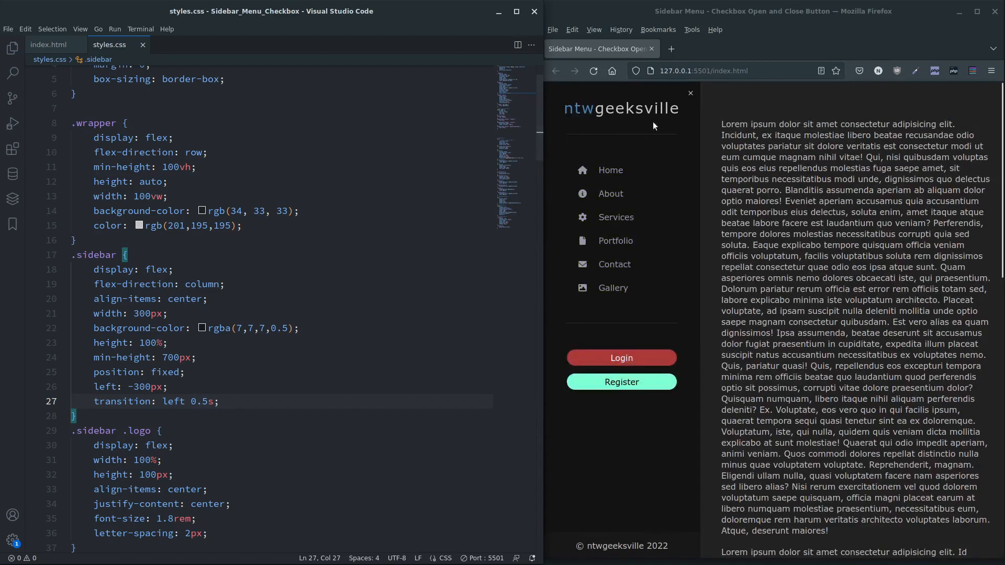
Step: Toggle the checkbox in Firefox to watch the sidebar slide, then move down to .content
left_click(690, 93)
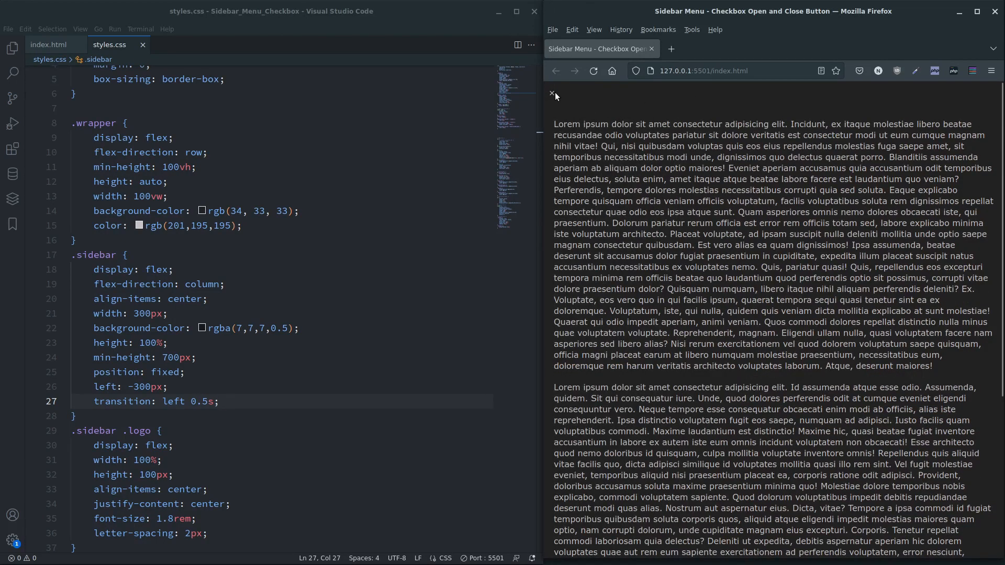
left_click(551, 94)
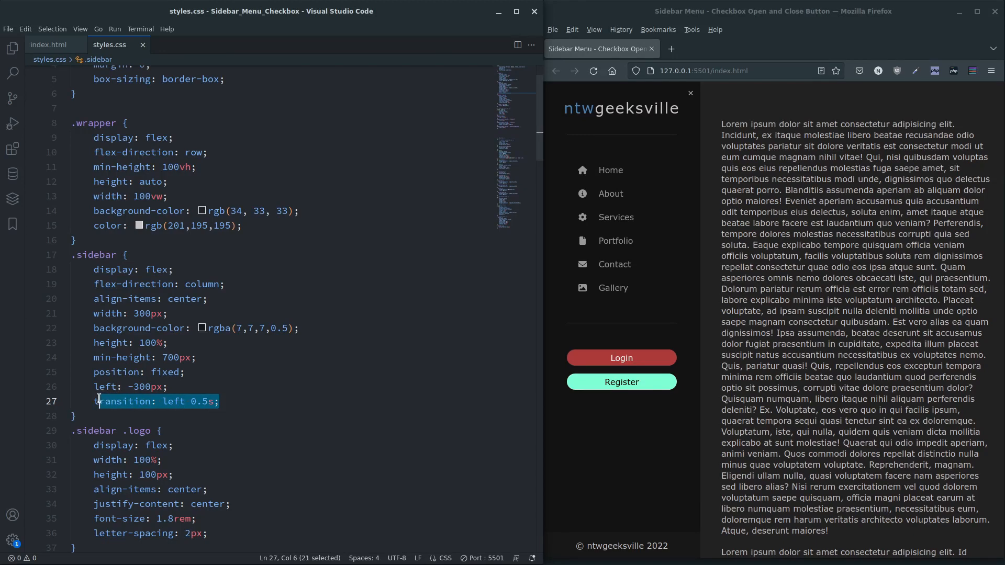
scroll("down", 3)
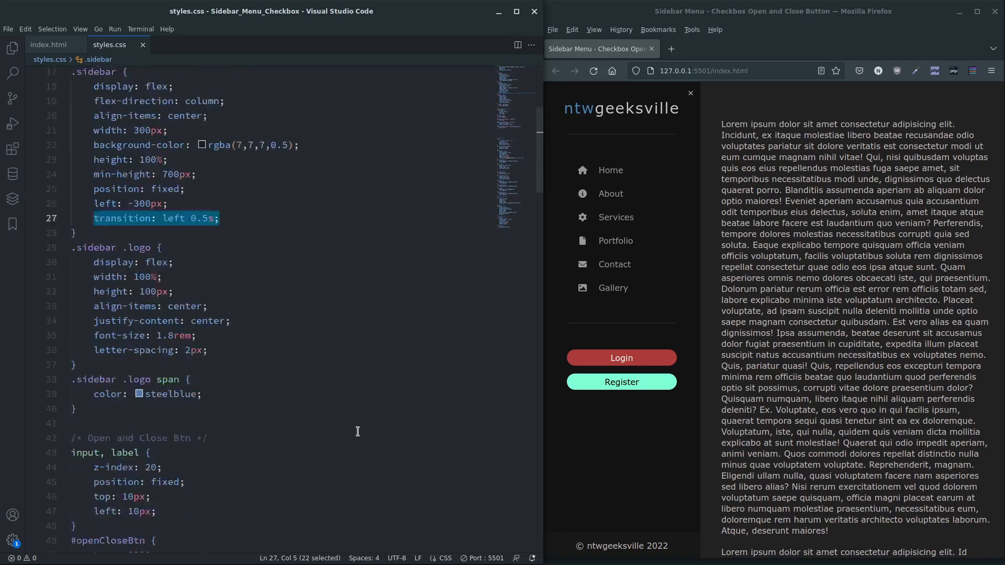
scroll("down", 3)
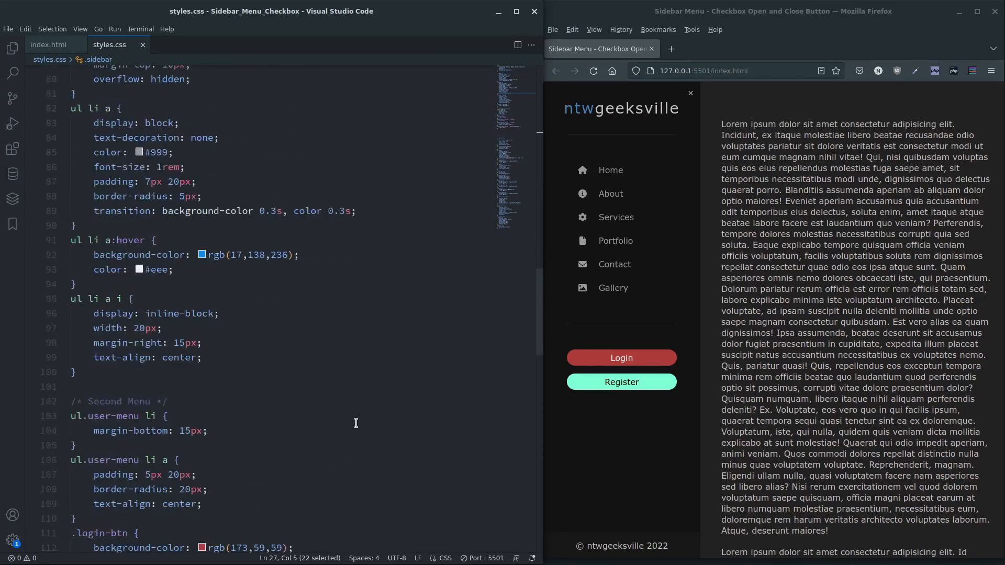
scroll("down", 3)
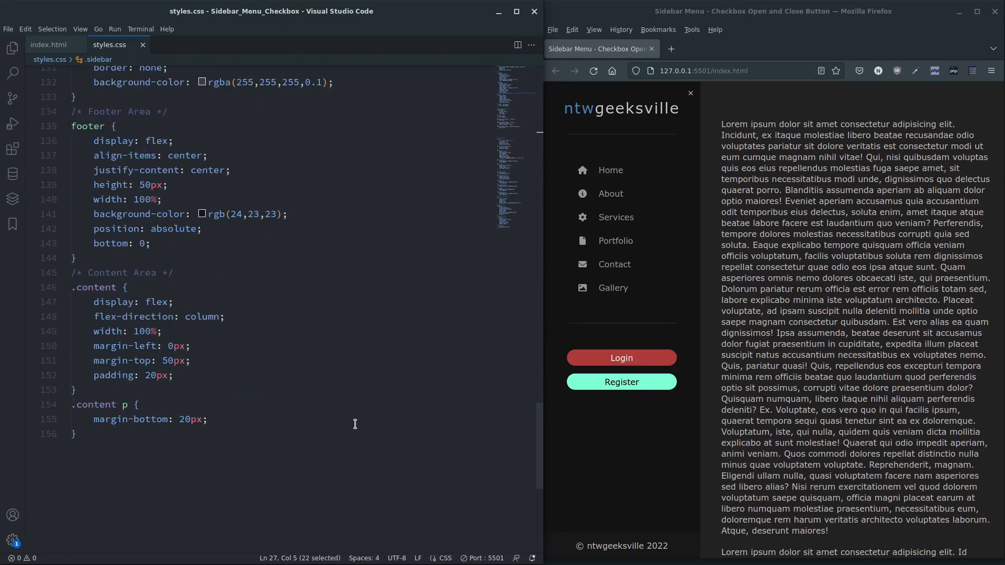
Step: Give .content transition: margin 0.5s and test the smooth content shift in Firefox
type("transition: left 0.5s;")
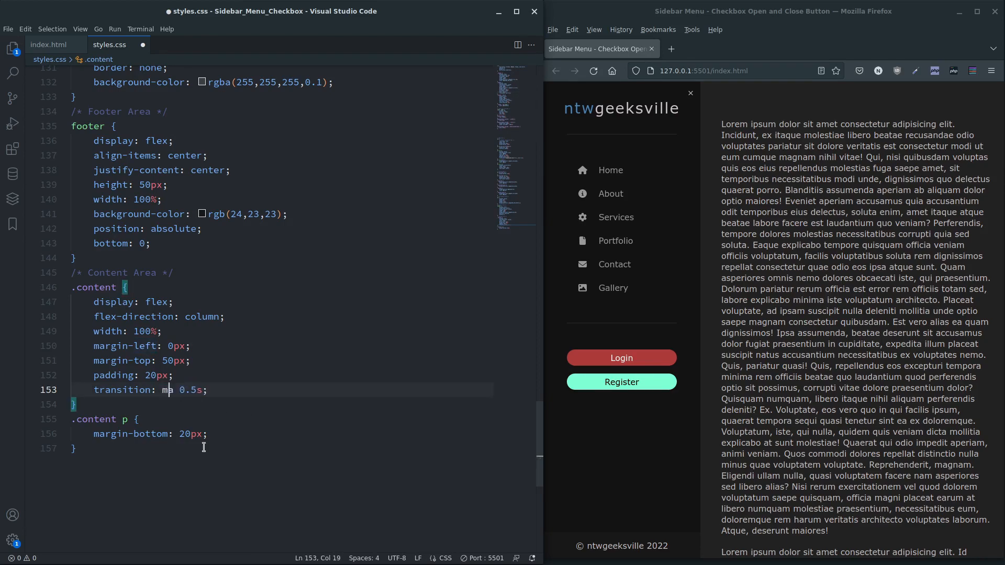
type("rgin")
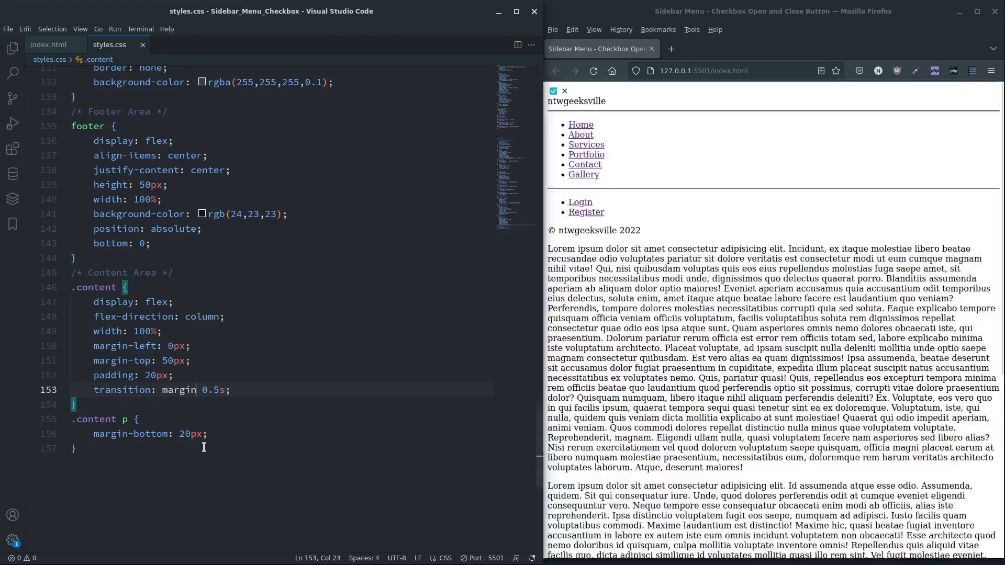
left_click(553, 90)
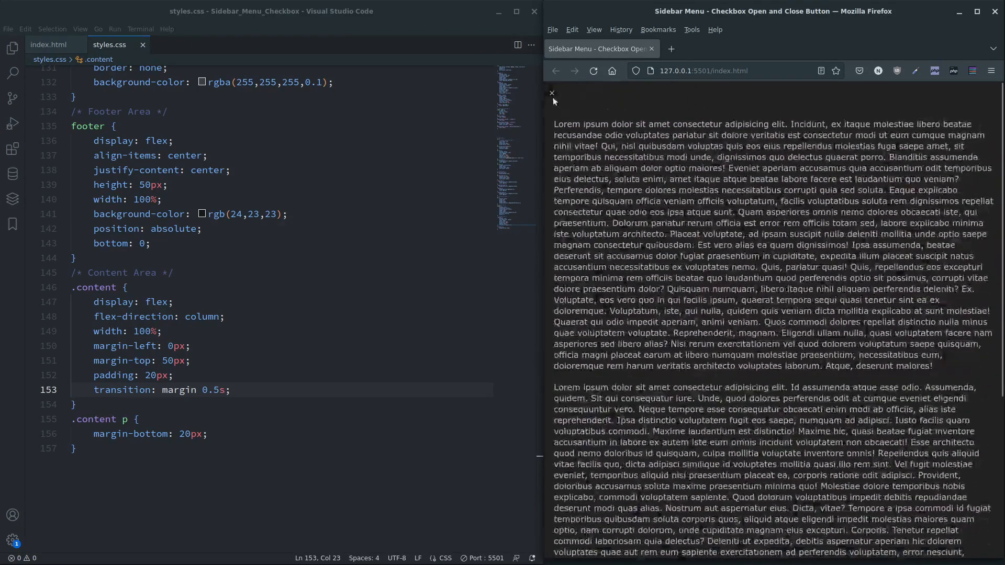
left_click(551, 93)
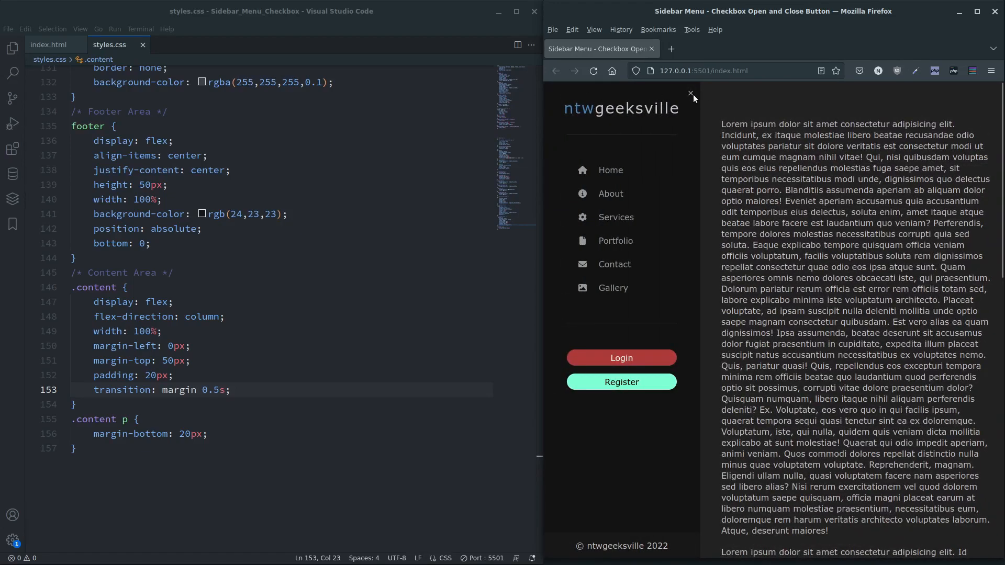
Step: Scroll styles.css back up to the button rules
scroll("up", 3)
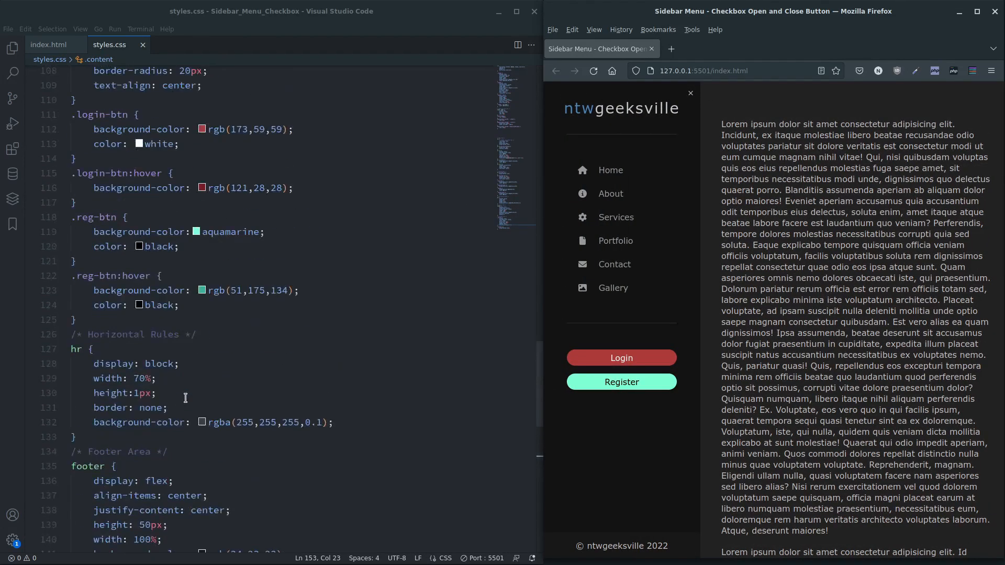
scroll("up", 3)
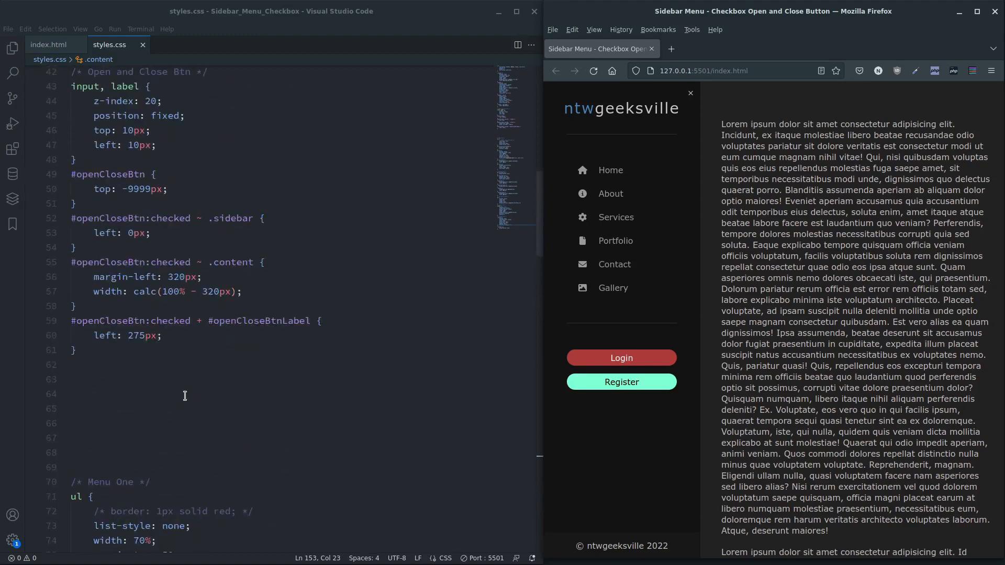
scroll("up", 3)
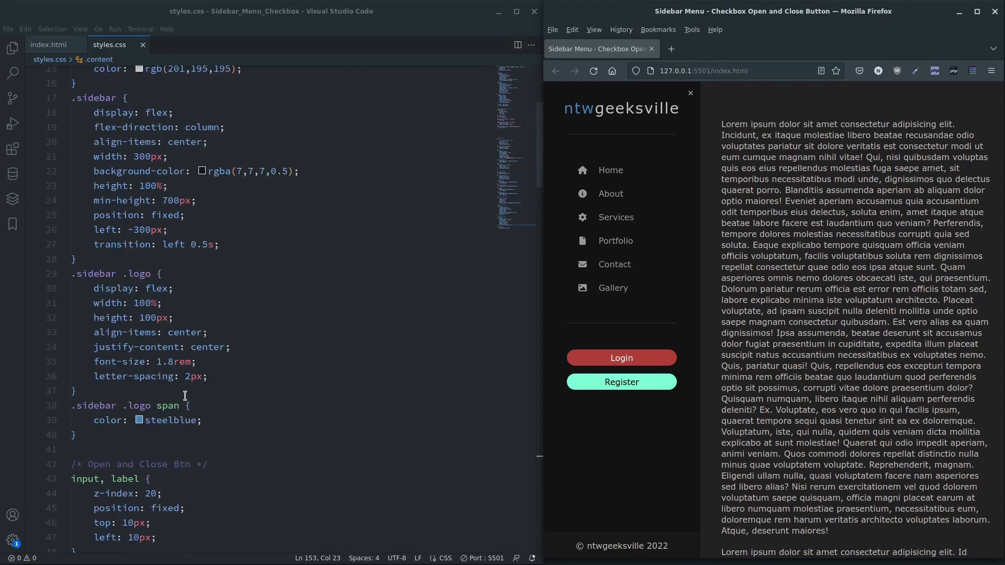
scroll("down", 3)
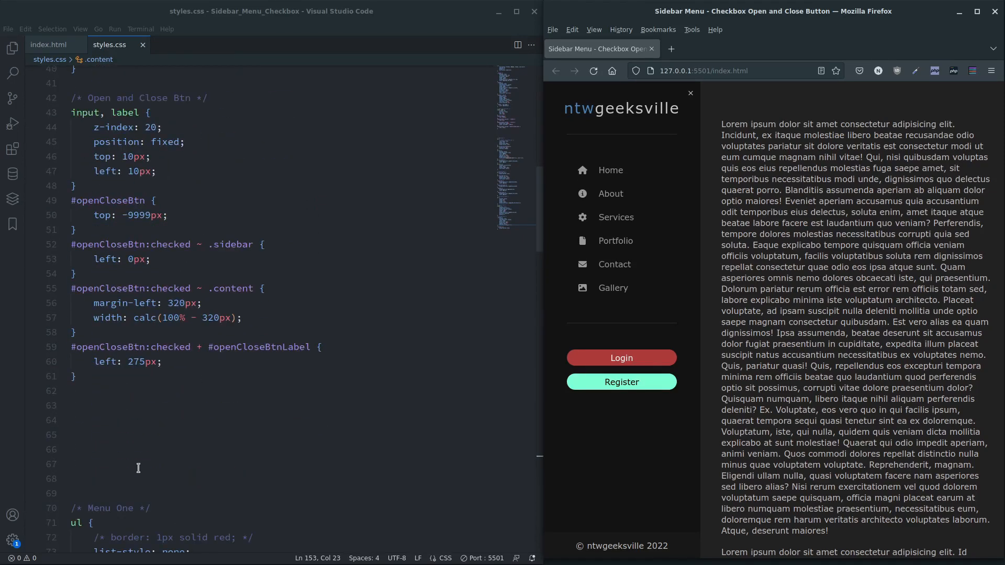
mouse_move(100, 215)
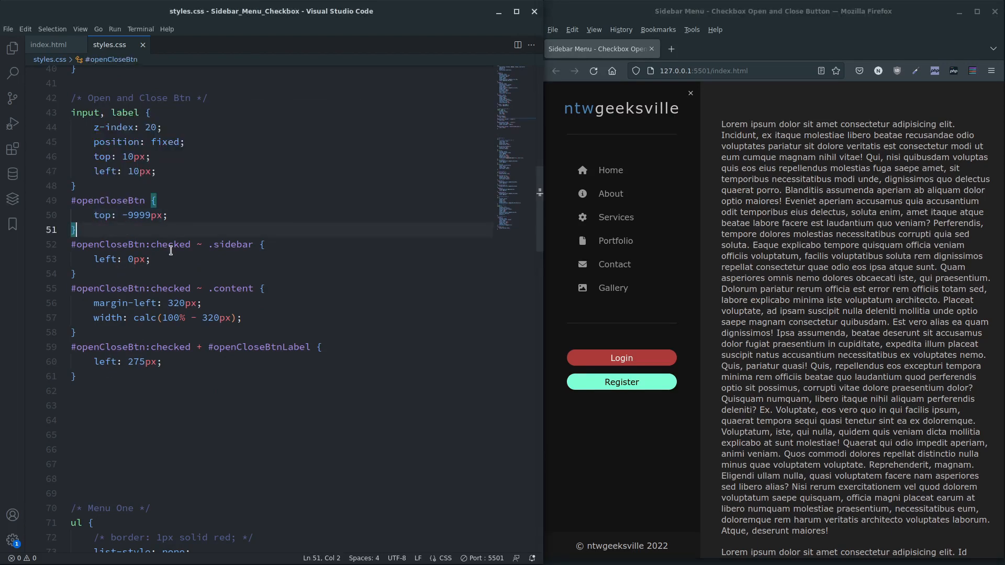
Step: Create an #openCloseBtnLabel rule with transition: left 0.5s and display: block
type("#openClose")
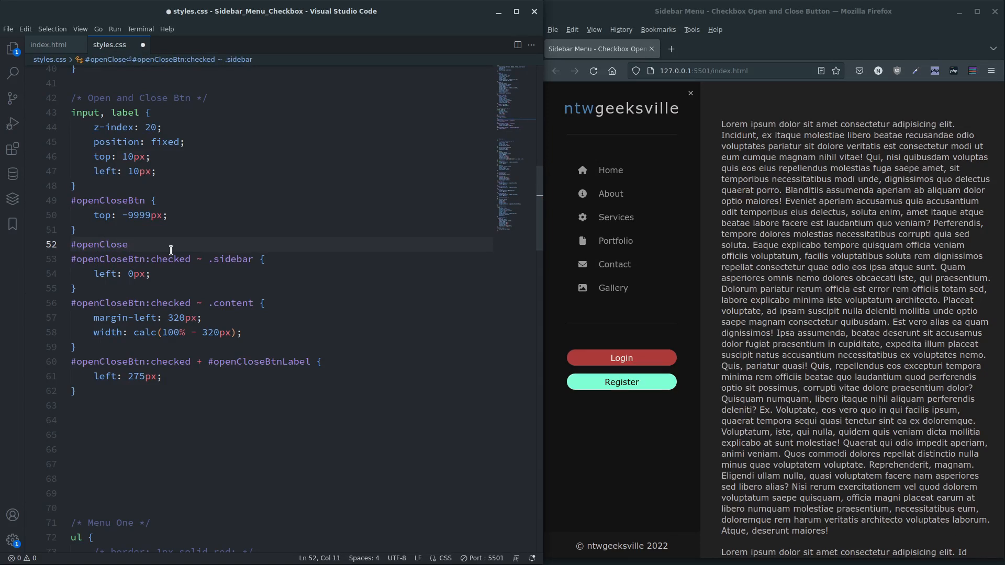
type("BtnLabel {")
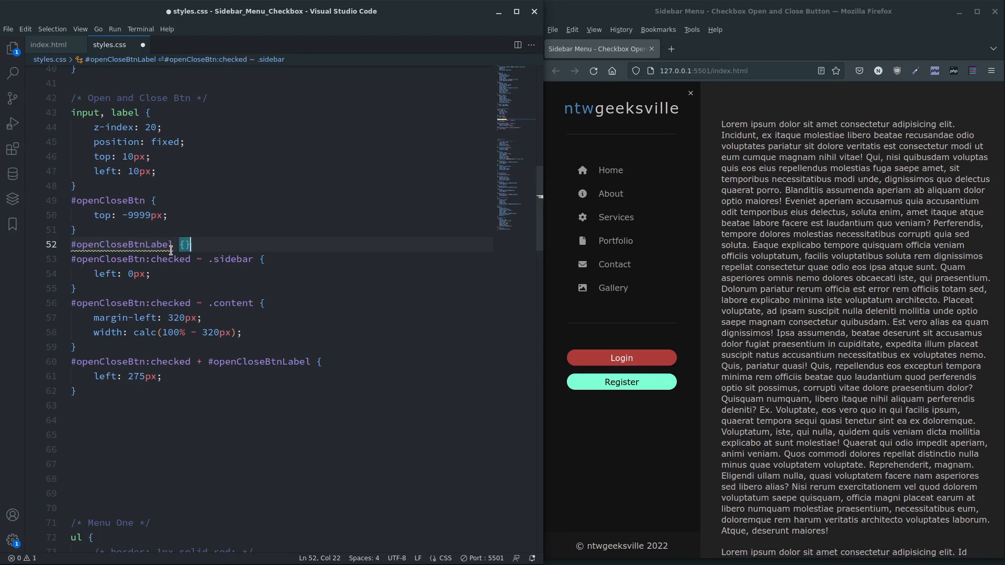
type("transition:")
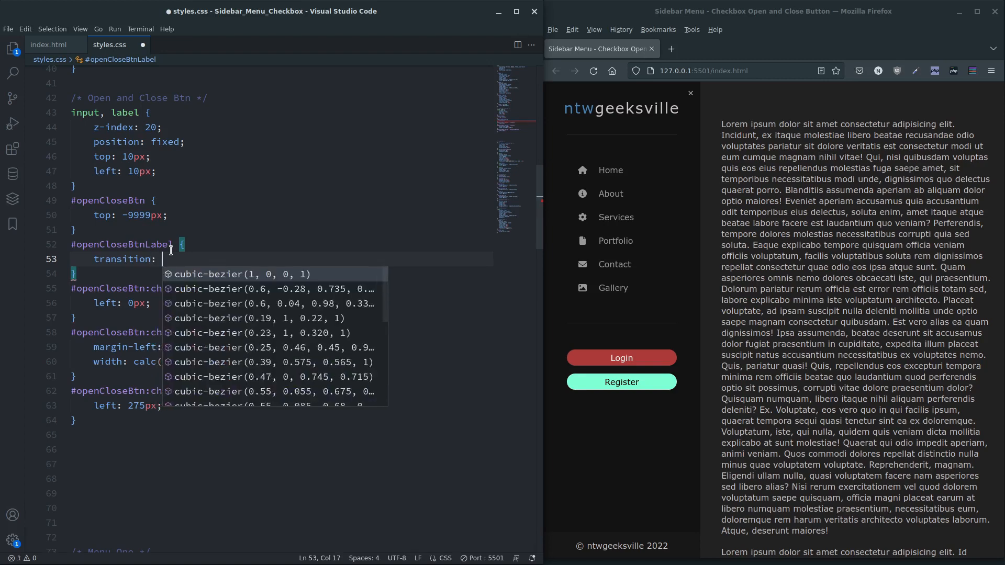
type("left 0.")
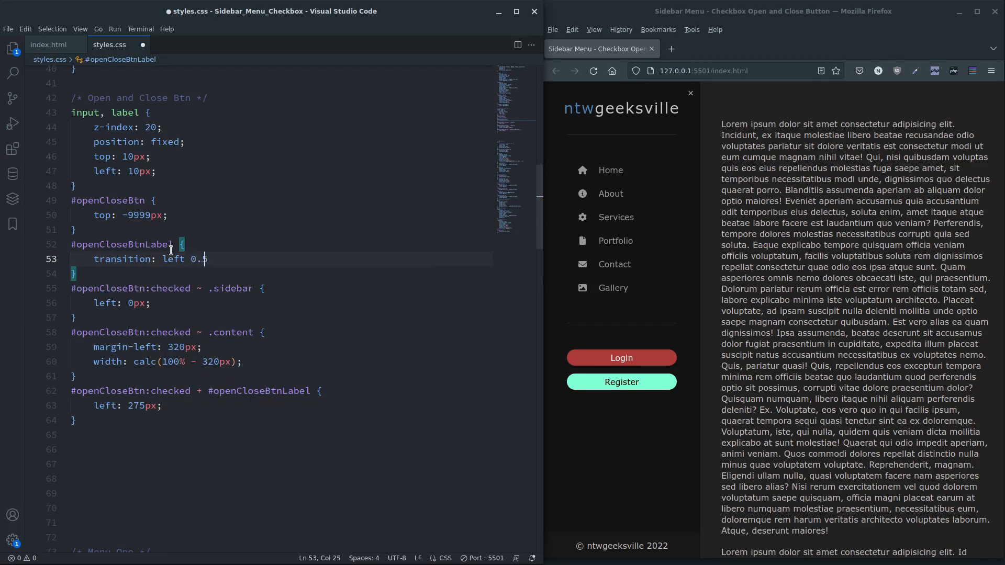
type("5s;")
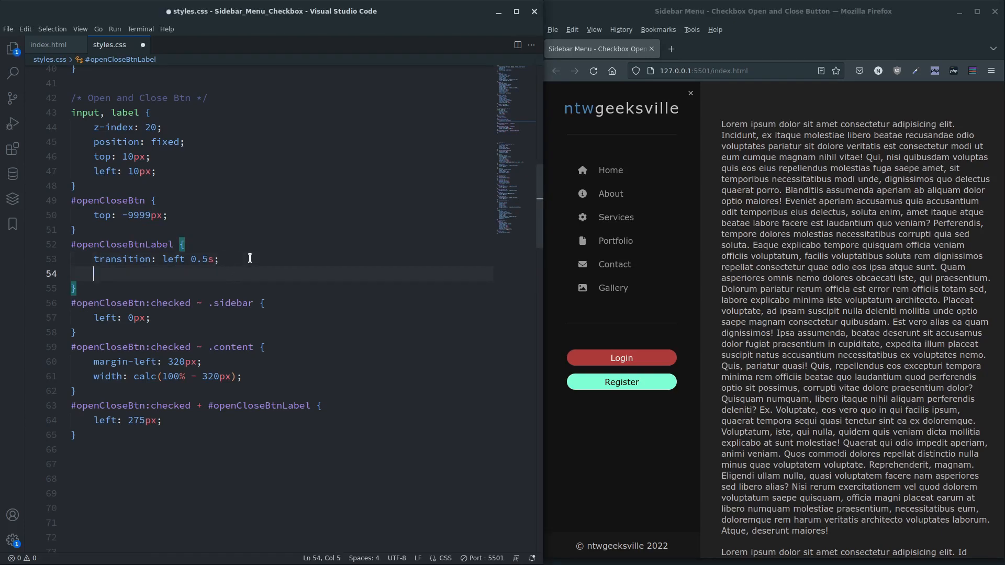
type("display: block;")
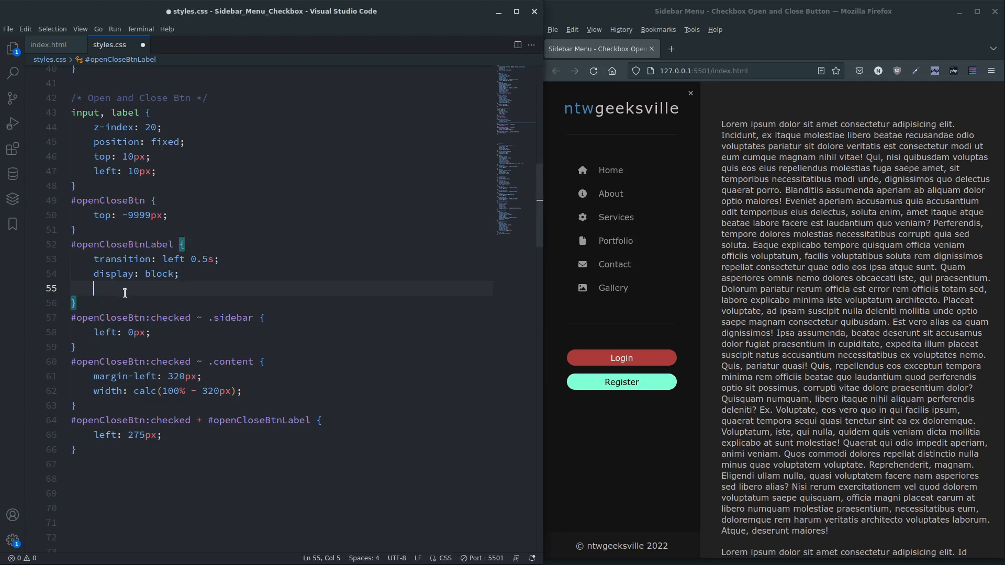
Step: Give #openCloseBtnLabel font-size 1.6rem and color steelblue, then close the sidebar in Firefox
type("font-size: 1.;")
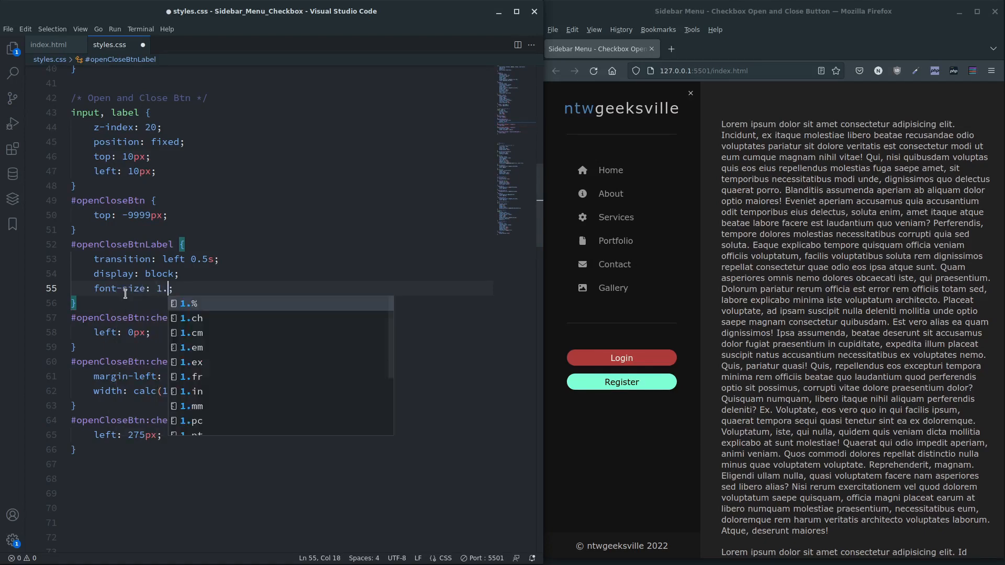
type("6rem")
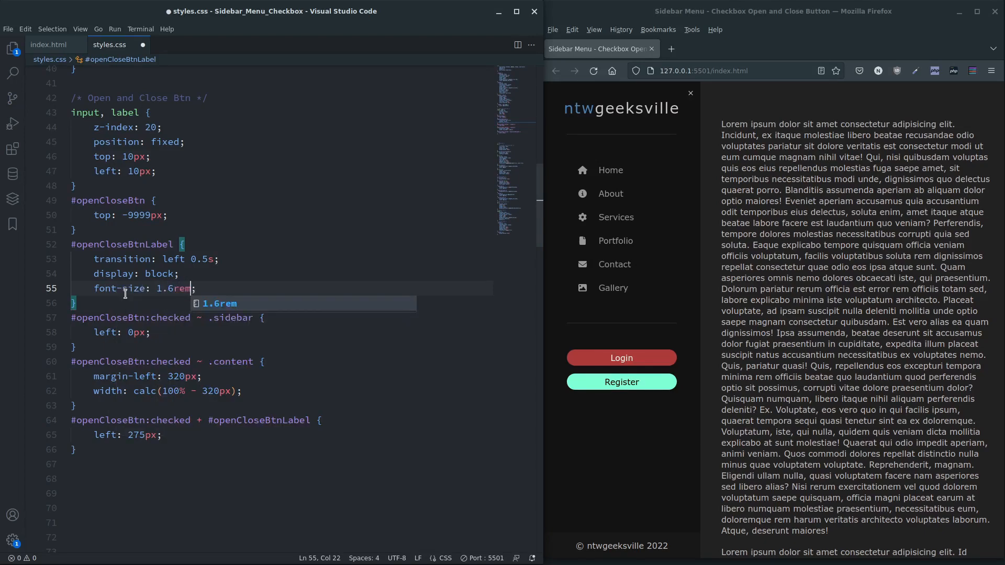
type("color: steelblue;")
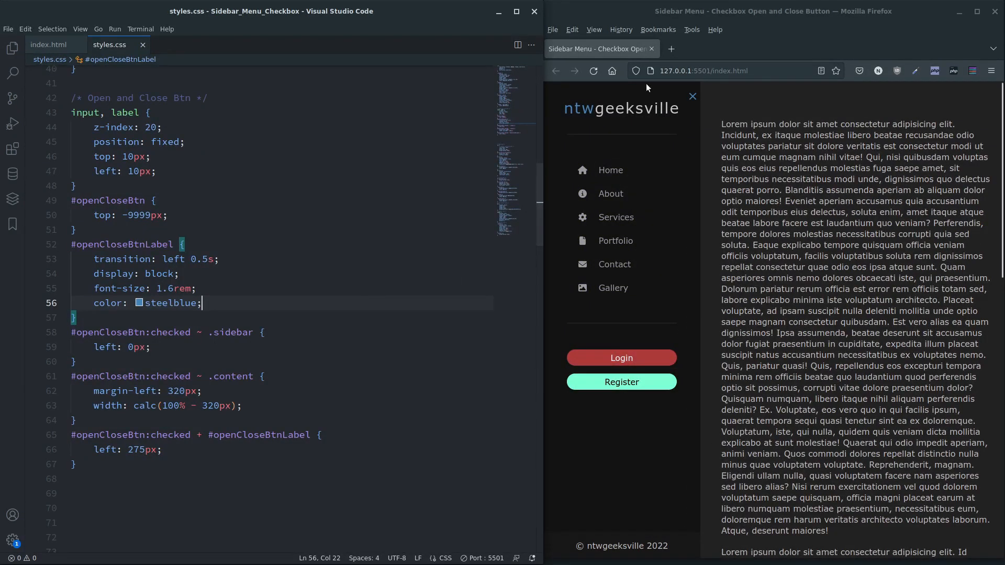
left_click(691, 96)
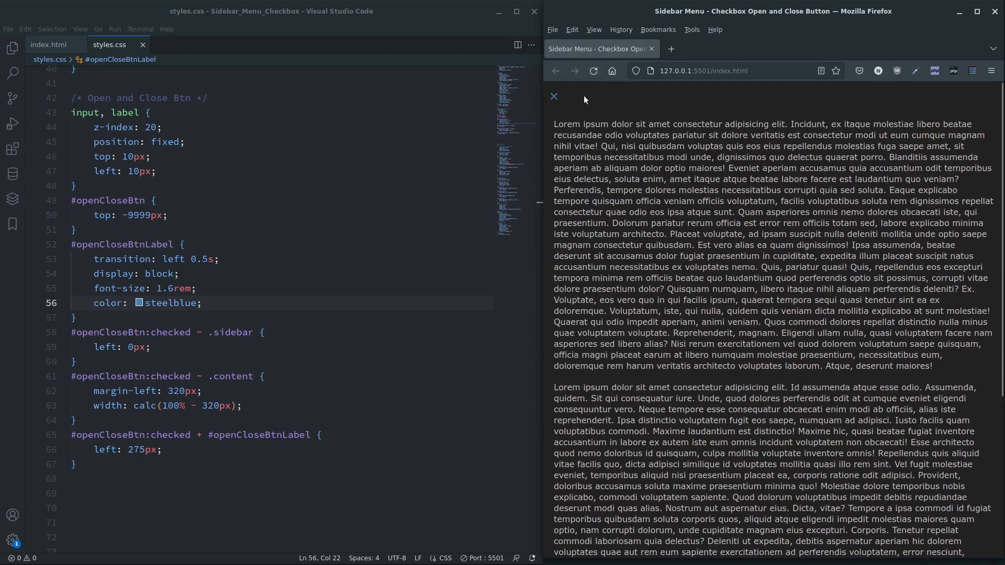
mouse_move(593, 111)
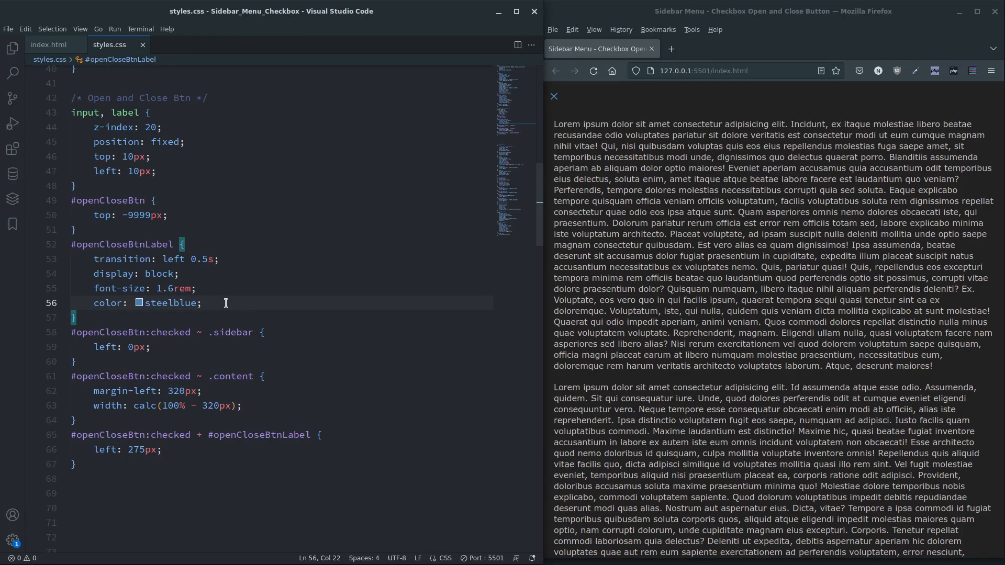
Step: Add transform: rotate(45deg) to #openCloseBtnLabel so it shows as a plus, and check it in Firefox
type("transform")
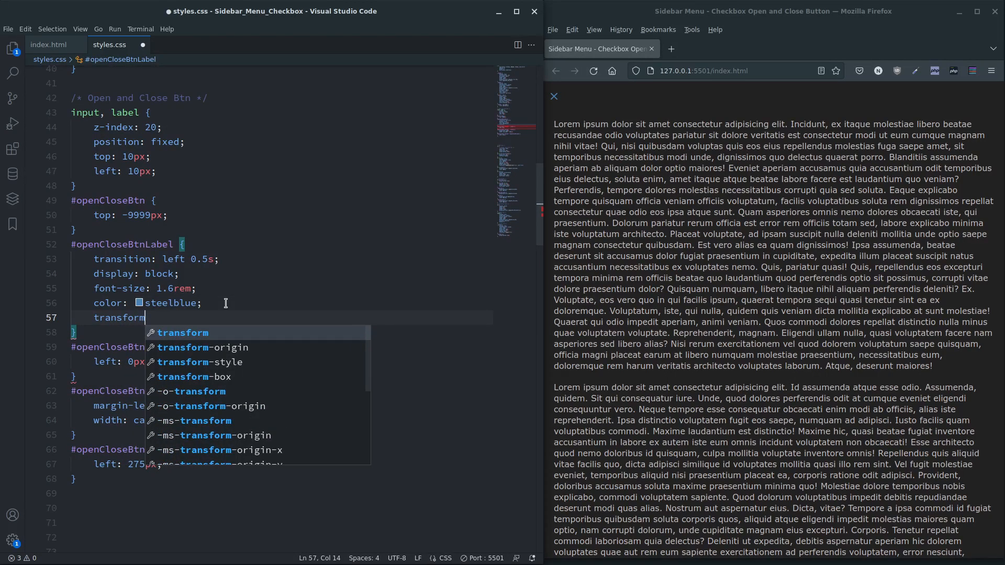
key("Escape")
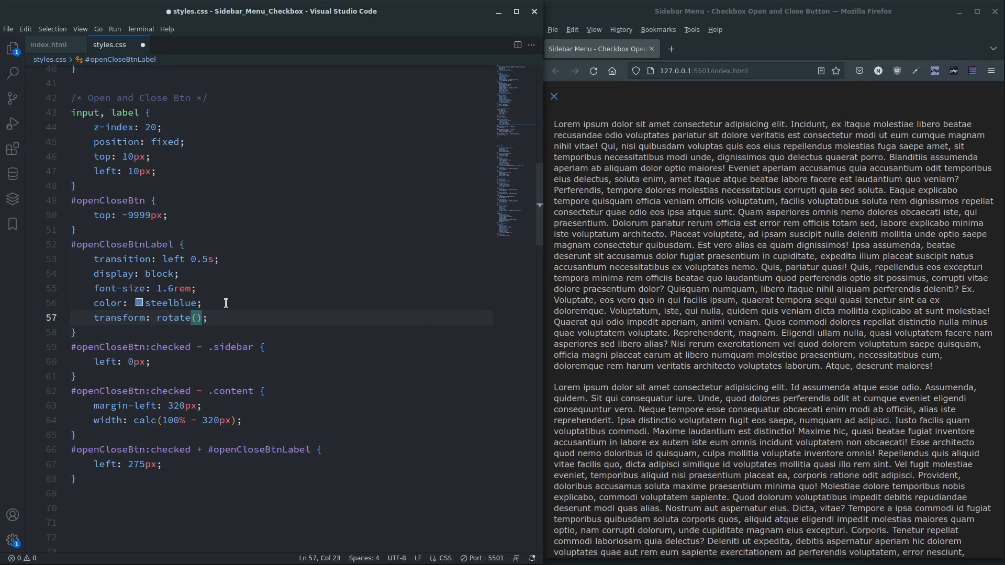
type("45deg")
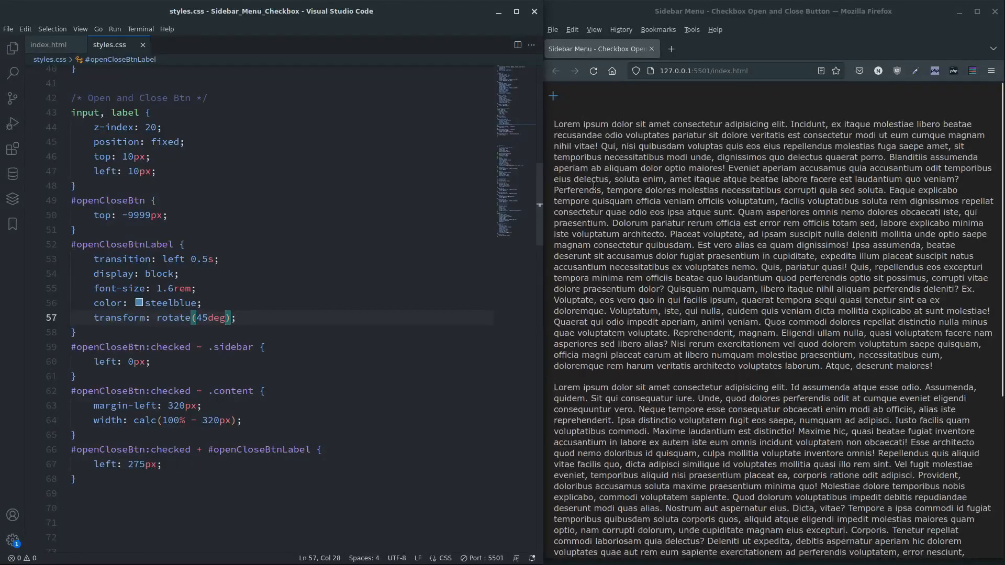
left_click(552, 95)
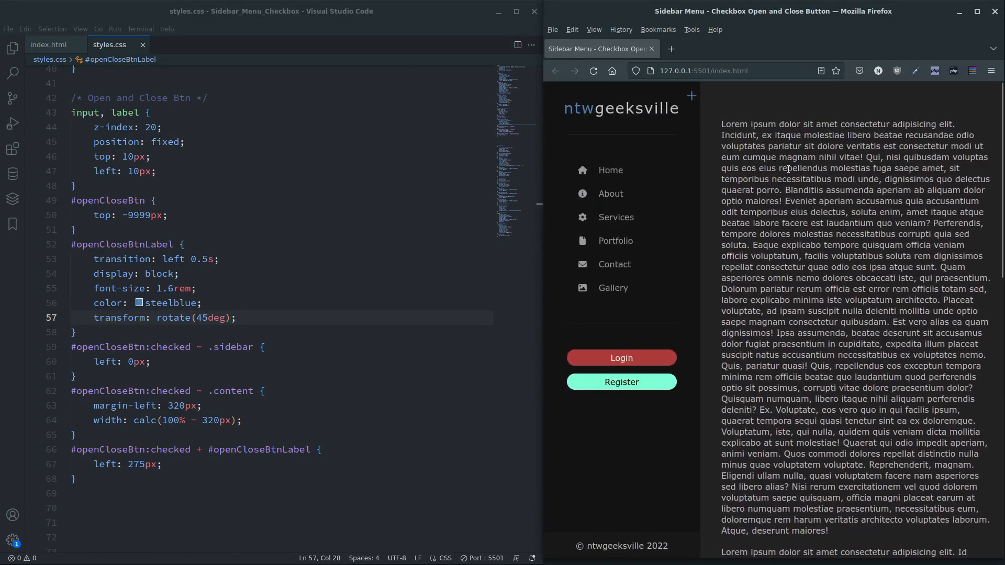
mouse_move(223, 281)
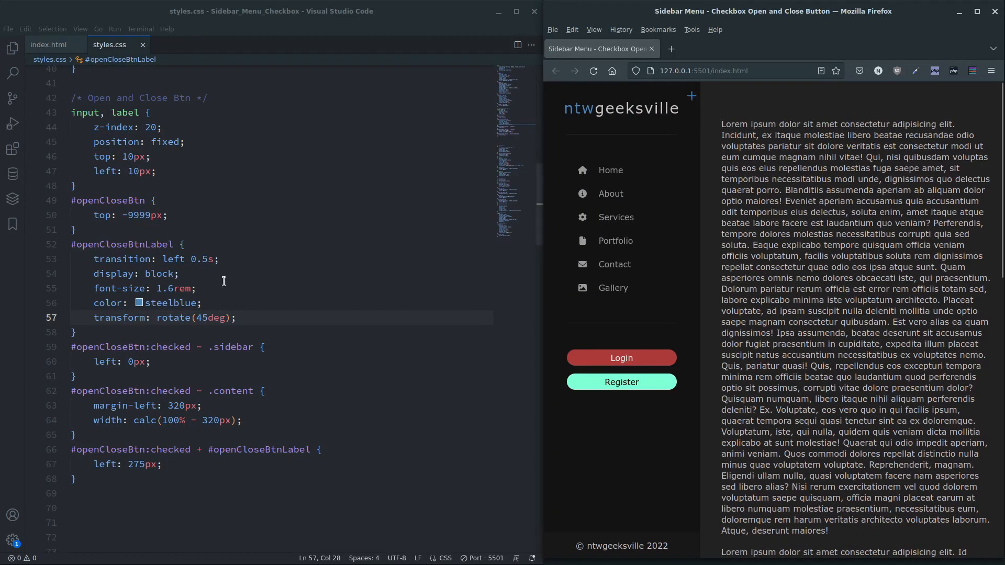
scroll("down", 3)
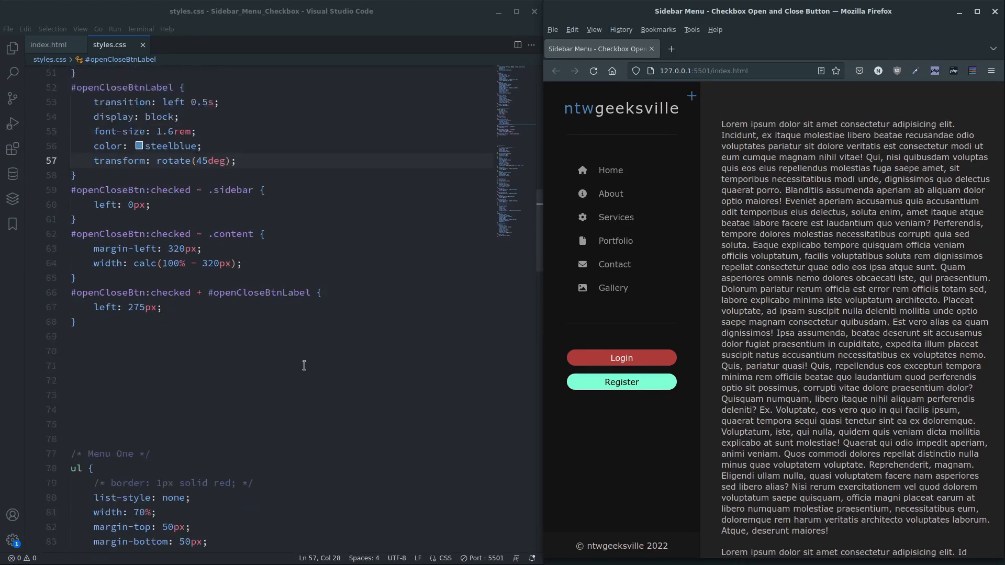
scroll("up", 3)
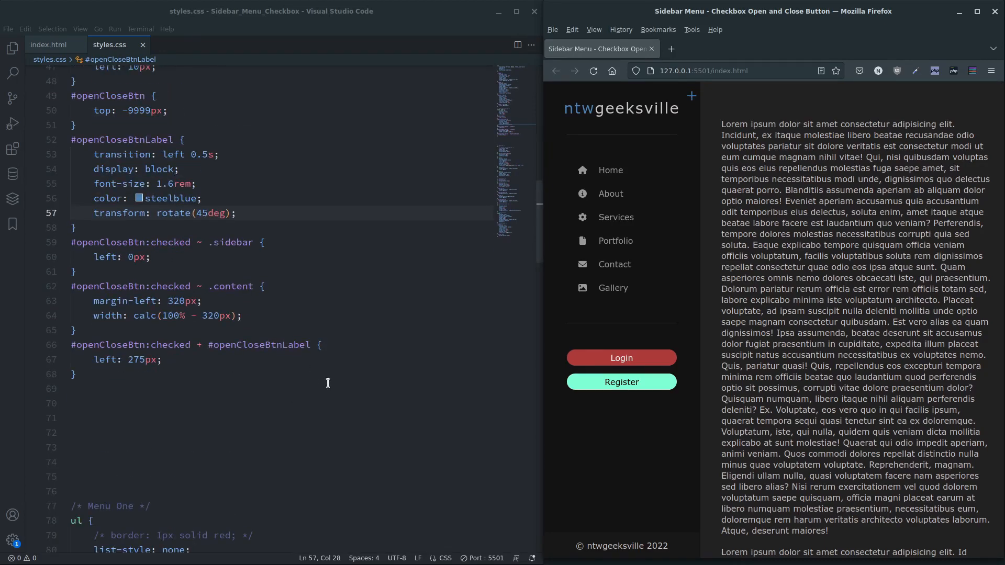
Step: Add transform: rotate(360deg) to the checked-state label rule after left: 275px
left_click(287, 351)
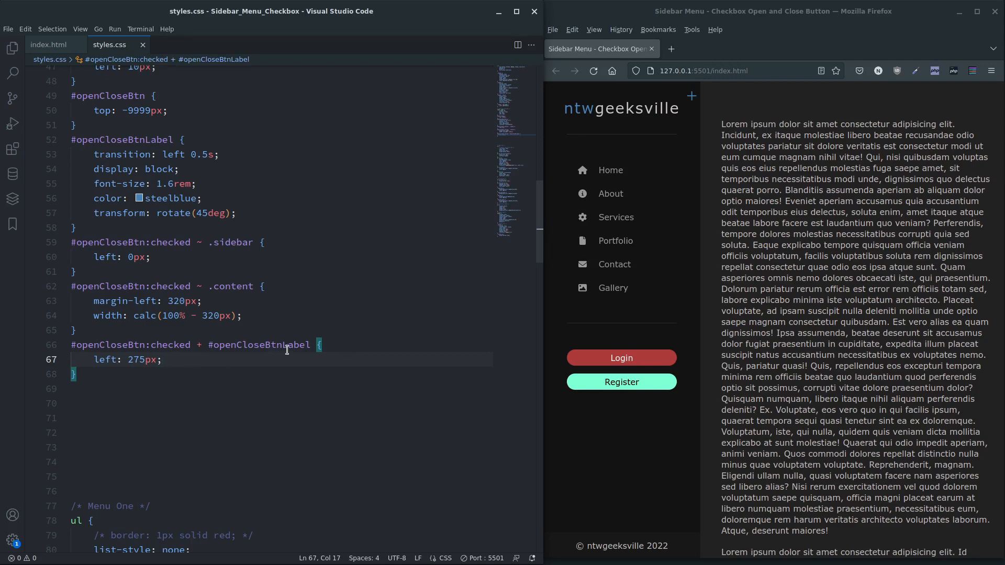
mouse_move(298, 344)
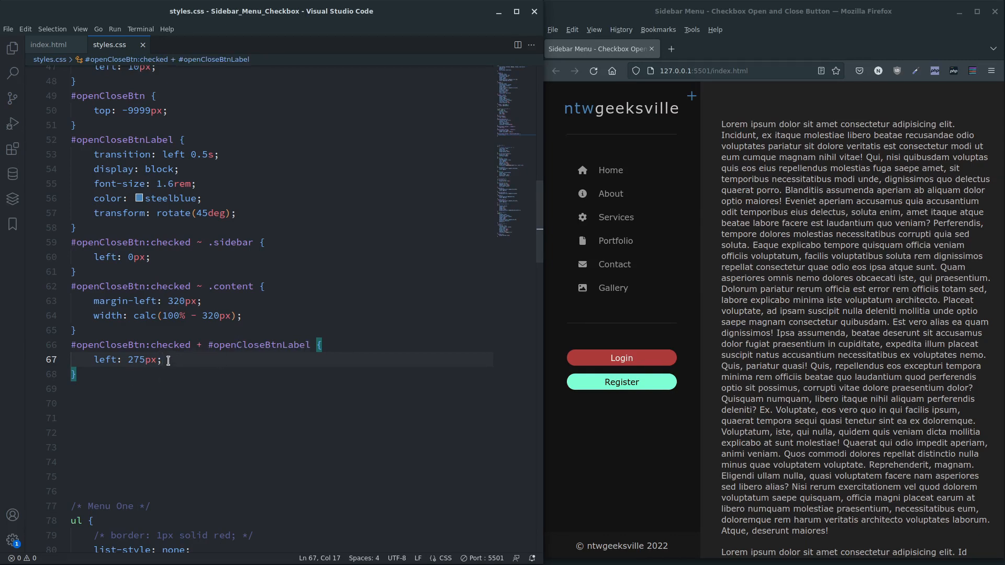
type("transform")
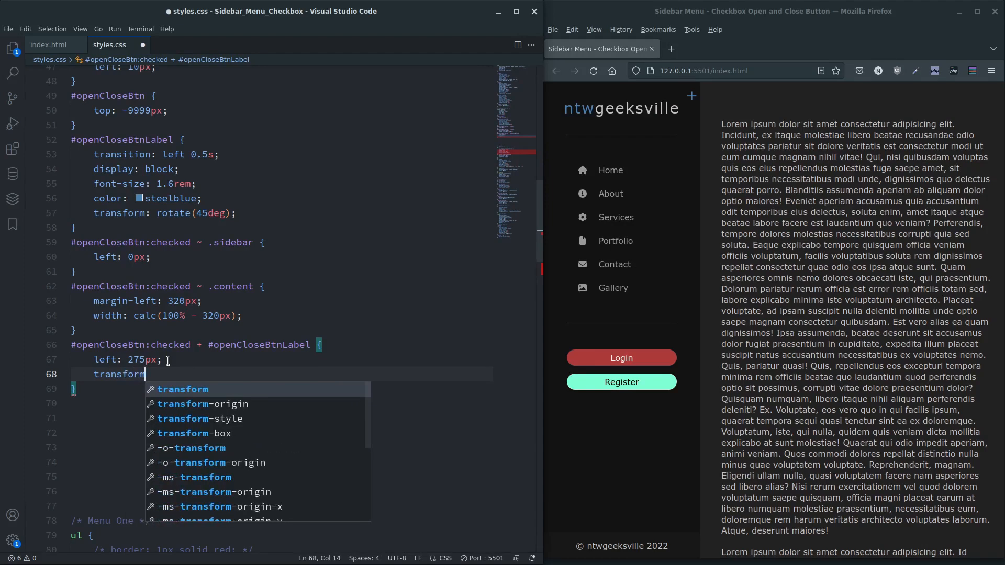
type(": rotate(360);")
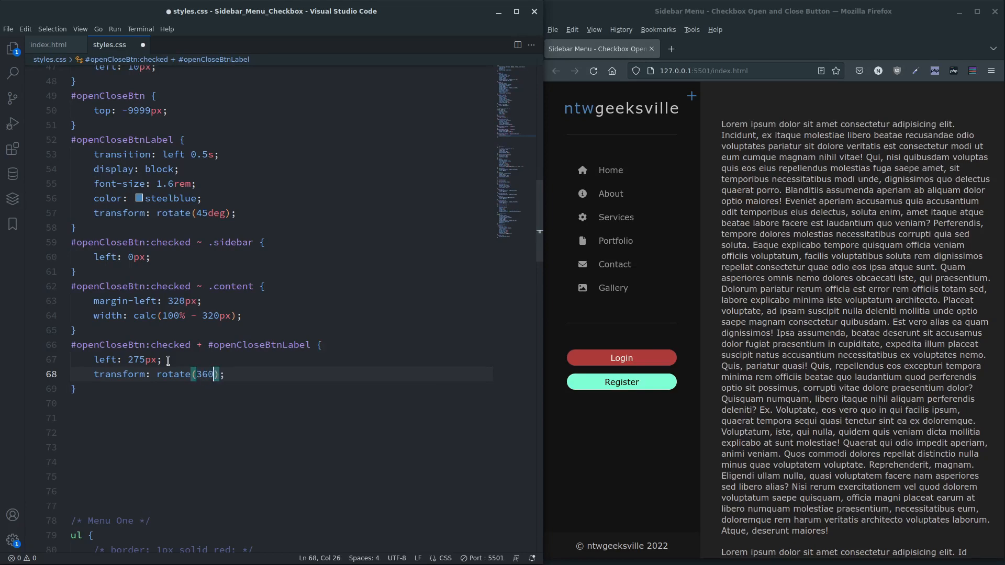
type("deg")
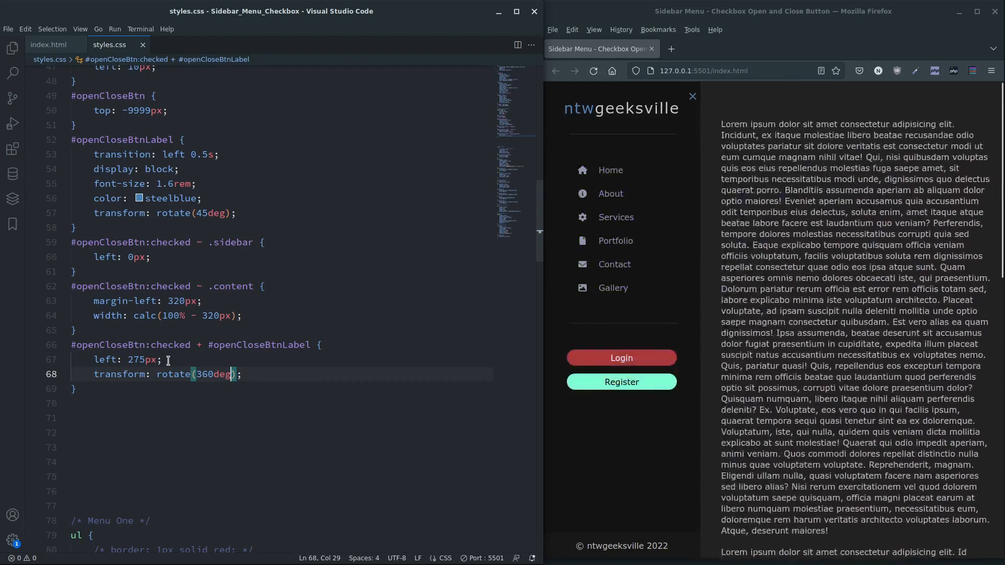
Step: Toggle the sidebar in Firefox to see the label spin into a cross when open
left_click(692, 96)
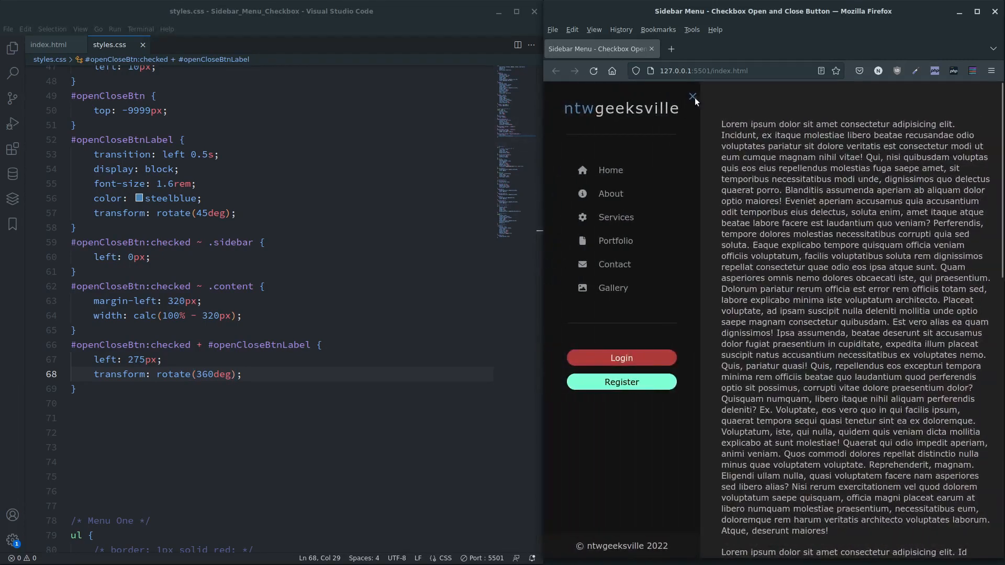
left_click(692, 97)
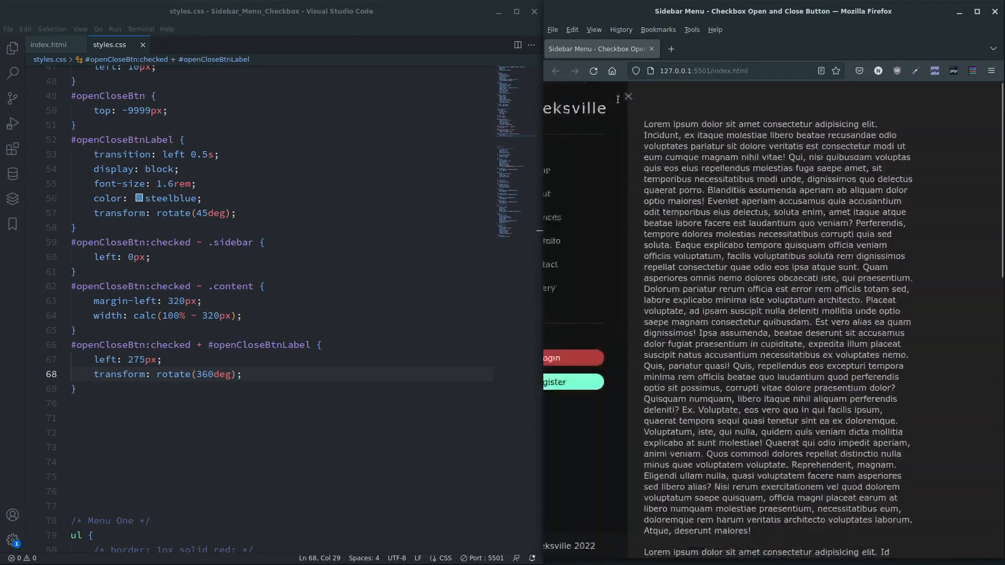
left_click(628, 97)
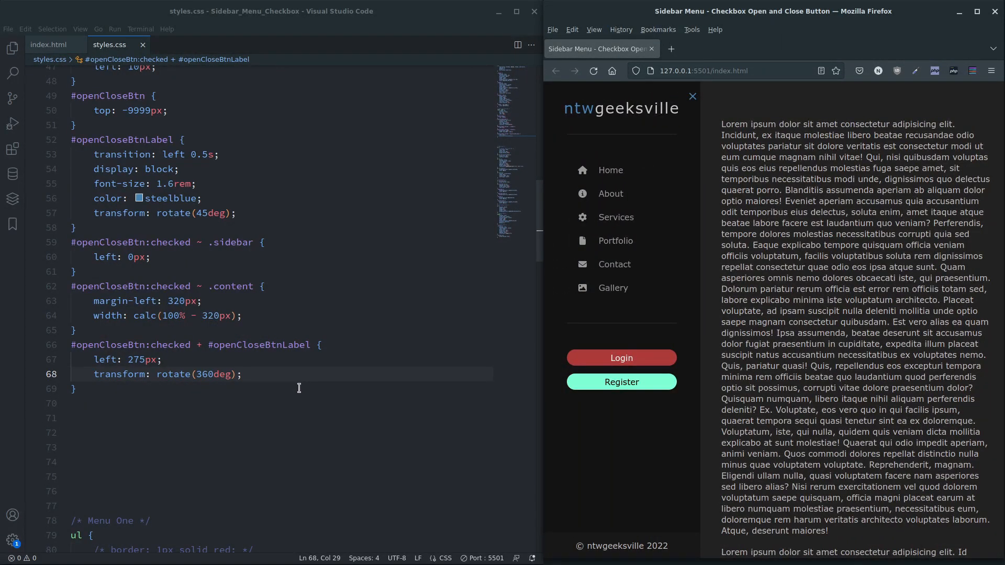
scroll("up", 3)
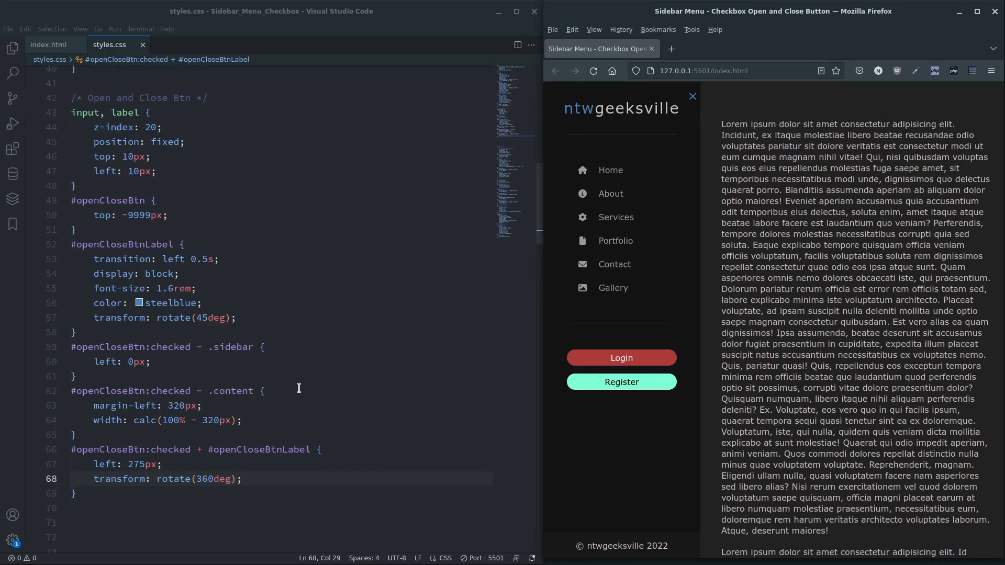
mouse_move(246, 314)
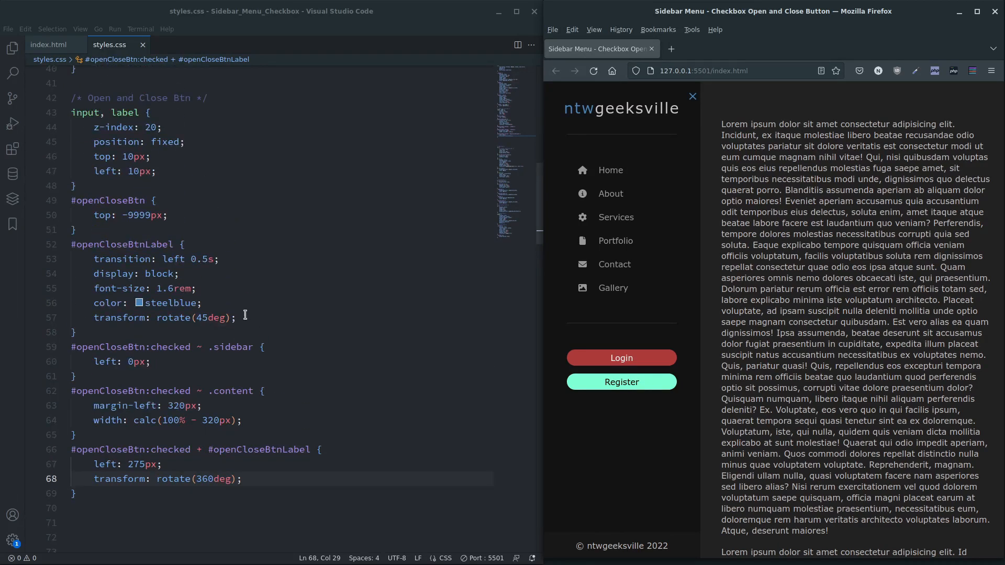
Step: Give #openCloseBtnLabel a transform 0.5s transition, save, and toggle the sidebar to watch the spin
type("transition:")
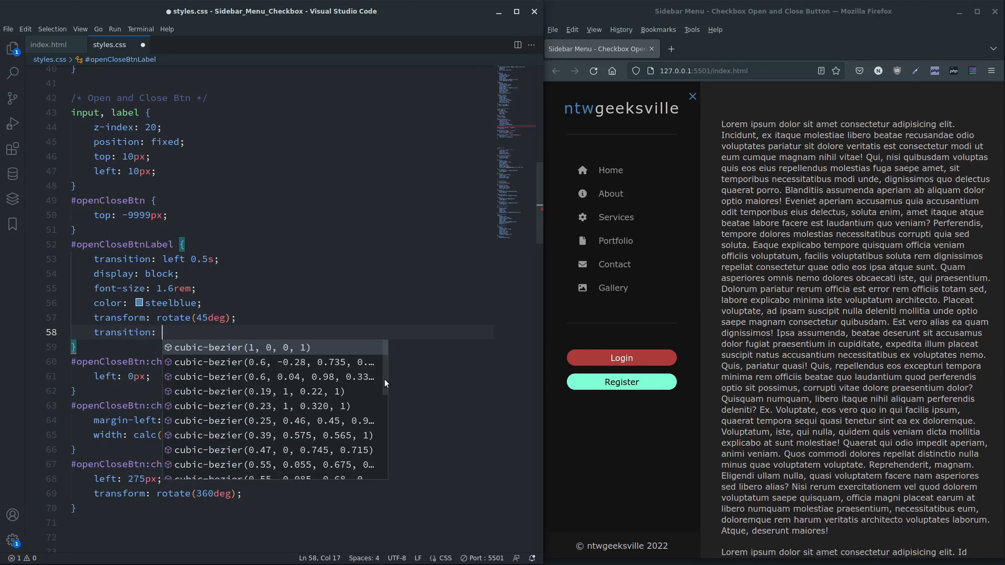
type("transform")
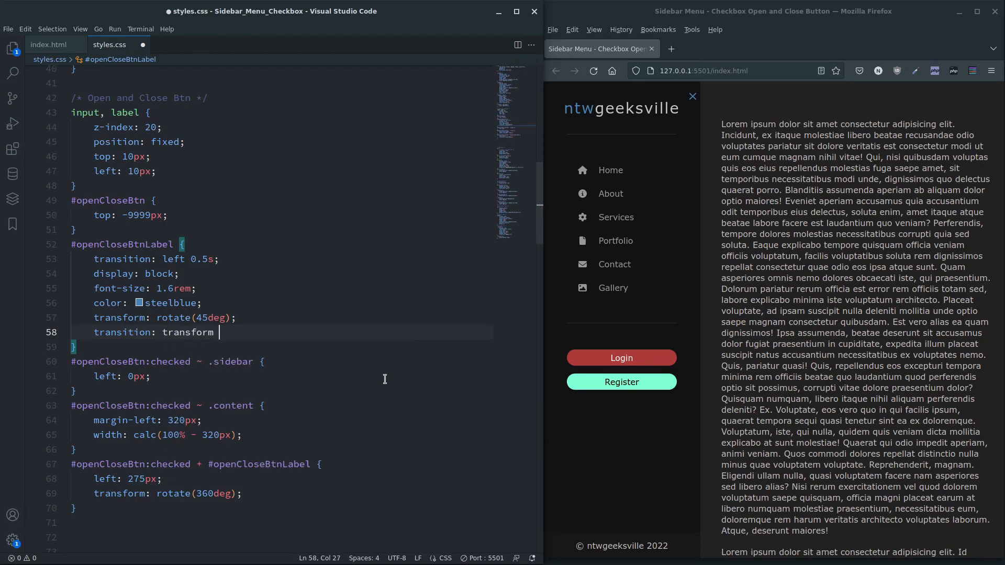
type("0.5s;")
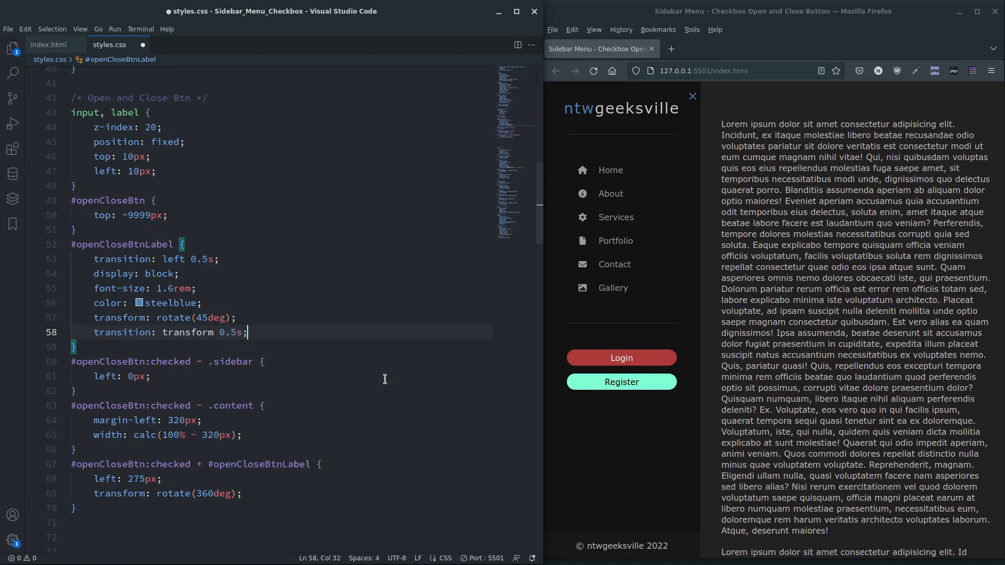
key("ctrl+s")
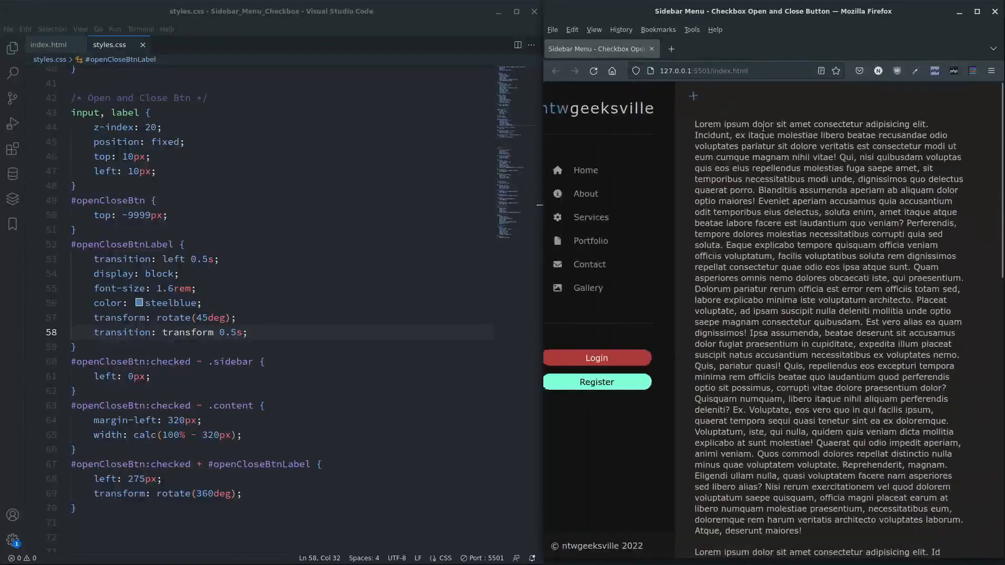
left_click(553, 95)
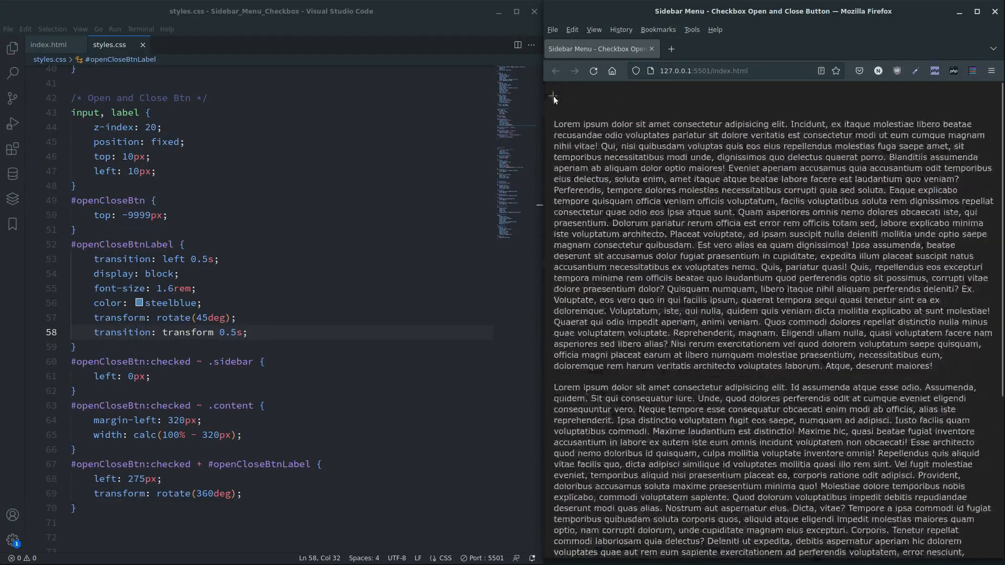
left_click(553, 97)
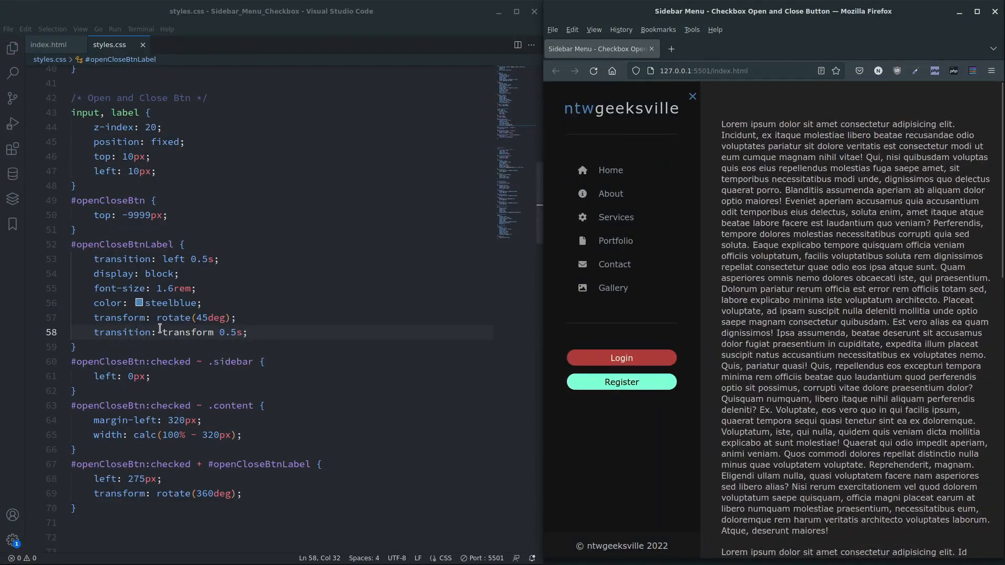
mouse_move(181, 333)
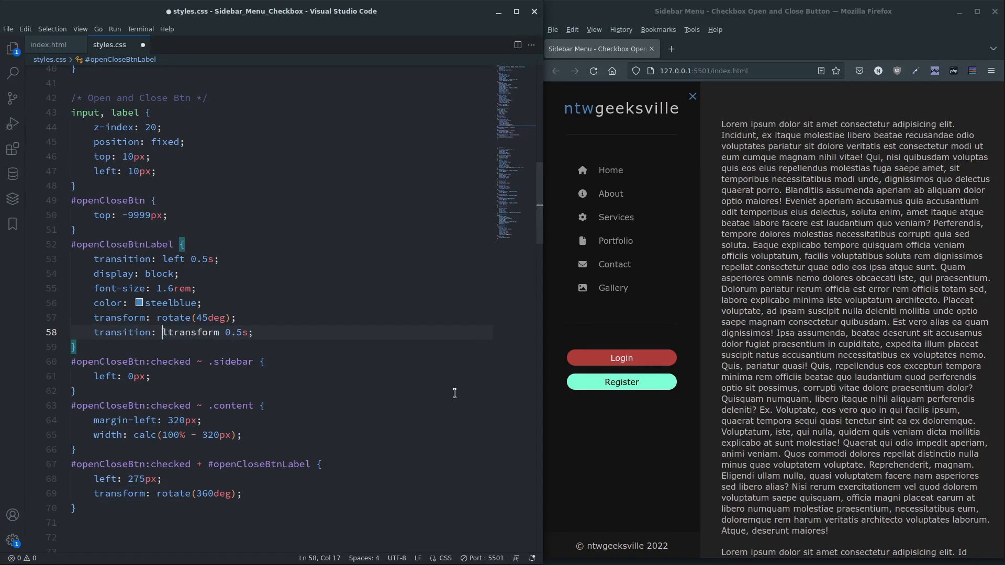
Step: Extend the transition to left 0.5s, transform 0.5s, save, and toggle the sidebar repeatedly to check the animation
type("left 0.5s,")
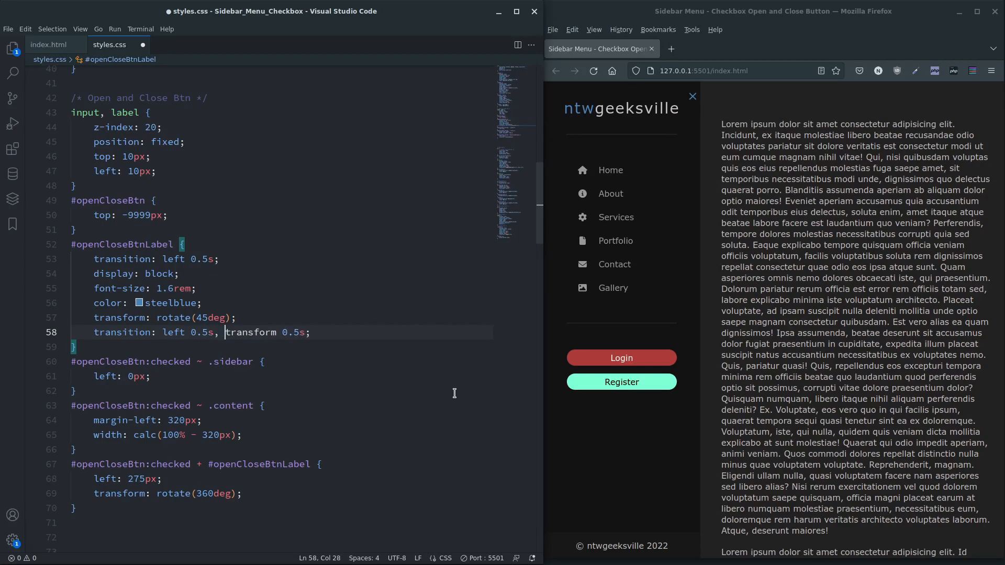
key("ctrl+s")
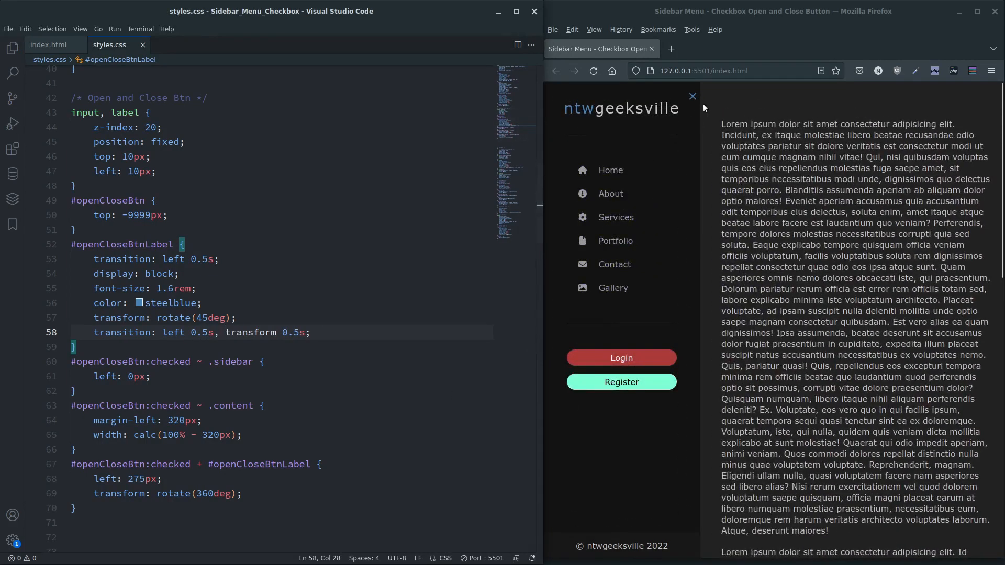
left_click(691, 96)
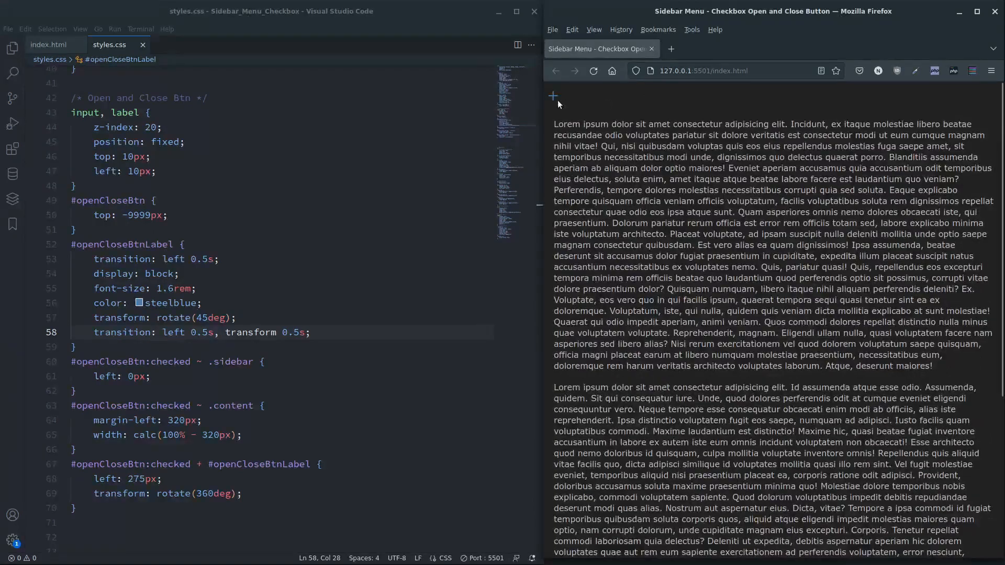
left_click(553, 96)
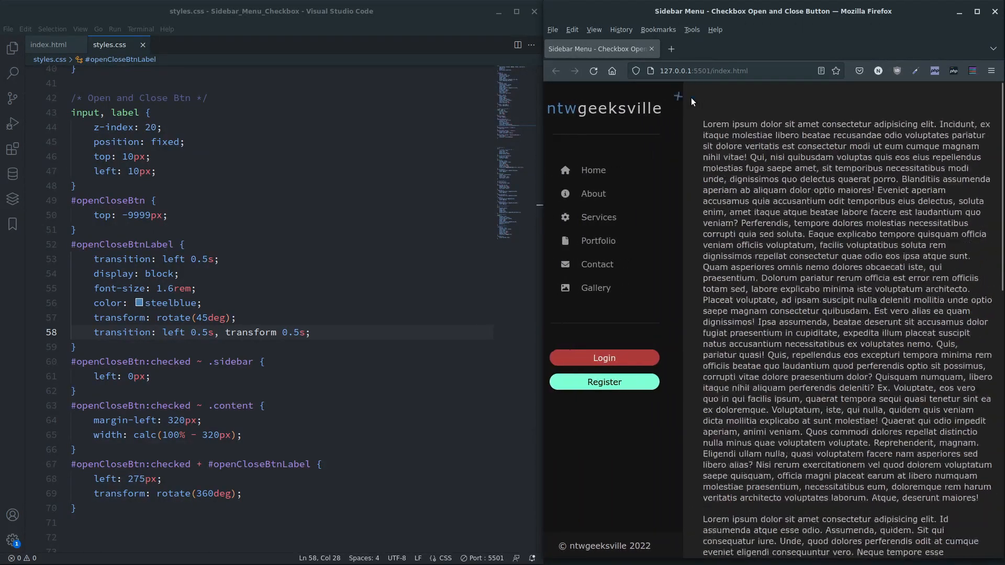
left_click(677, 97)
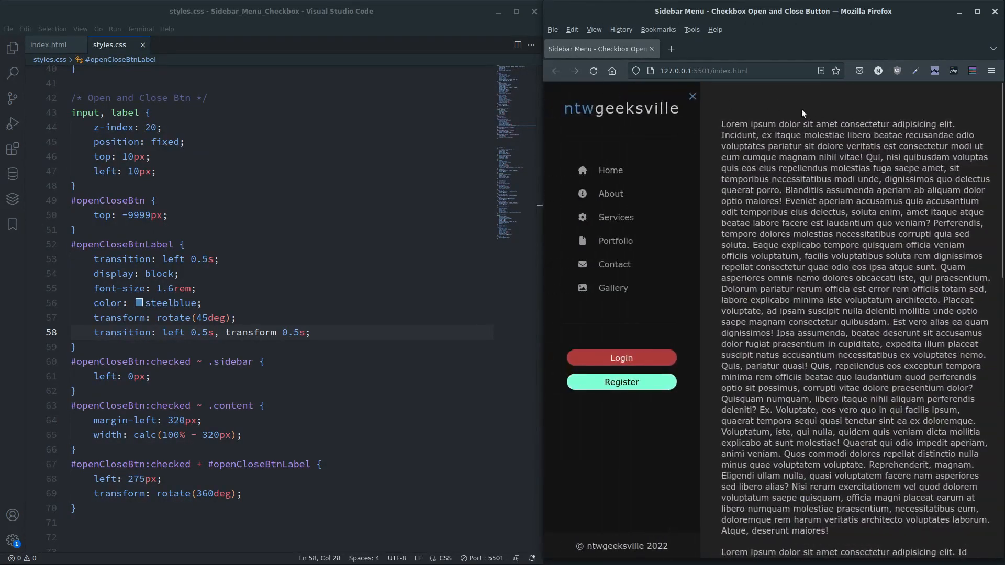
left_click(691, 96)
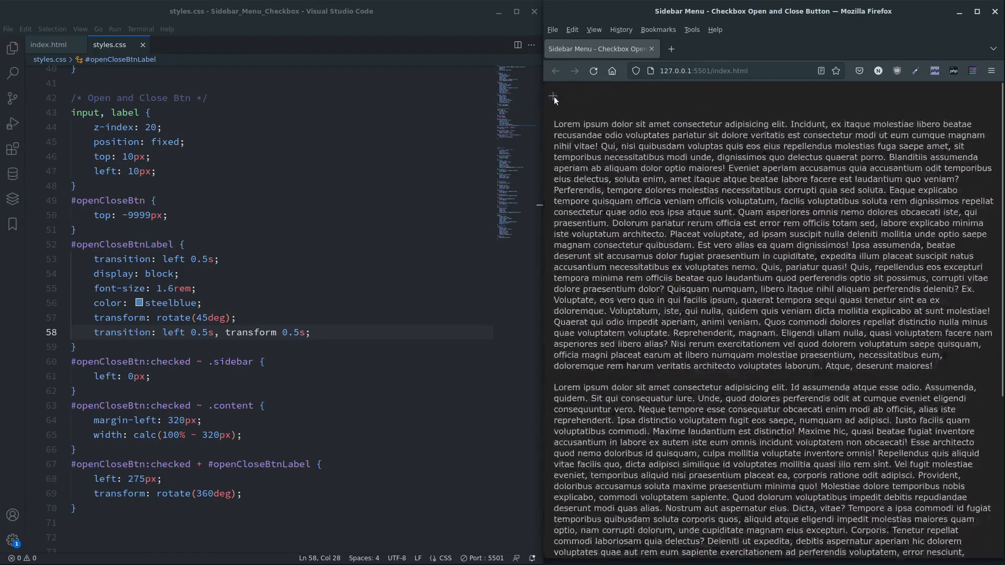
left_click(553, 97)
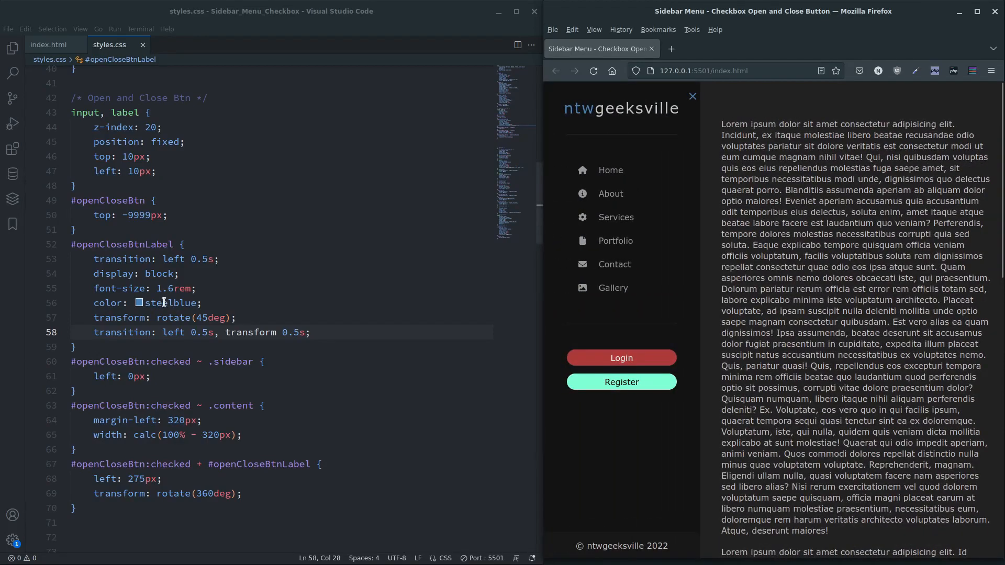
Step: Change the input, label rule's top offset from 10px to 5px, then close the sidebar and reload the page
scroll("up", 3)
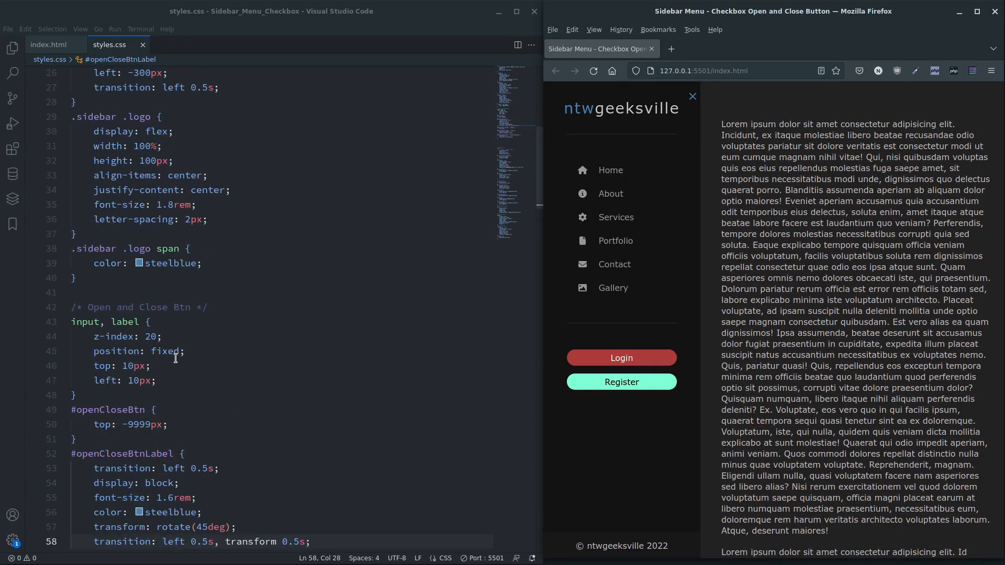
scroll("down", 3)
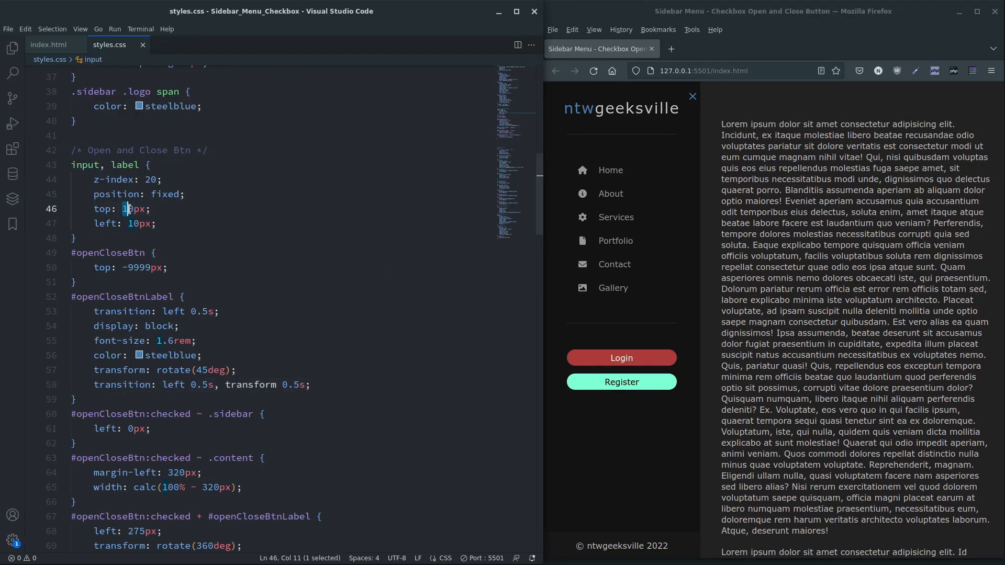
type("5")
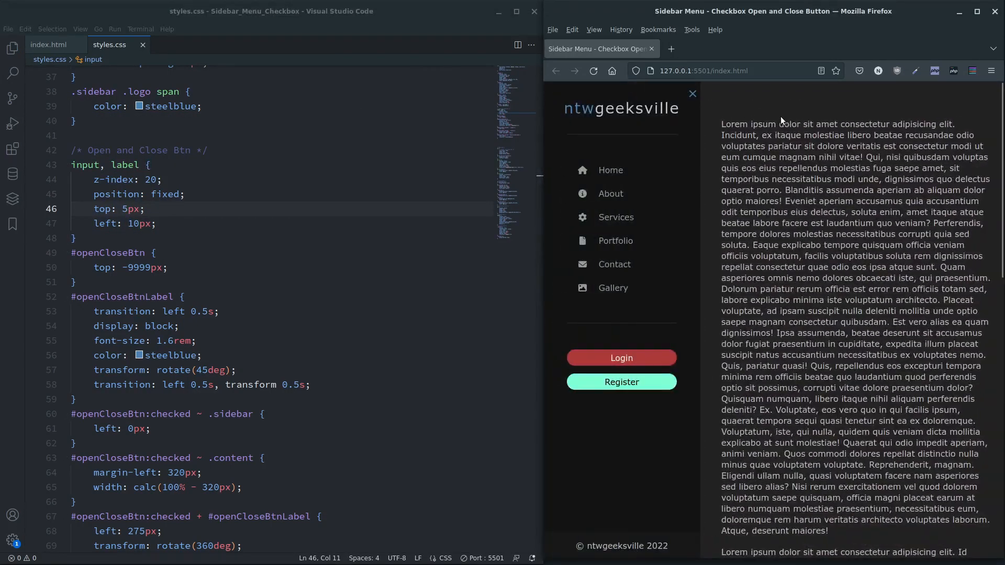
mouse_move(640, 484)
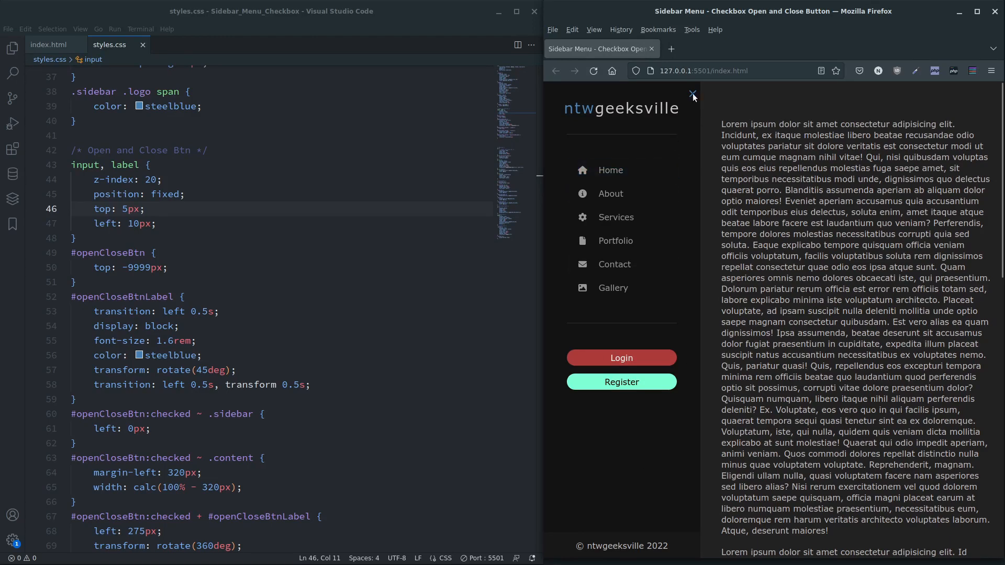
left_click(593, 70)
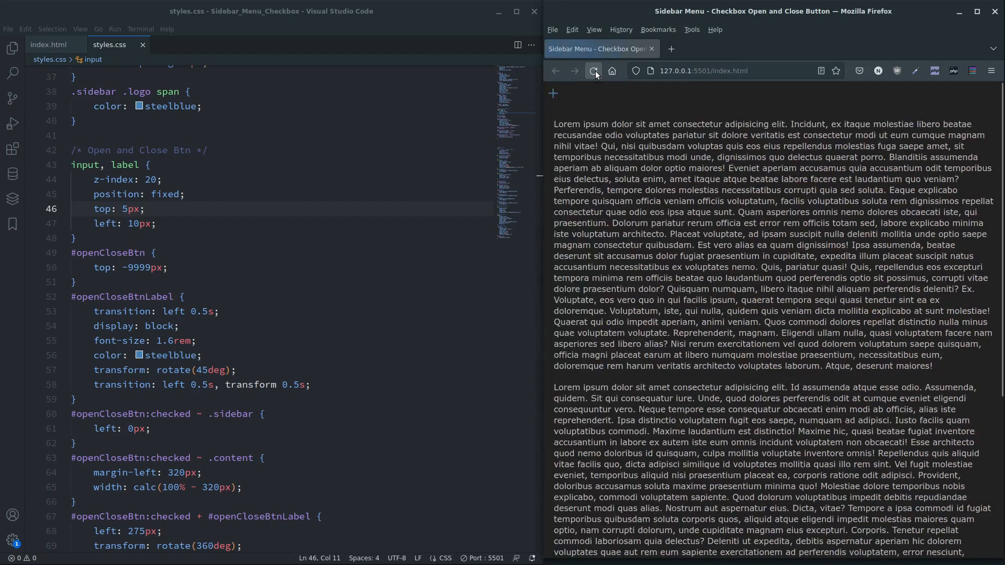
left_click(593, 71)
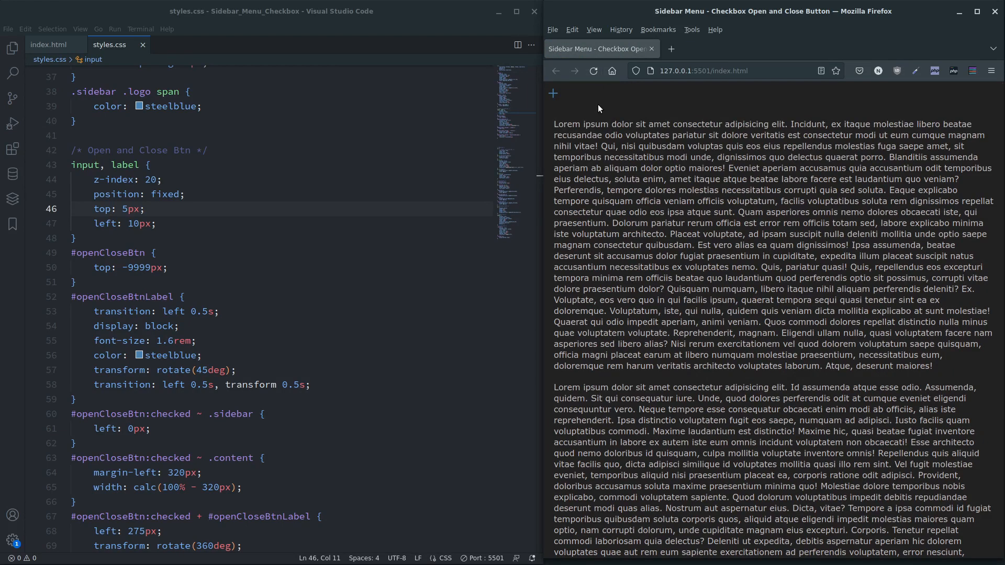
mouse_move(552, 97)
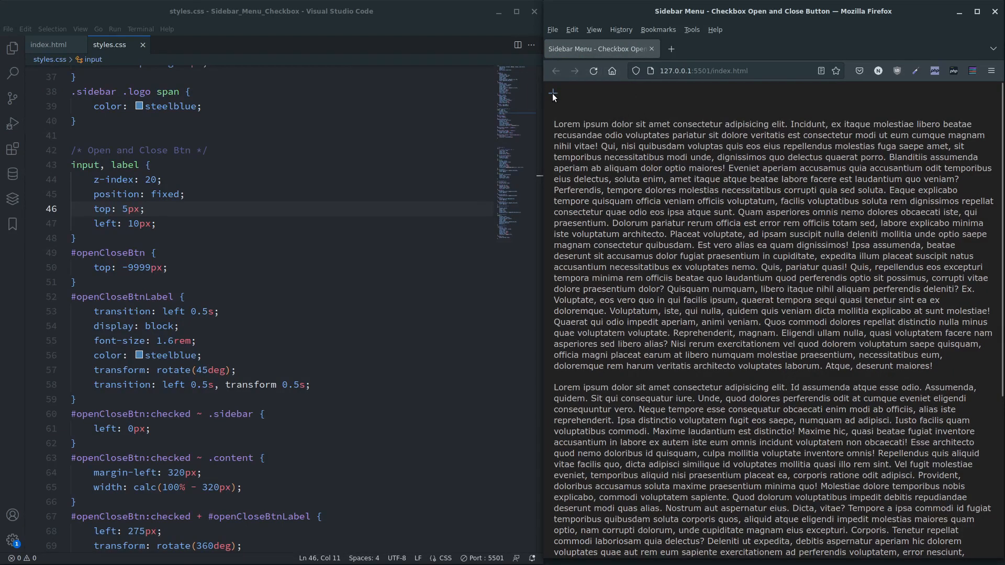
scroll("down", 3)
type("c")
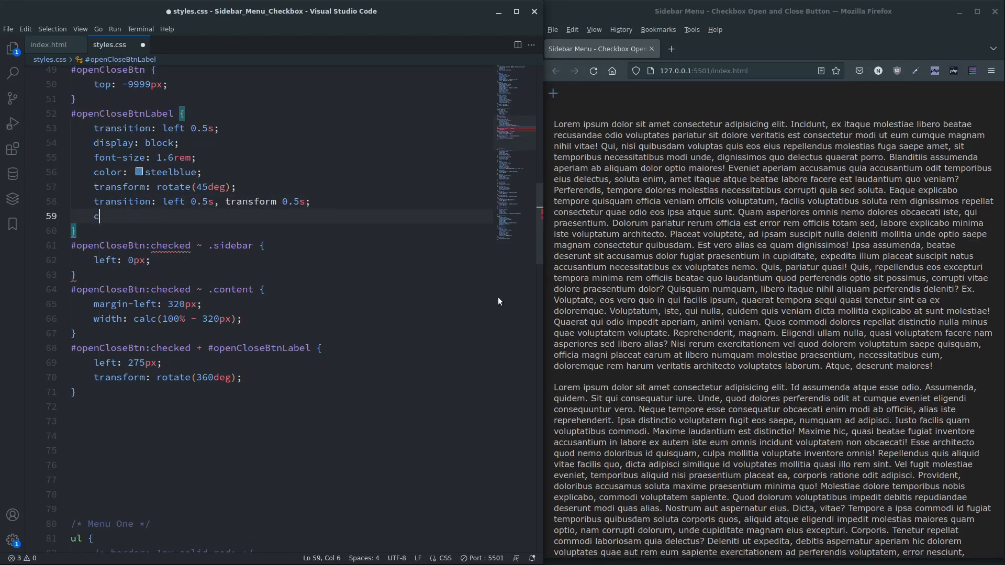
Step: Add cursor: pointer to the #openCloseBtnLabel rule
type("ursor")
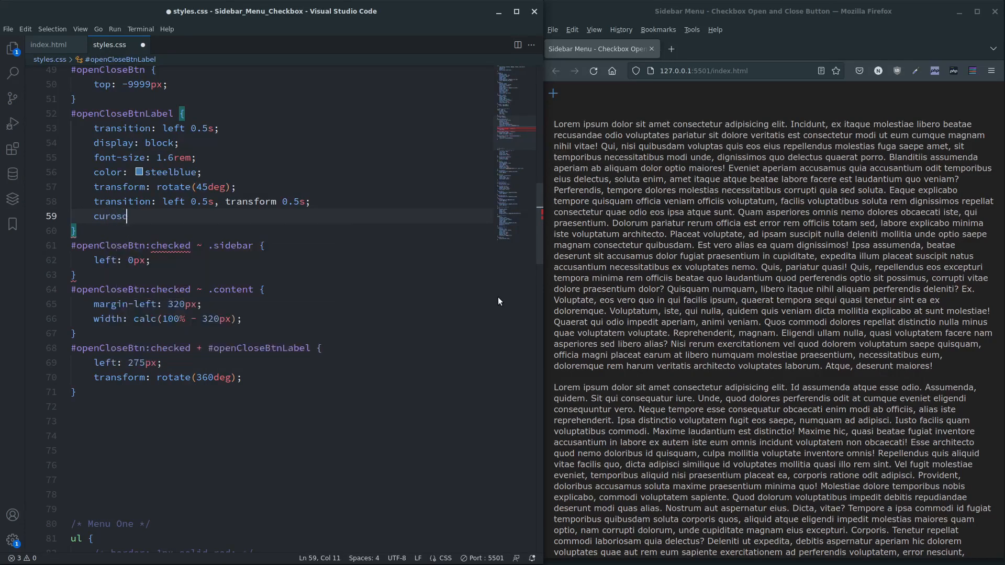
key("BackSpace")
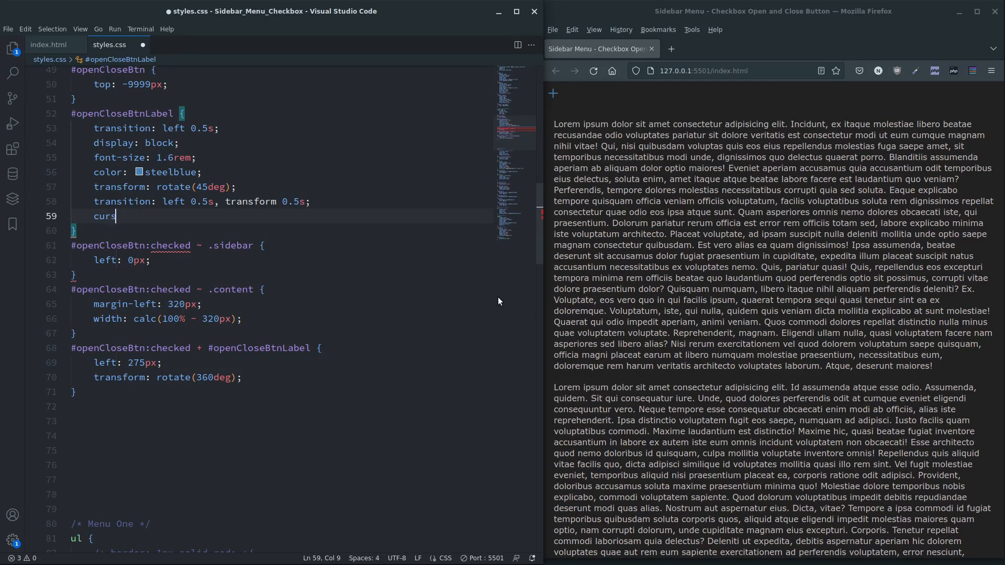
type("or:")
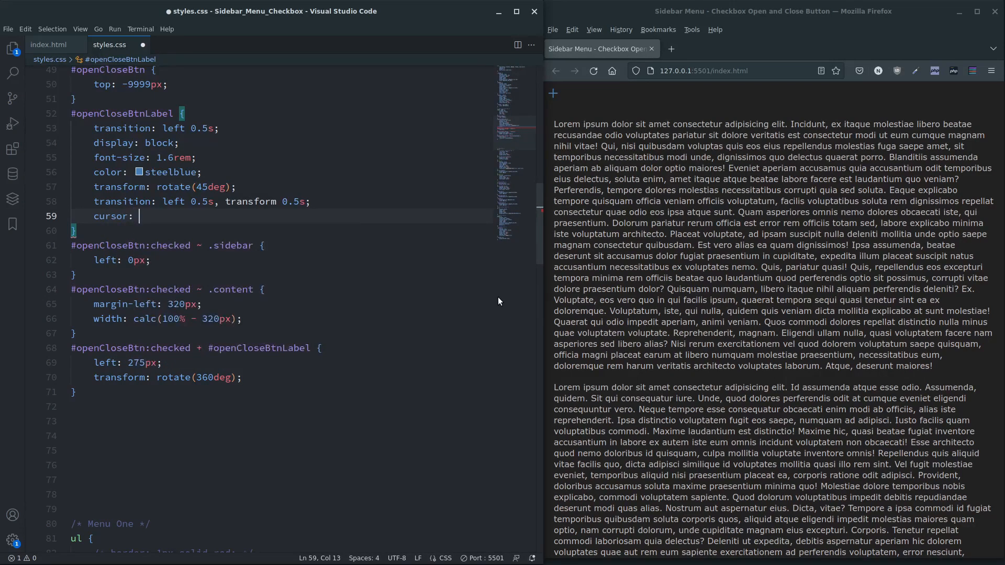
type("pointer;")
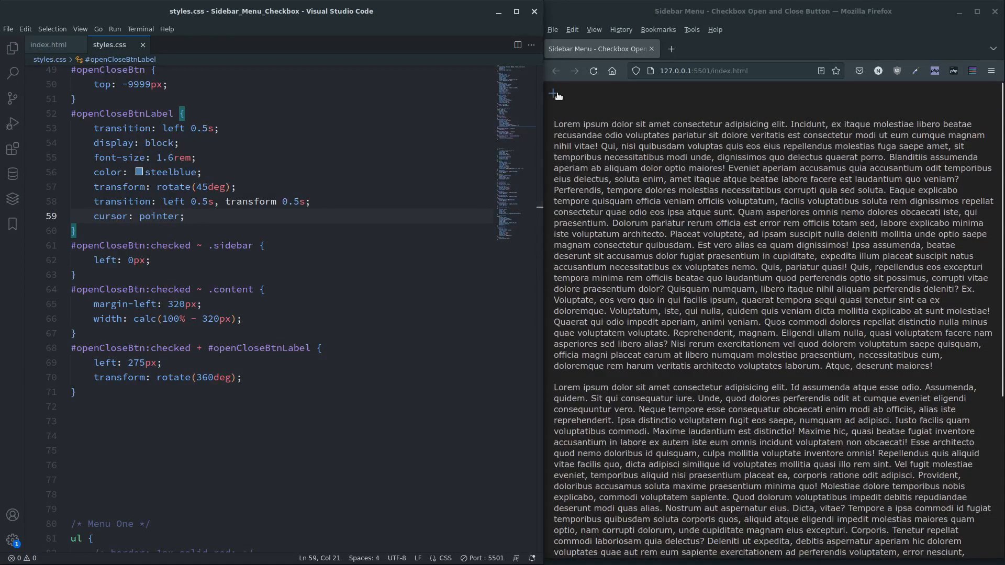
Step: Open and close the sidebar in Firefox to check the pointer cursor on the label
left_click(554, 94)
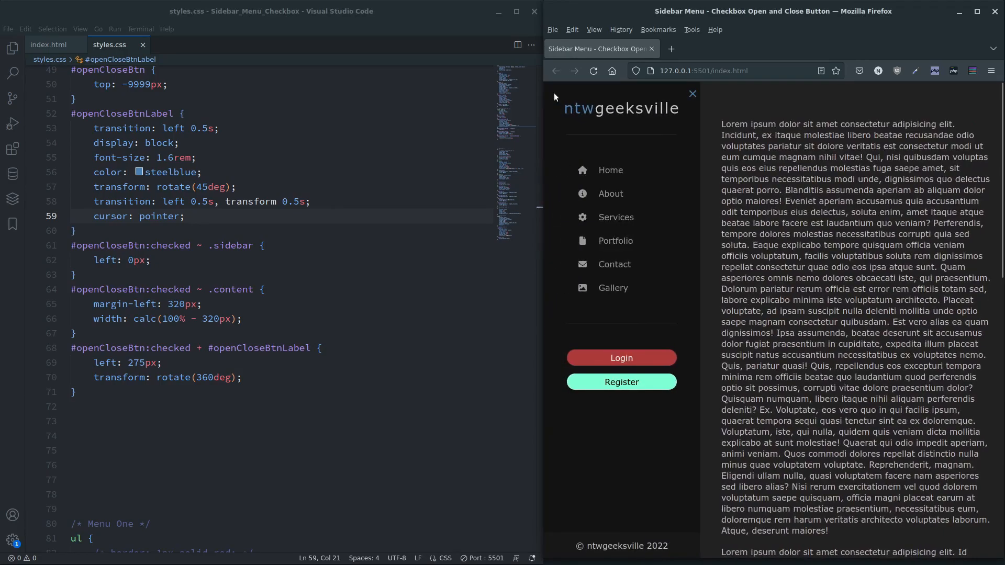
left_click(691, 93)
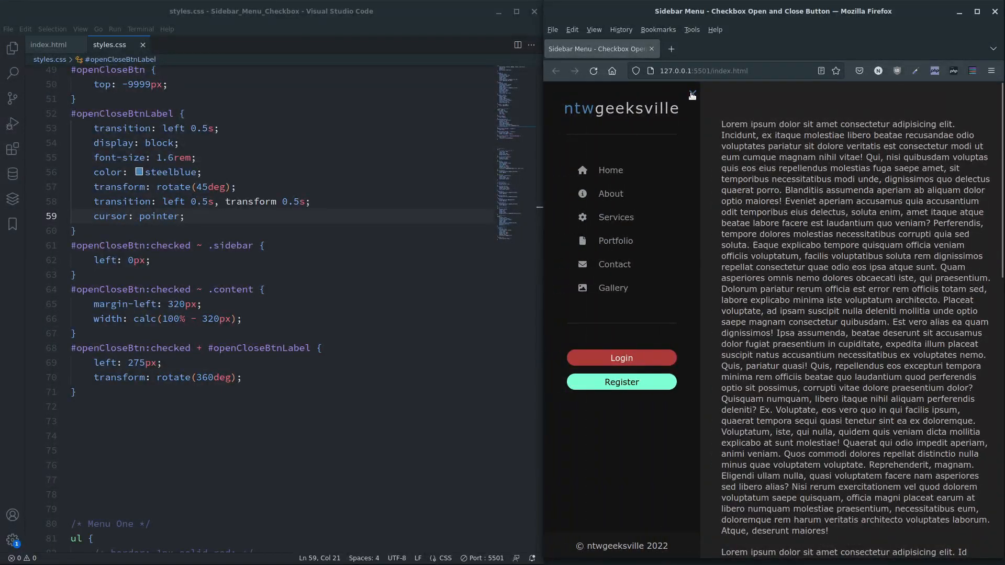
left_click(690, 94)
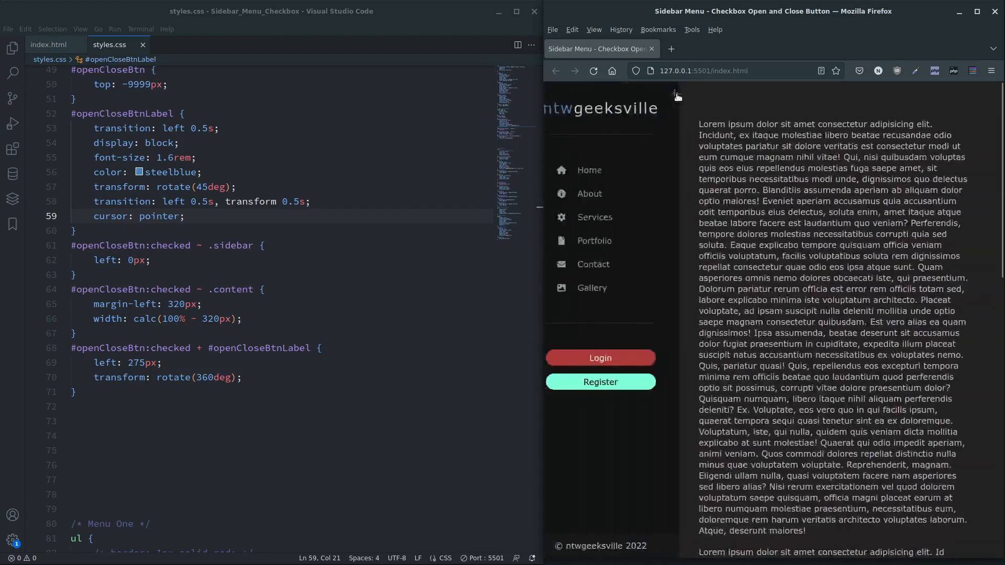
left_click(552, 93)
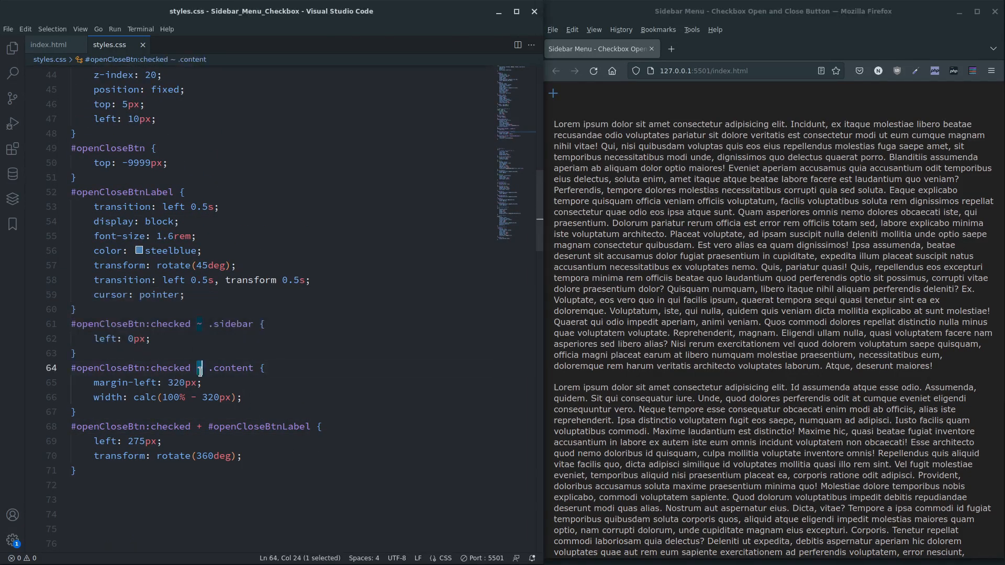
Step: Point out the ~ sibling and + adjacent combinators in the checked content and label rules
left_click(200, 383)
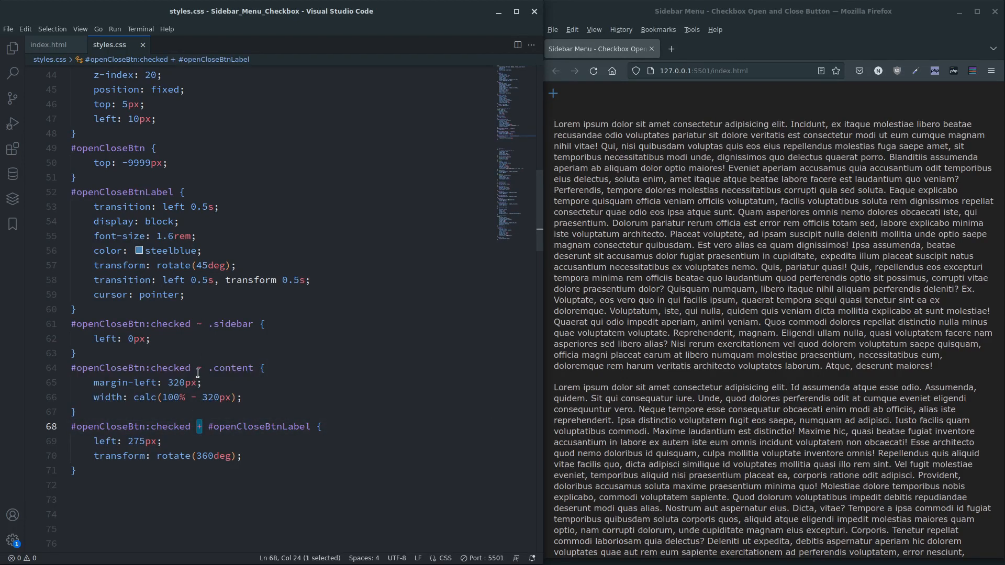
left_click(199, 368)
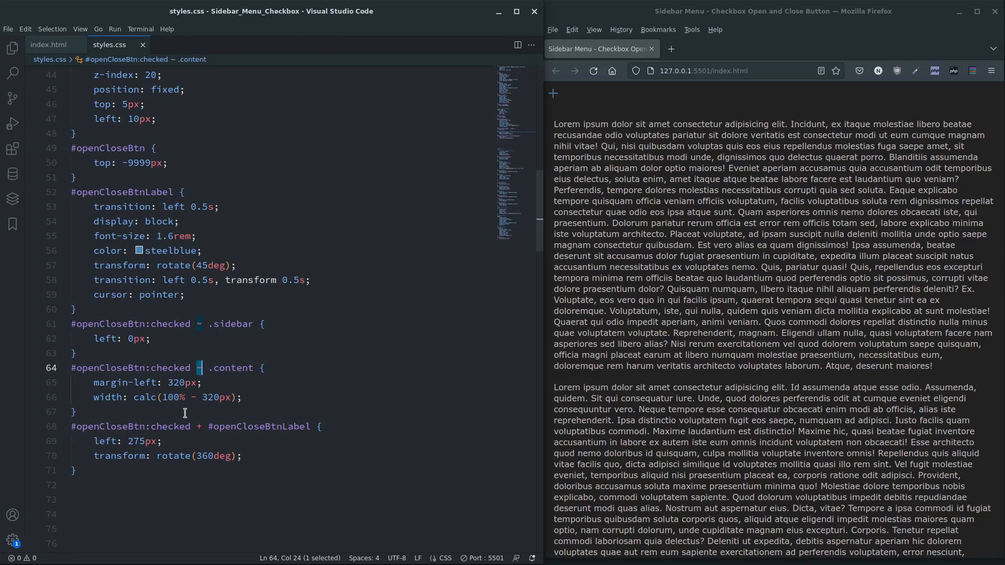
left_click(200, 426)
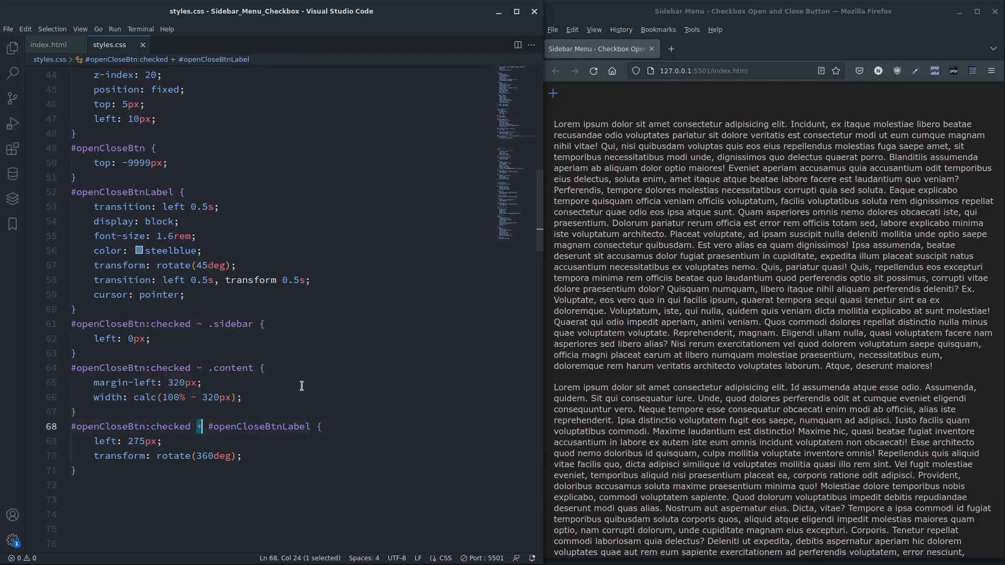
left_click(75, 354)
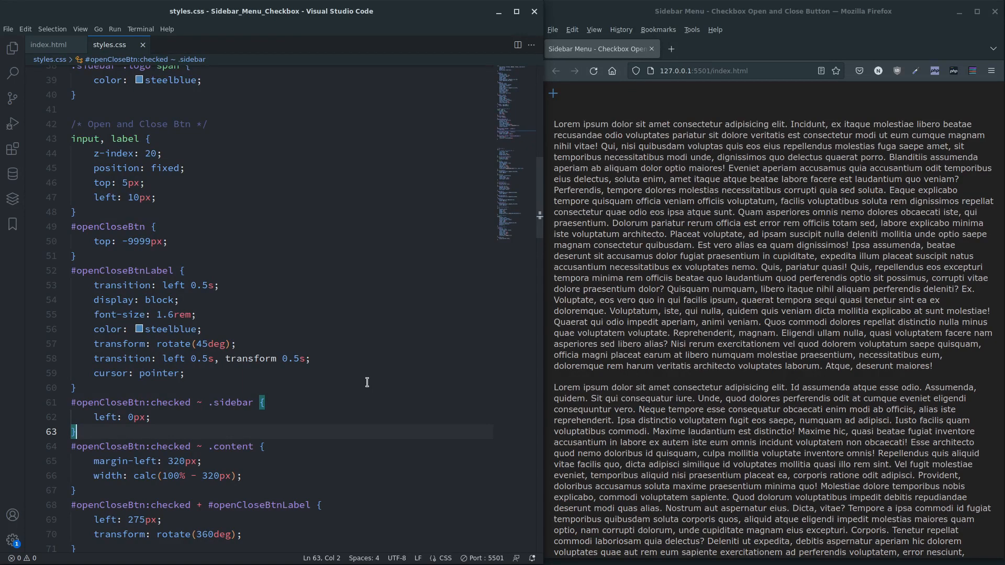
Step: Open the sidebar in Firefox to demonstrate the slide-in with the cross label
left_click(552, 94)
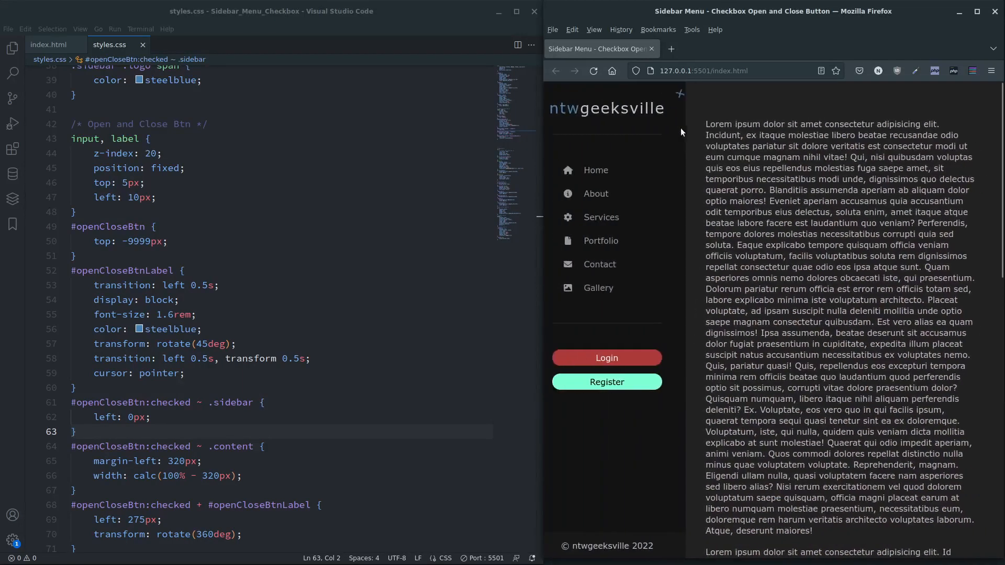
left_click(678, 94)
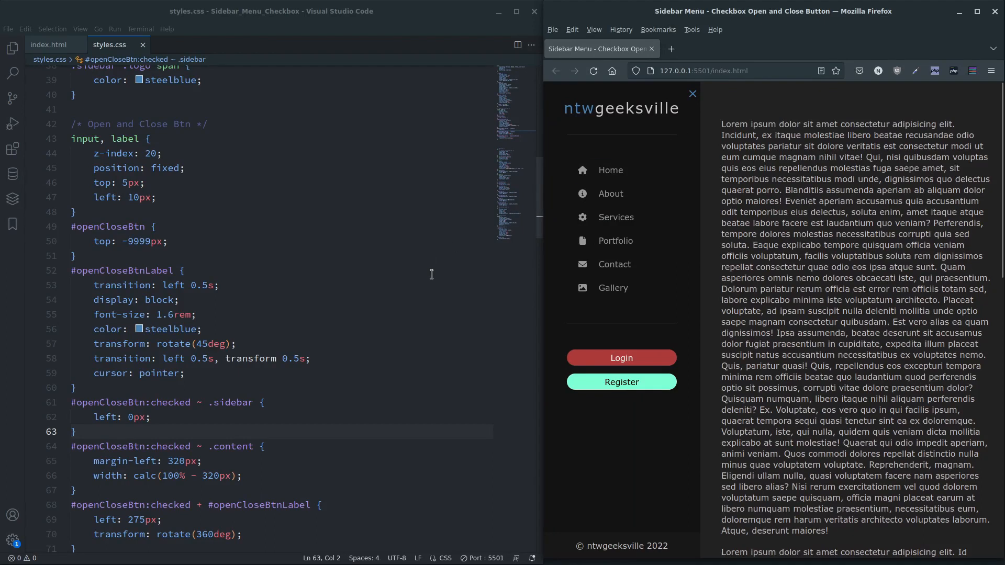